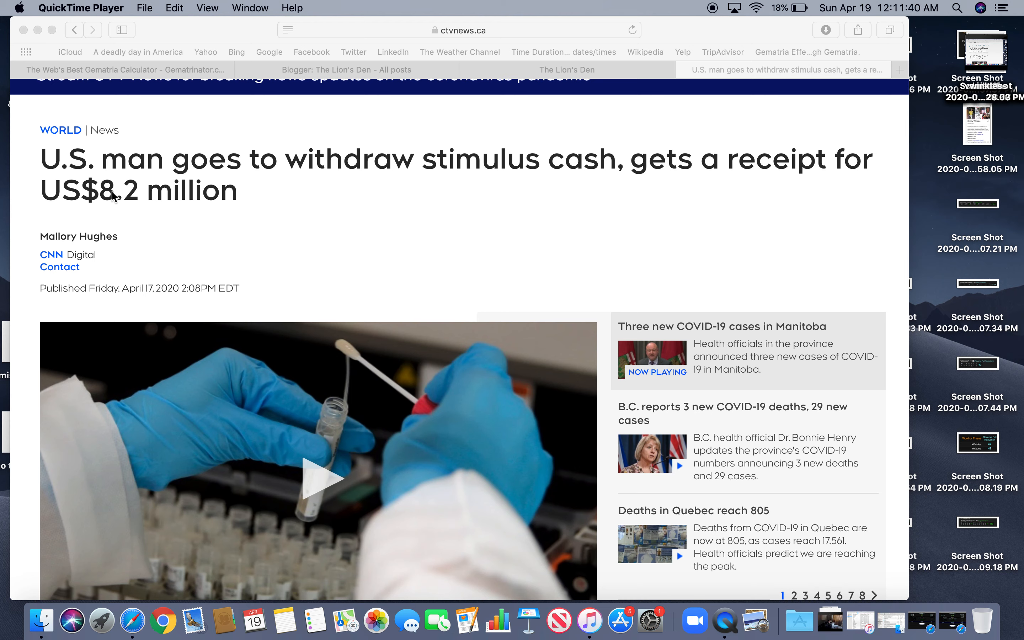
mouse_move(242, 204)
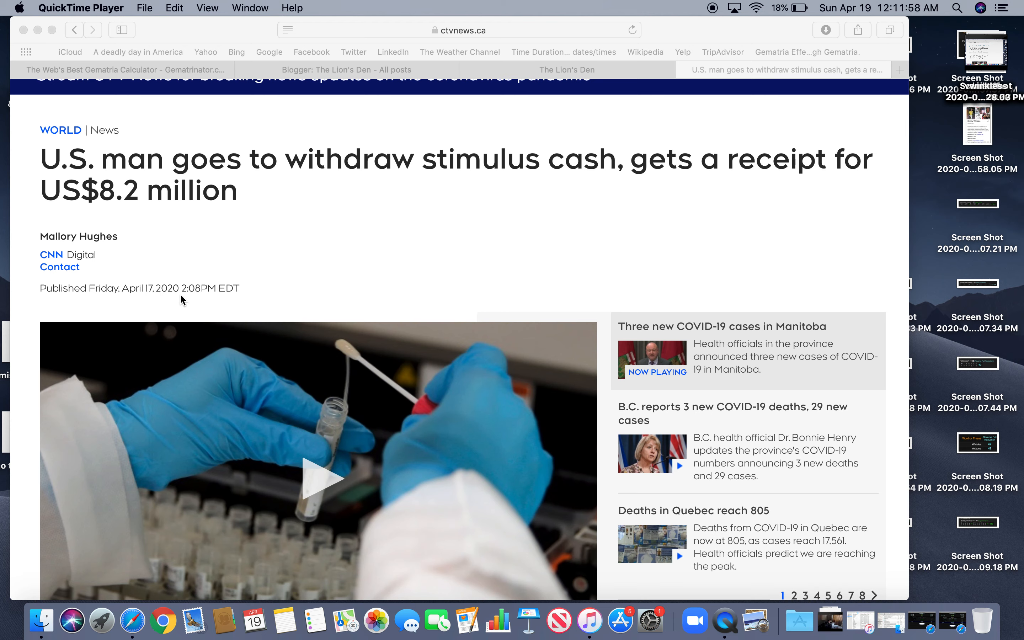
mouse_move(196, 296)
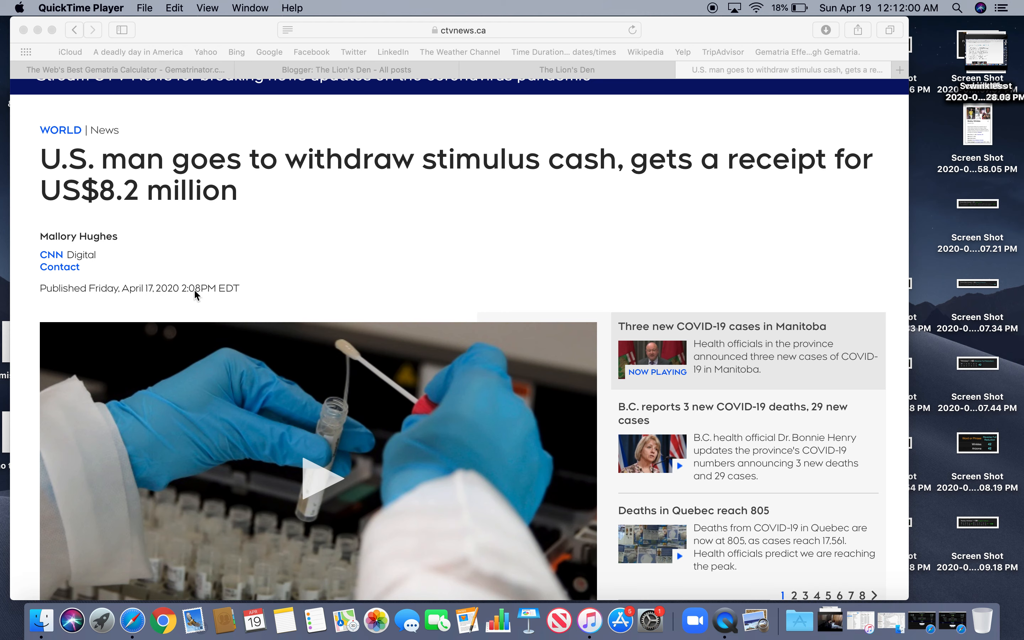
mouse_move(198, 296)
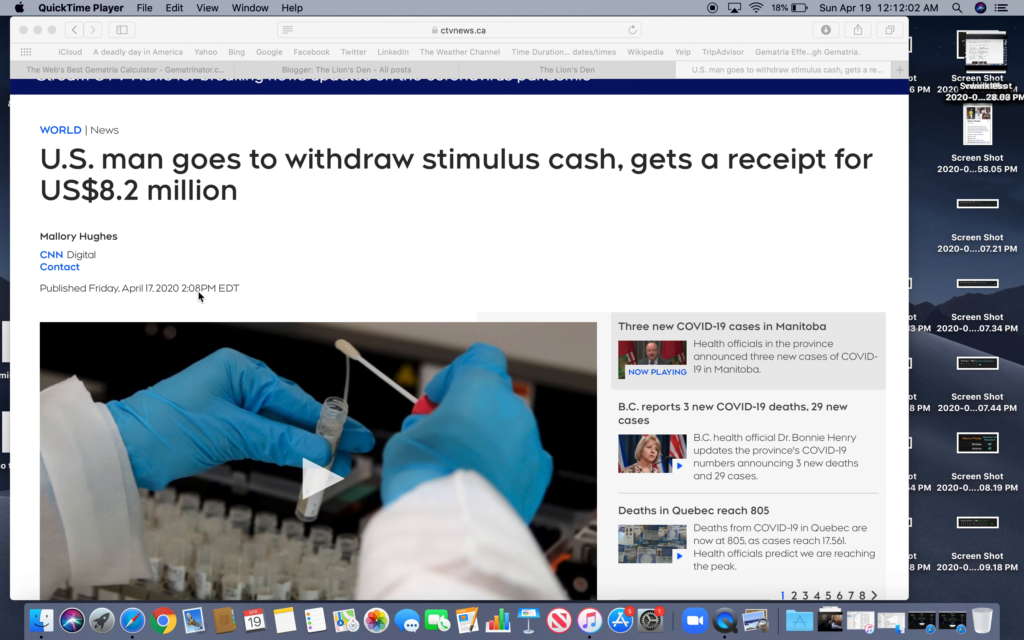
mouse_move(124, 205)
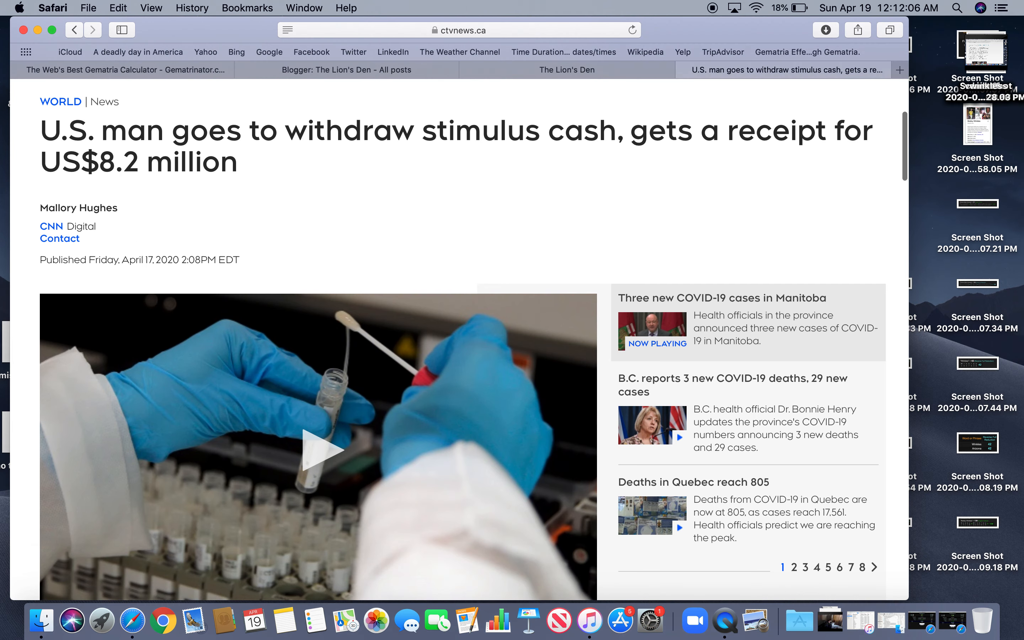
Scroll down through the CTV news article on the $8.2 million receipt
scroll("down", 3)
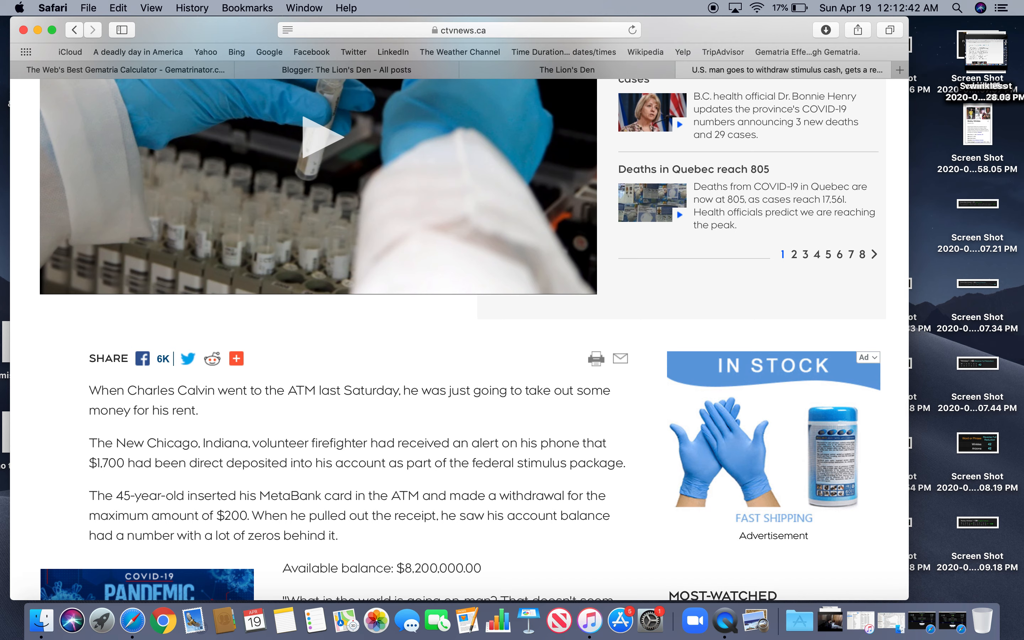
scroll("down", 3)
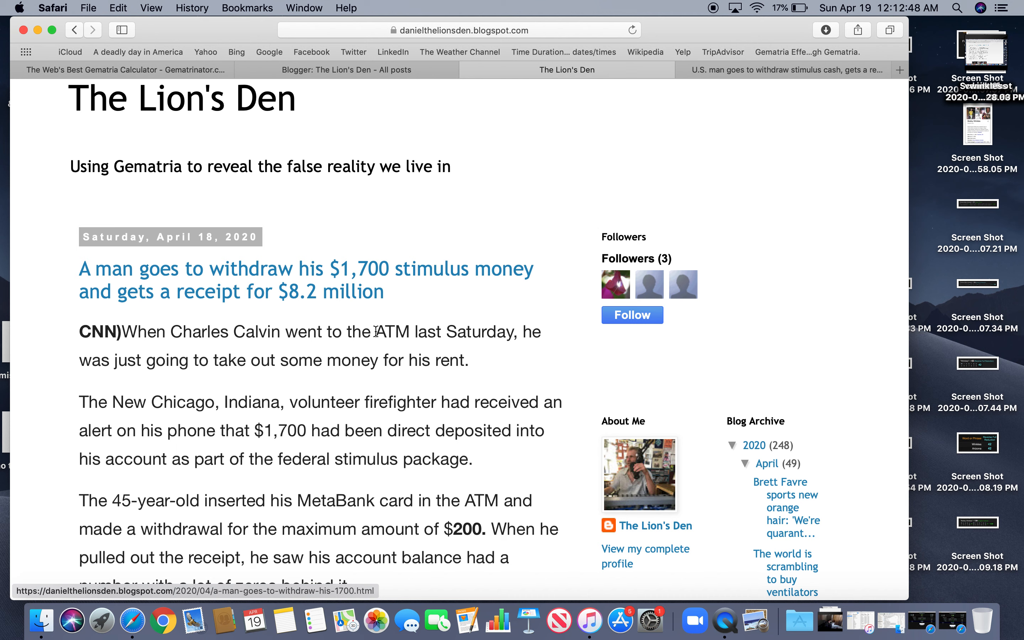
scroll("down", 3)
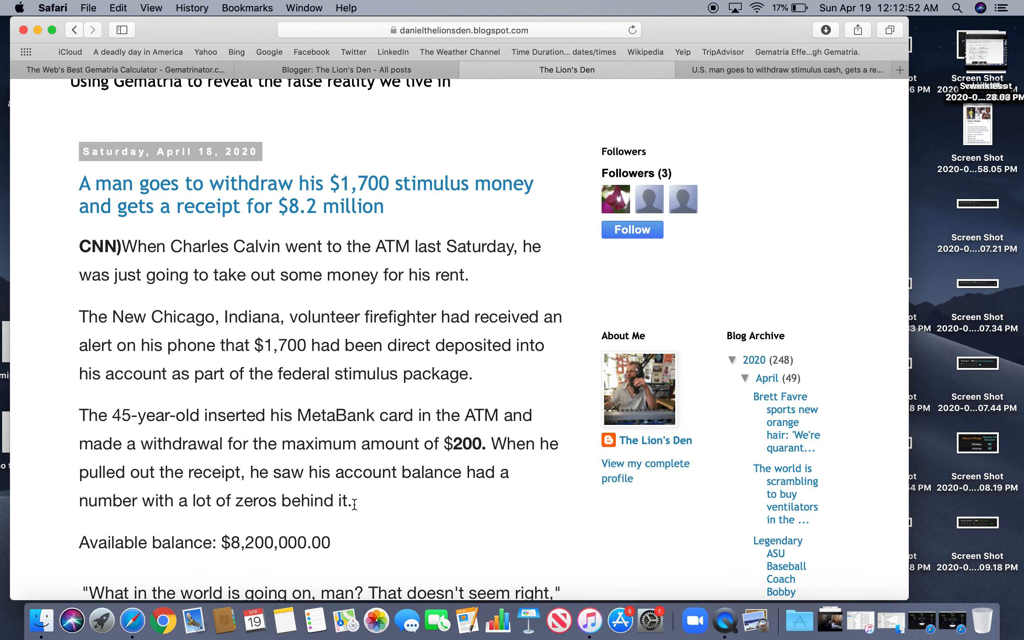
mouse_move(443, 534)
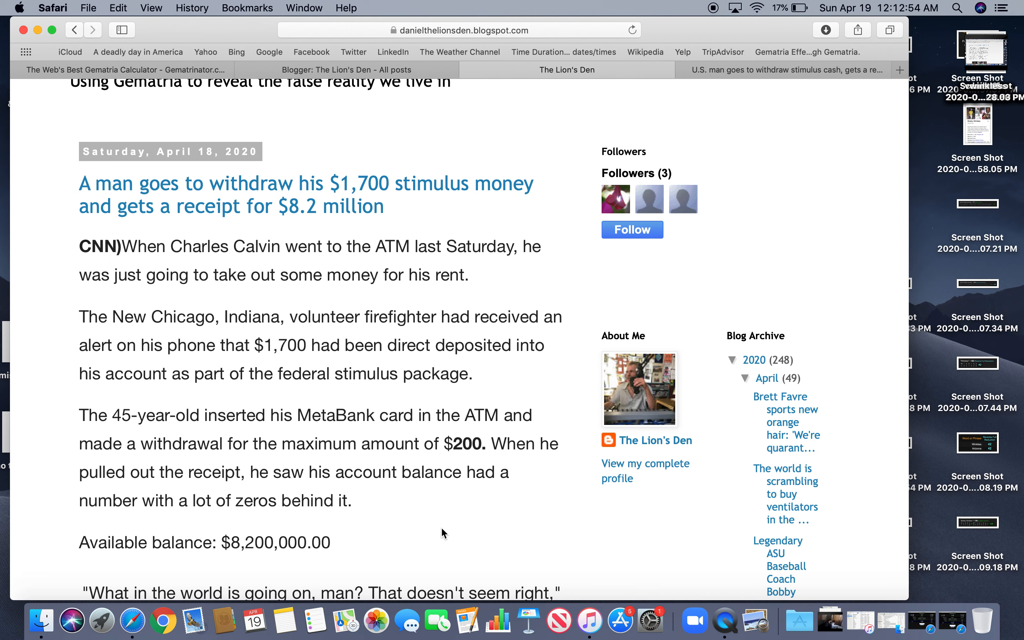
scroll("down", 3)
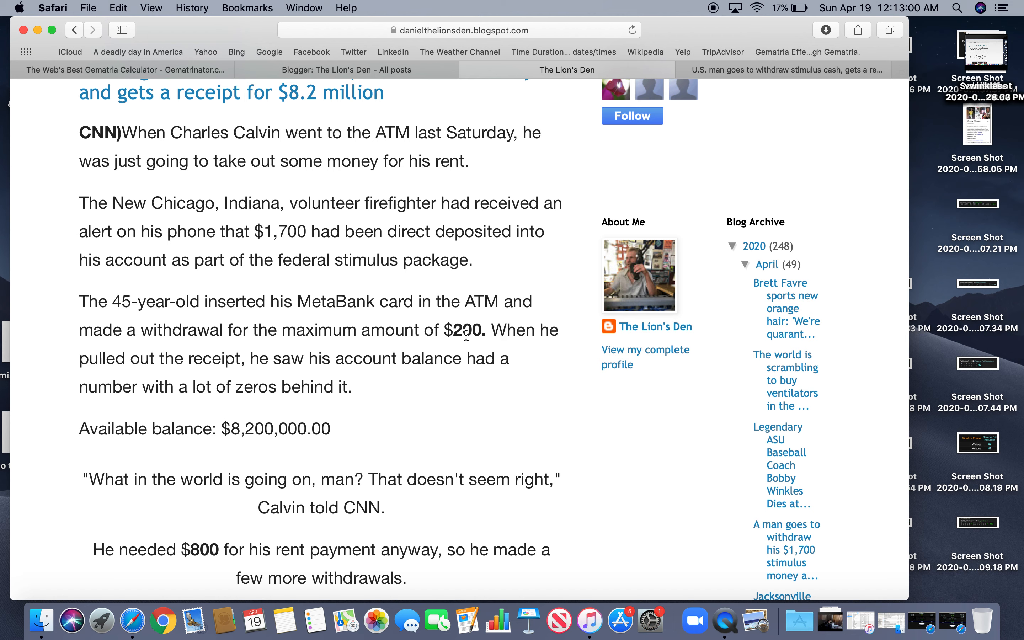
mouse_move(228, 493)
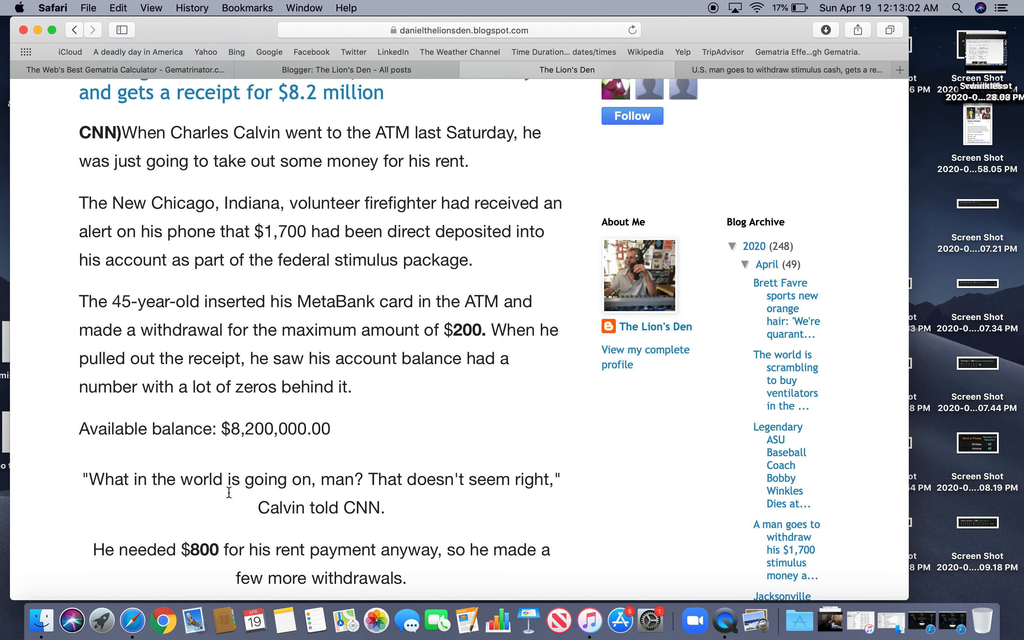
mouse_move(514, 506)
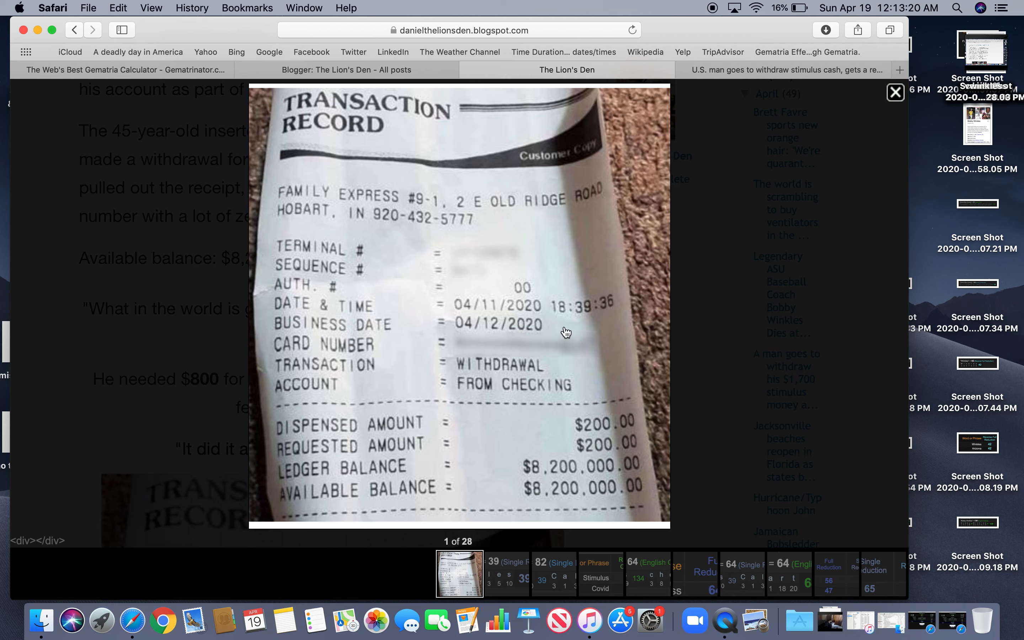
mouse_move(574, 318)
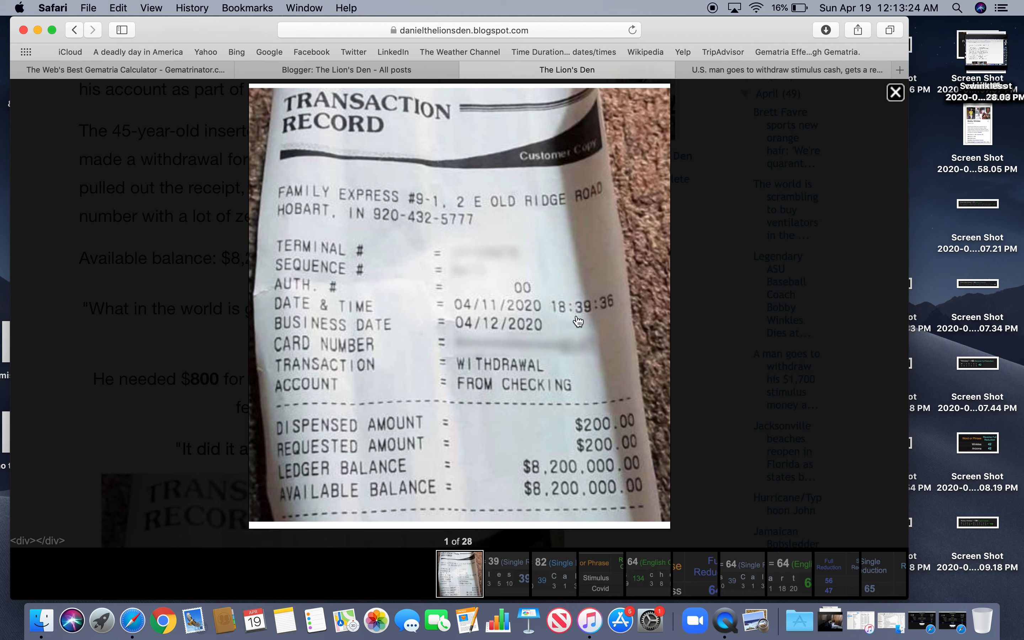
mouse_move(448, 333)
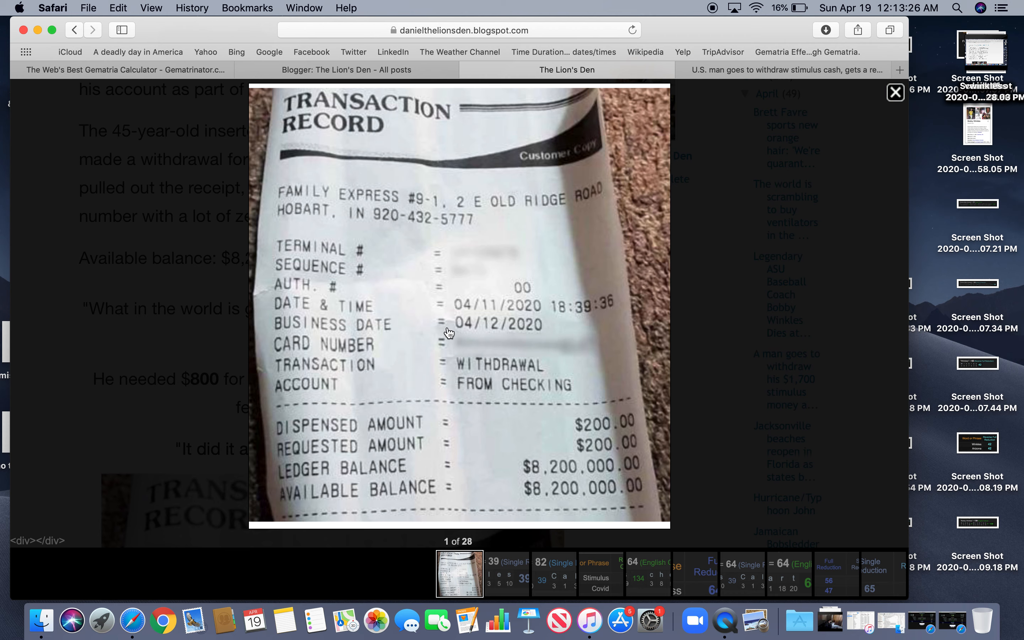
mouse_move(518, 356)
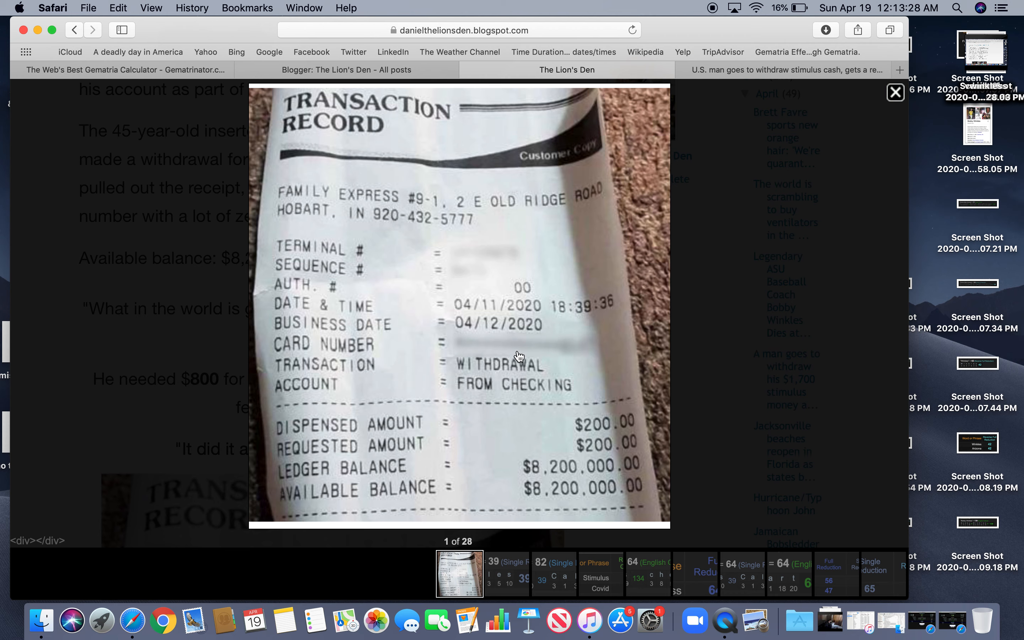
mouse_move(321, 234)
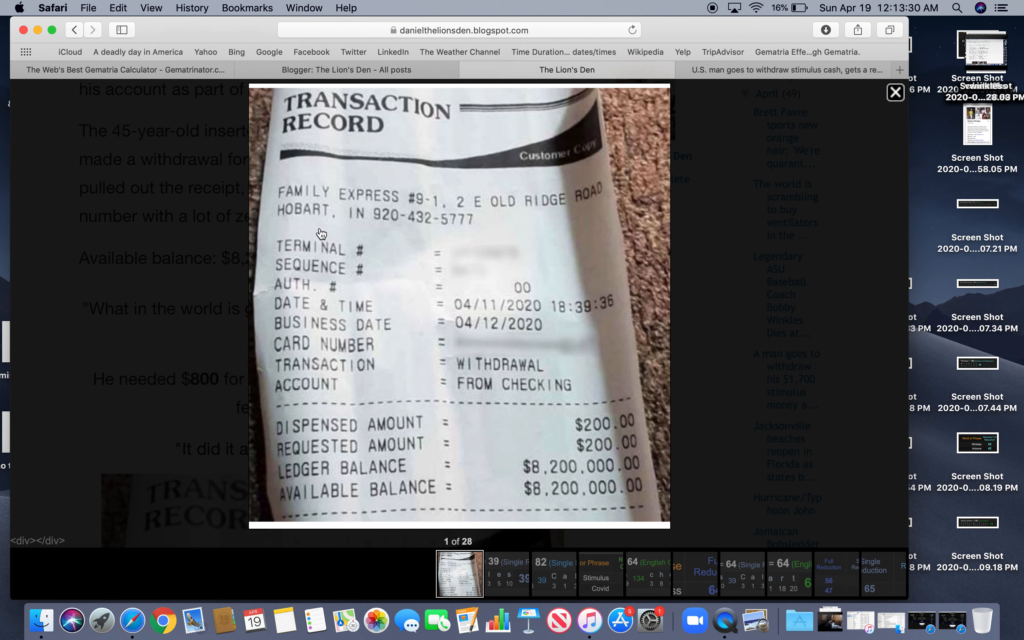
mouse_move(364, 226)
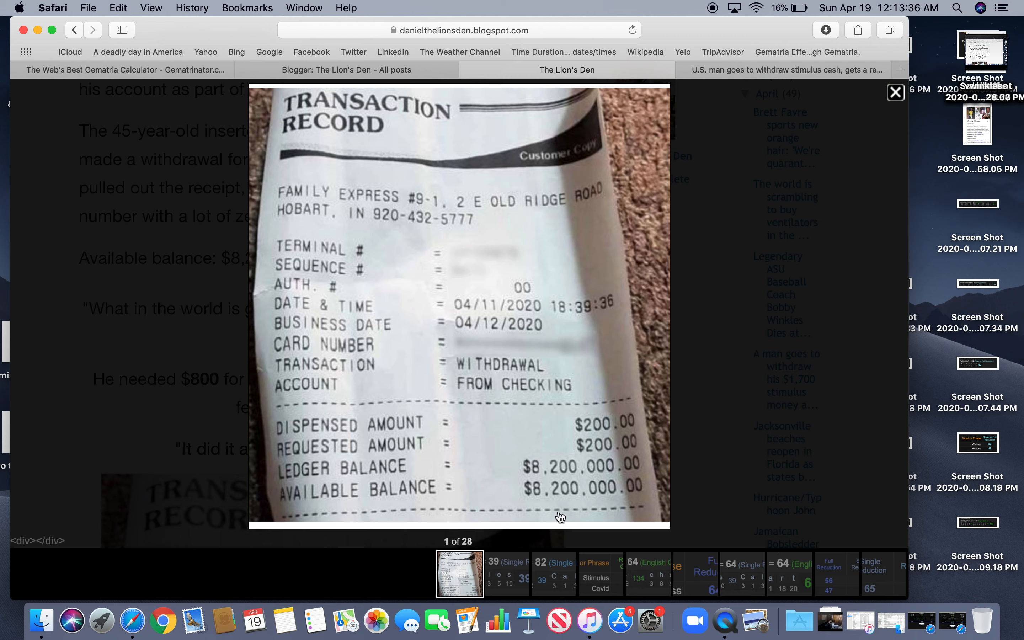
mouse_move(603, 430)
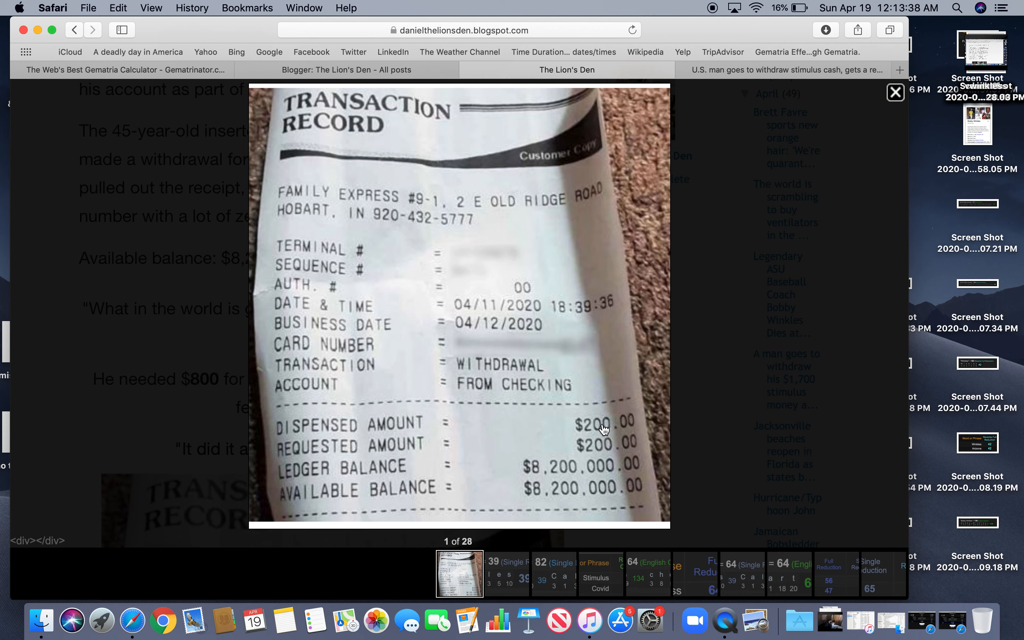
mouse_move(567, 480)
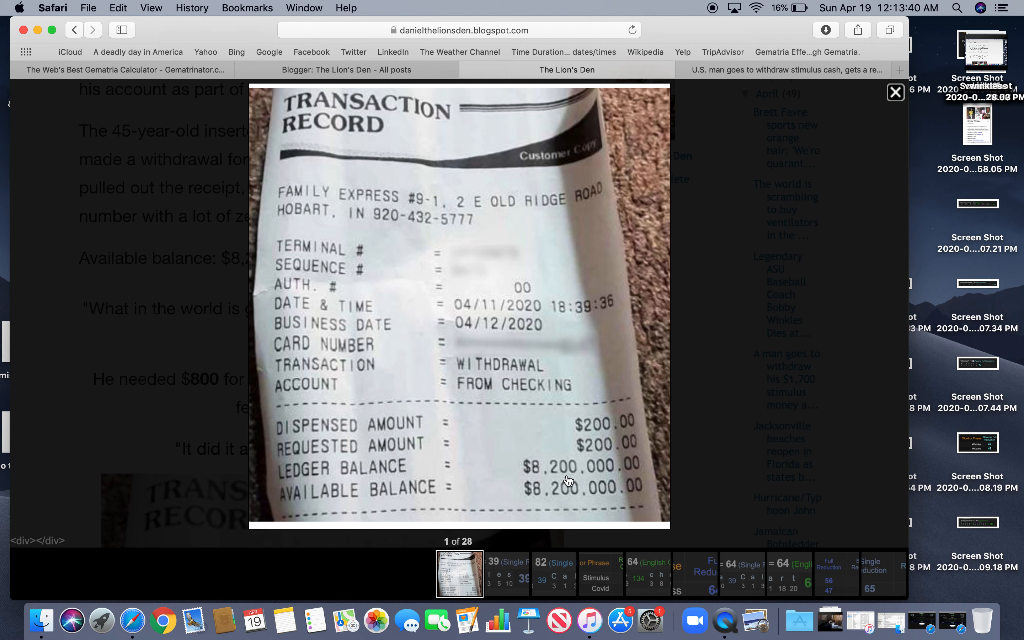
mouse_move(670, 459)
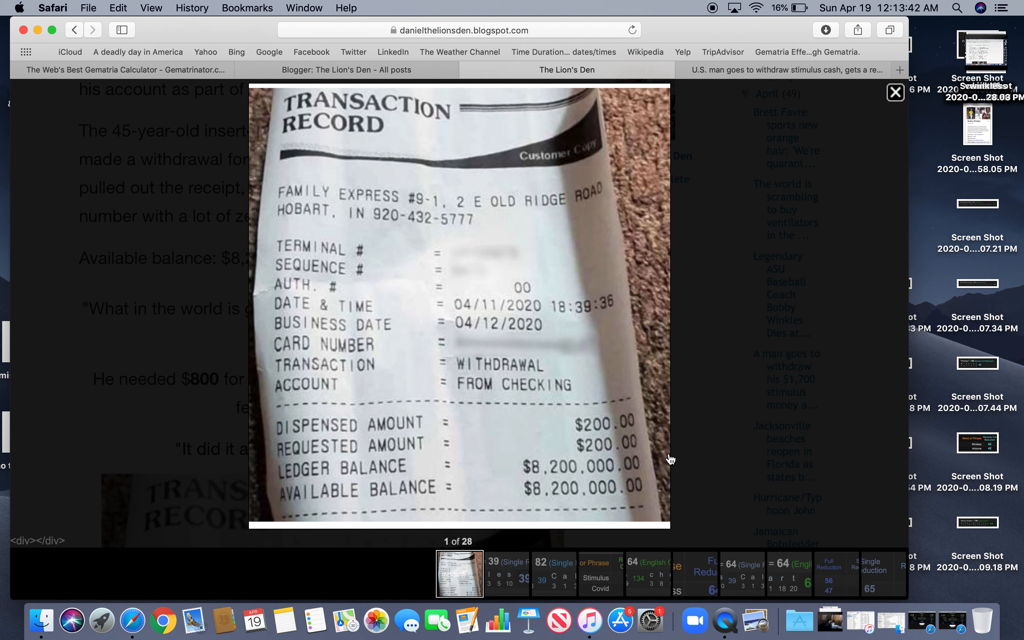
mouse_move(586, 468)
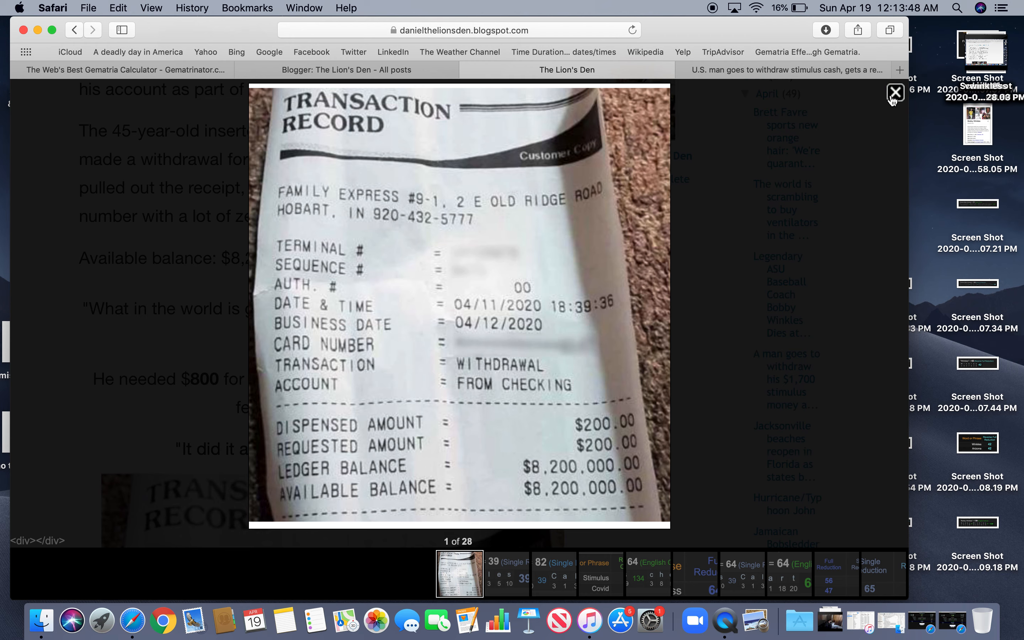
Close the receipt viewer, view the Charles = 39 image enlarged, and continue down the post
left_click(894, 92)
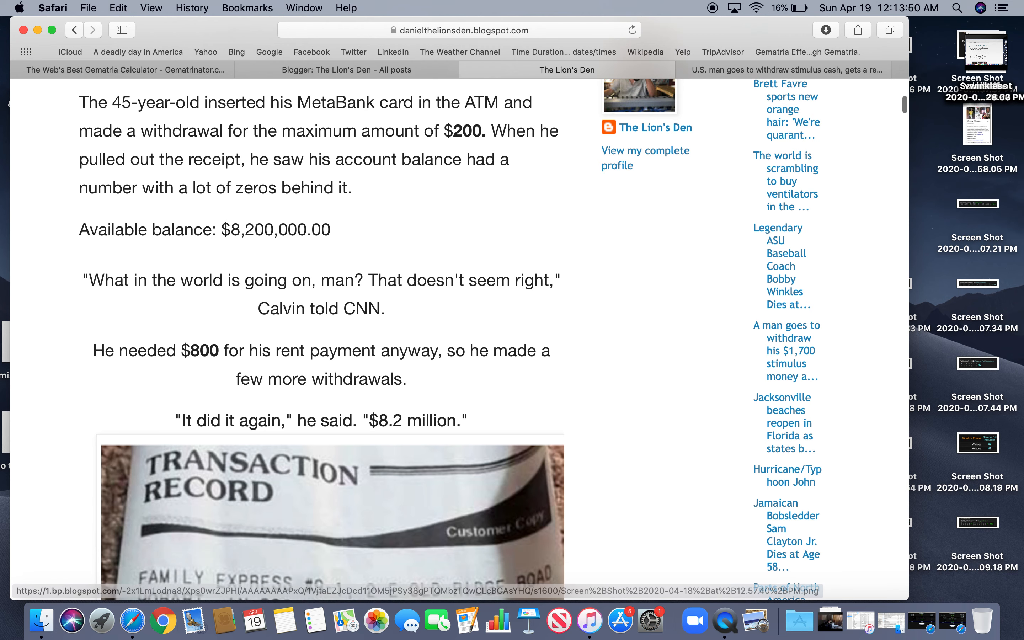
scroll("down", 3)
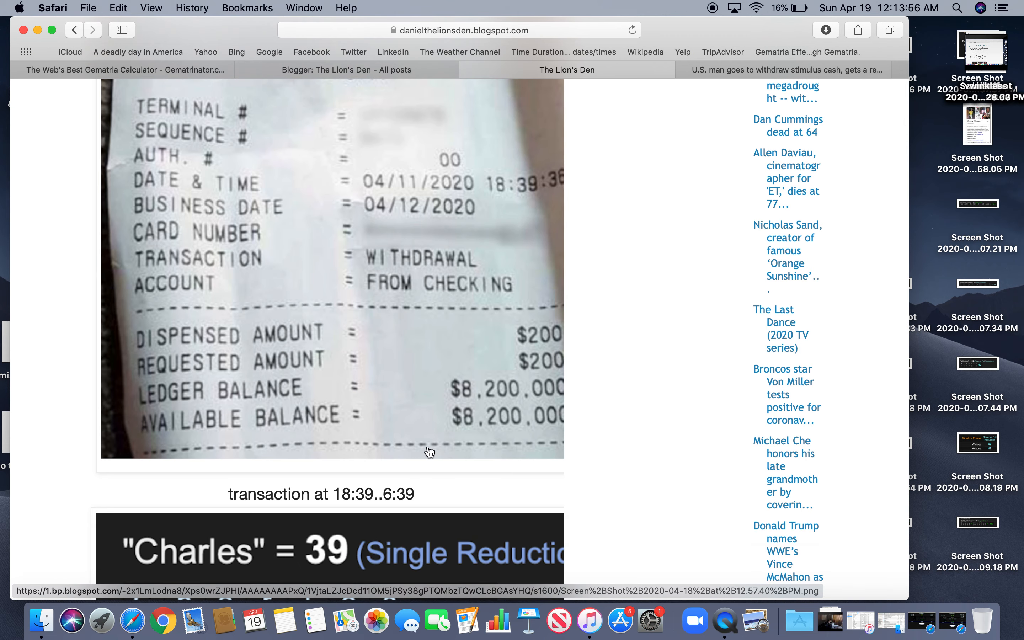
left_click(332, 551)
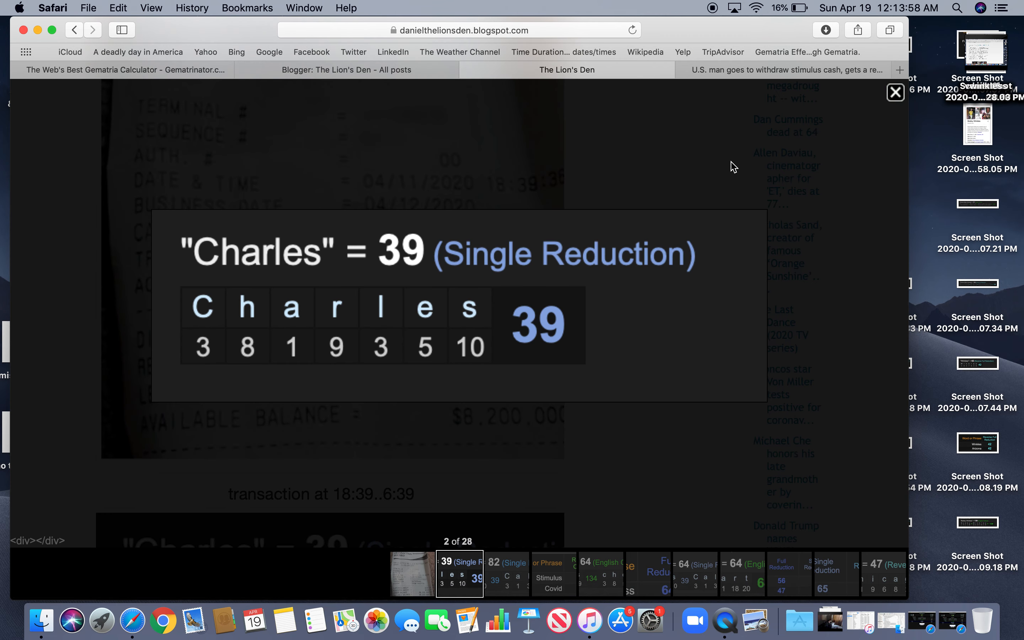
left_click(894, 92)
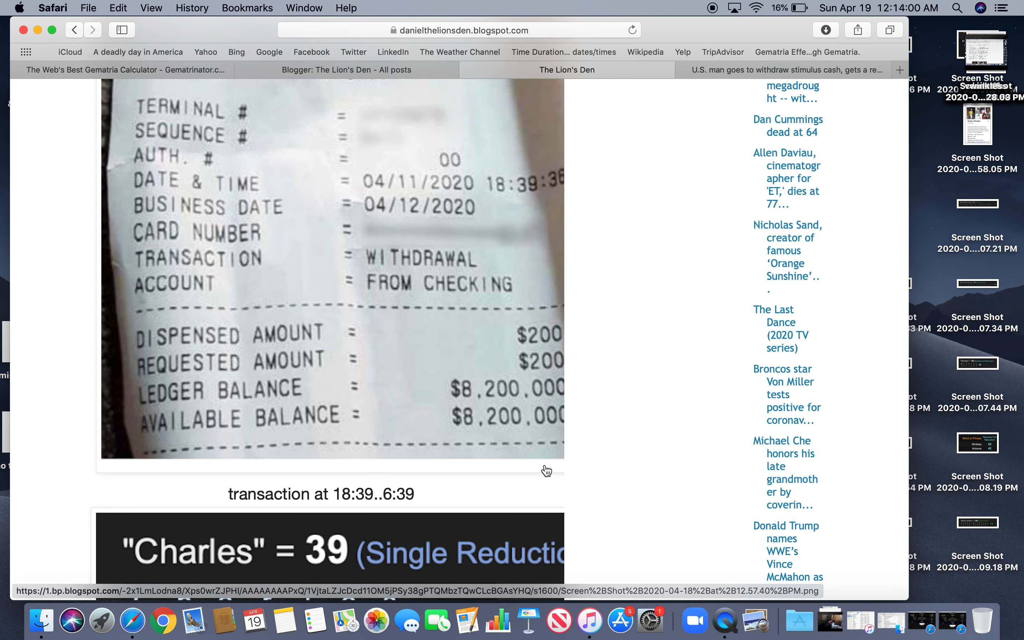
scroll("down", 3)
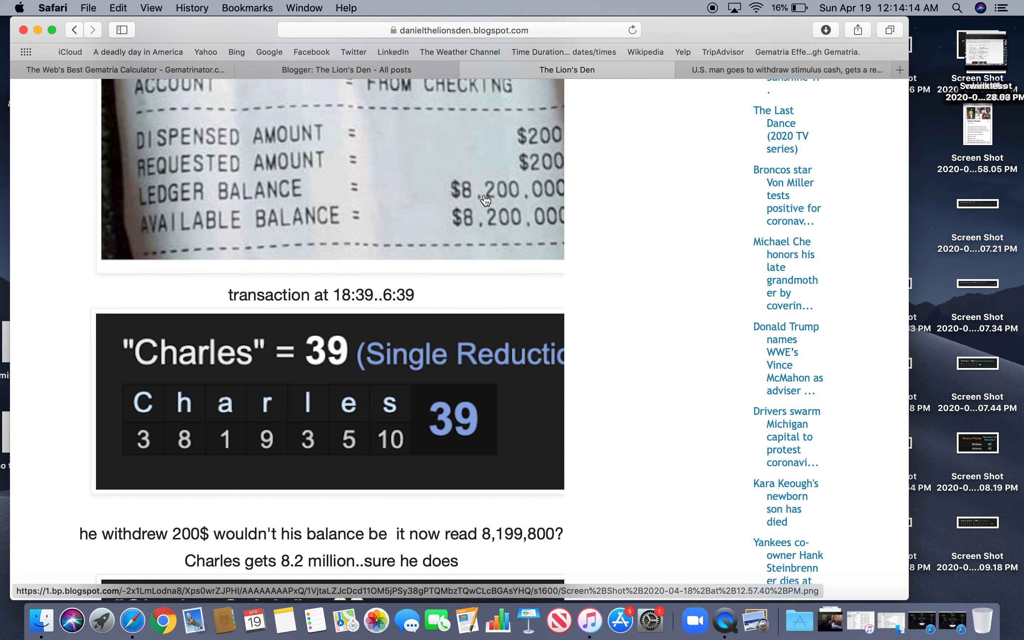
mouse_move(479, 208)
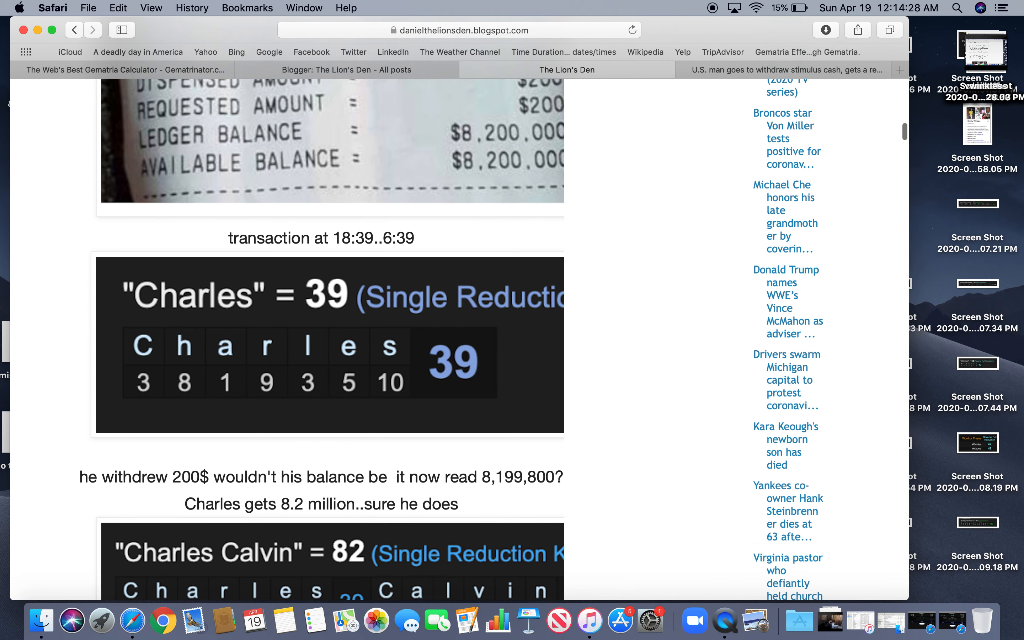
Scroll to the Charles Calvin = 82 image and close its enlarged view
scroll("down", 3)
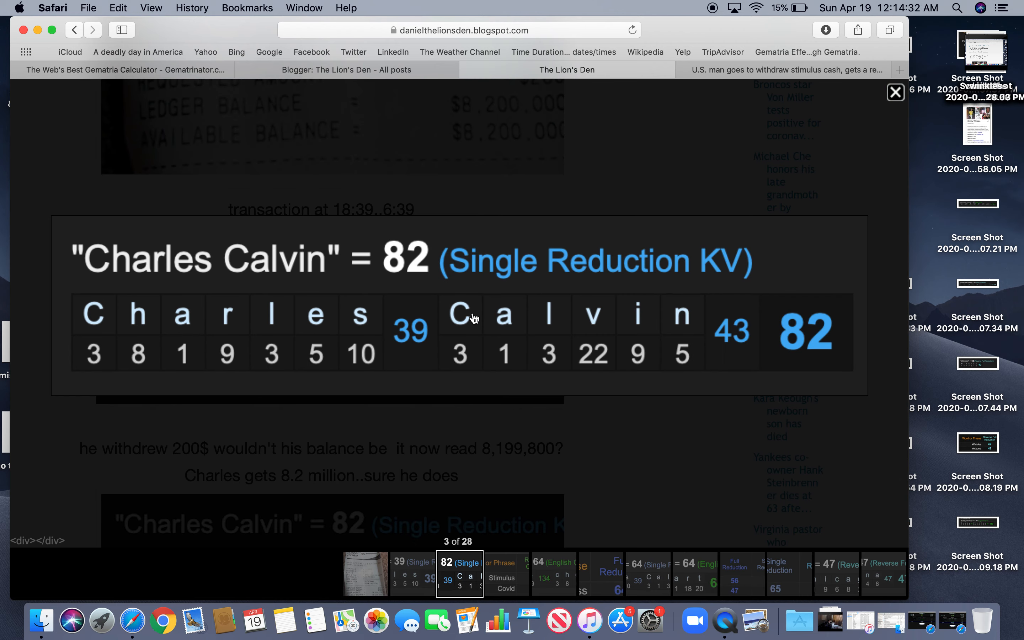
mouse_move(734, 291)
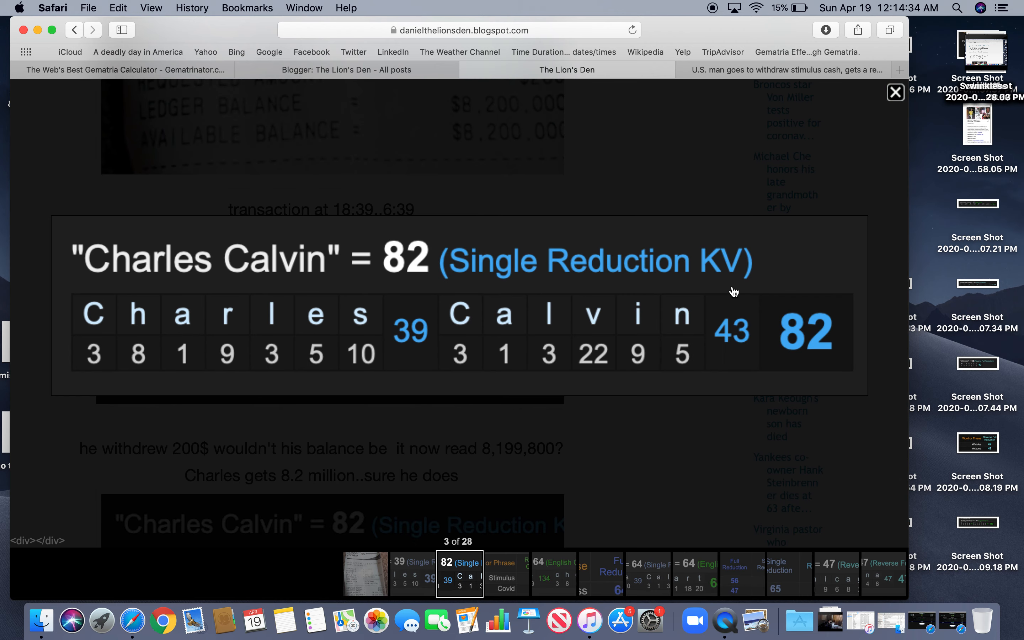
mouse_move(762, 384)
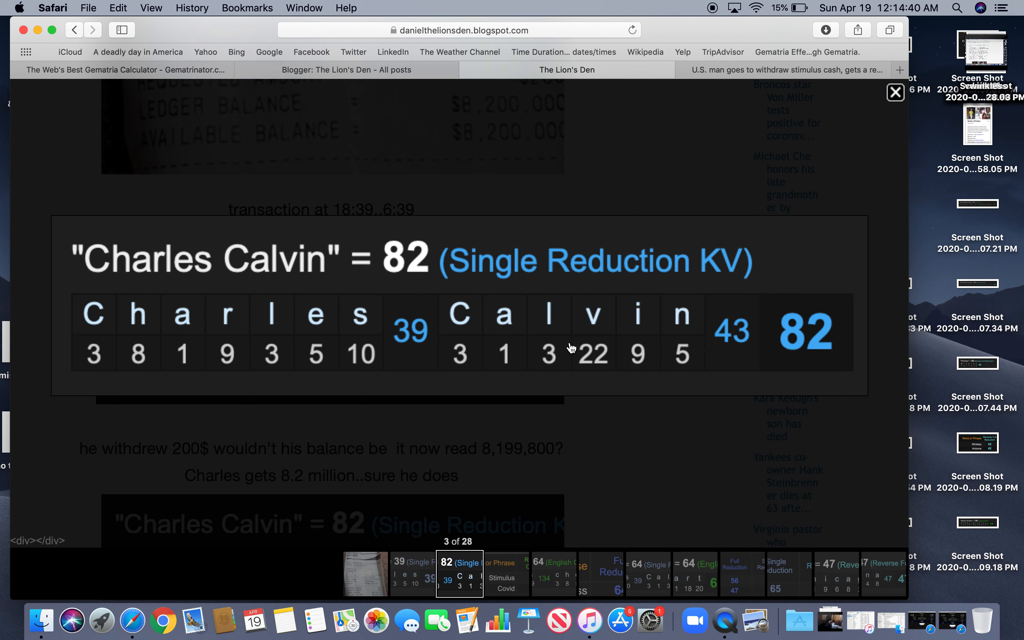
mouse_move(727, 296)
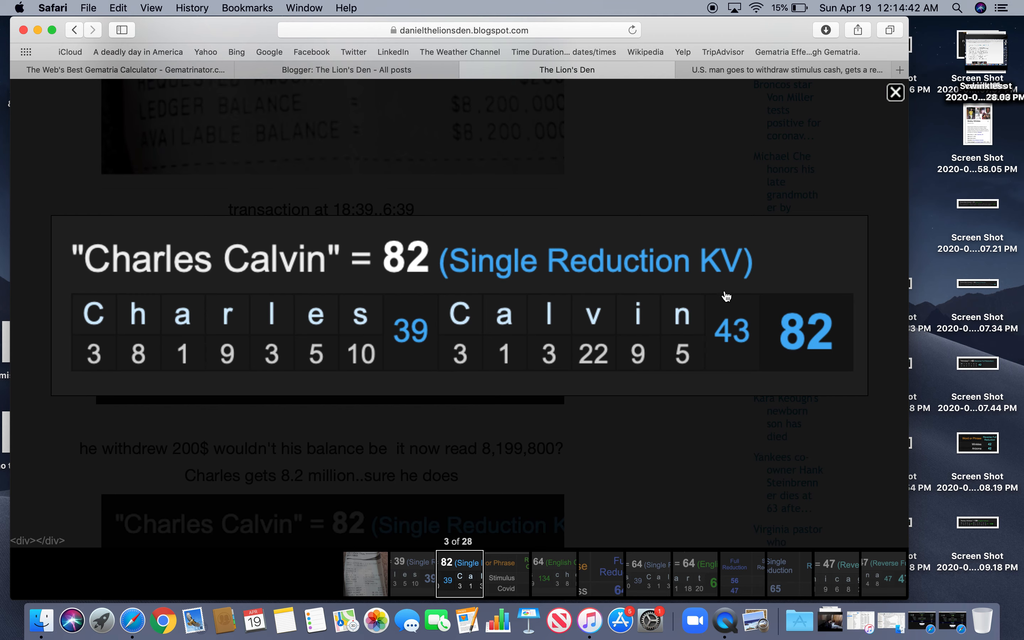
mouse_move(886, 102)
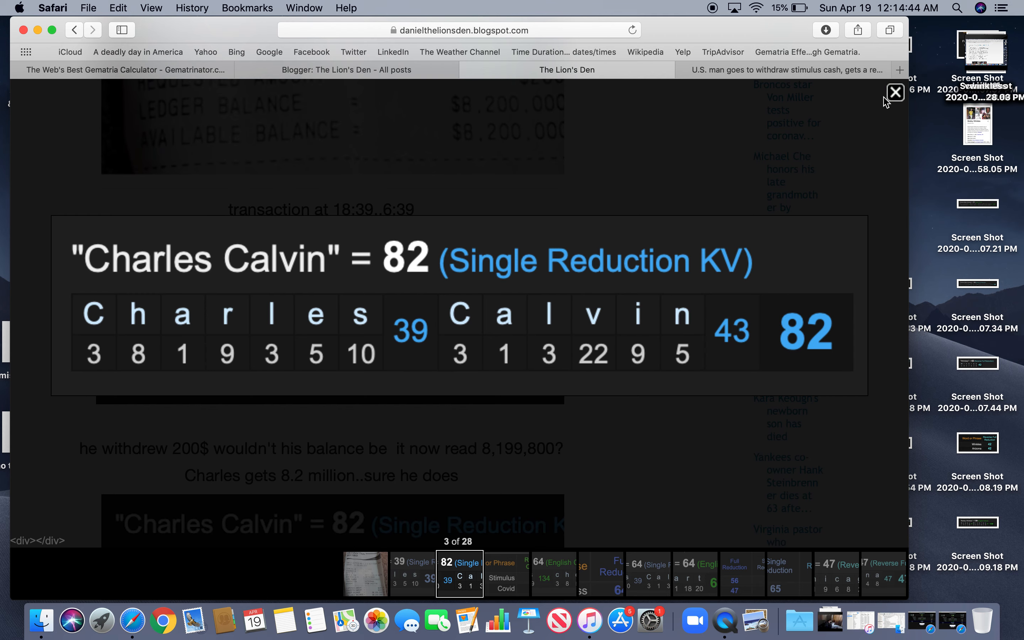
left_click(894, 91)
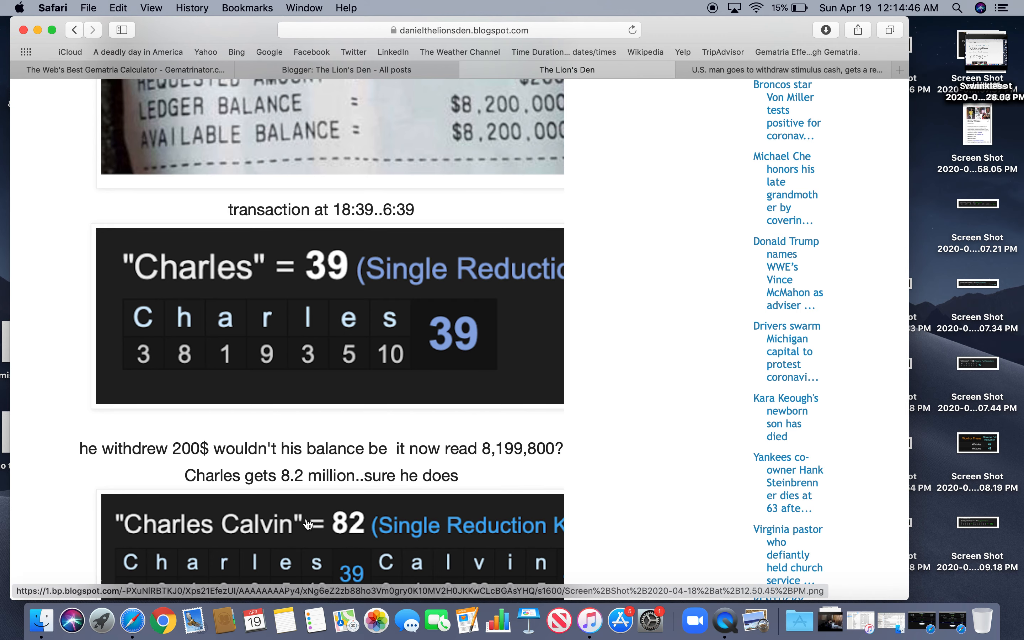
Scroll to the Stimulus and Covid 82 table and the 82+82=164 note
scroll("down", 3)
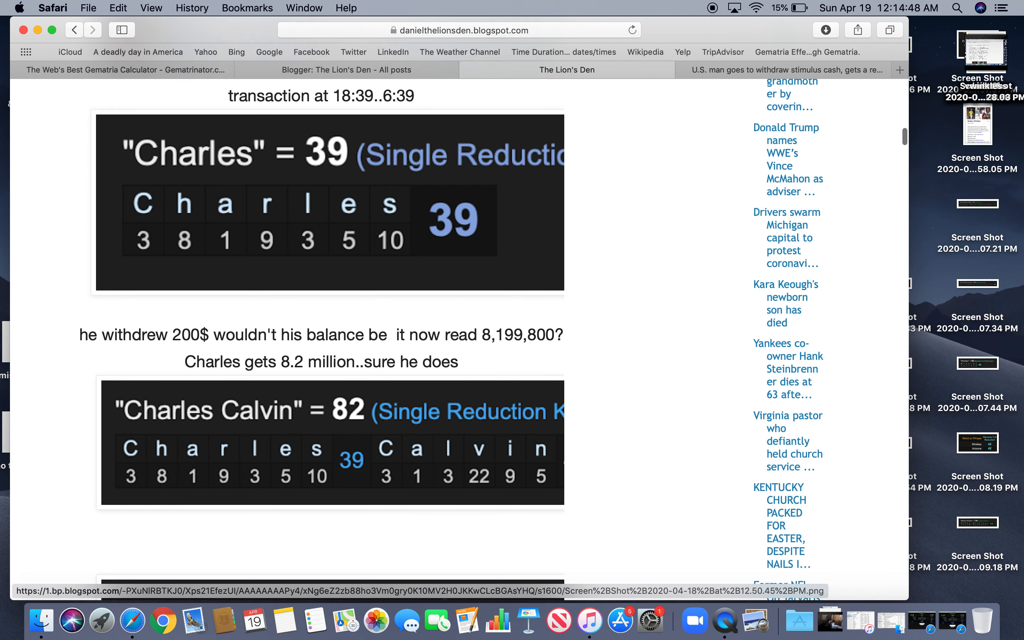
scroll("down", 3)
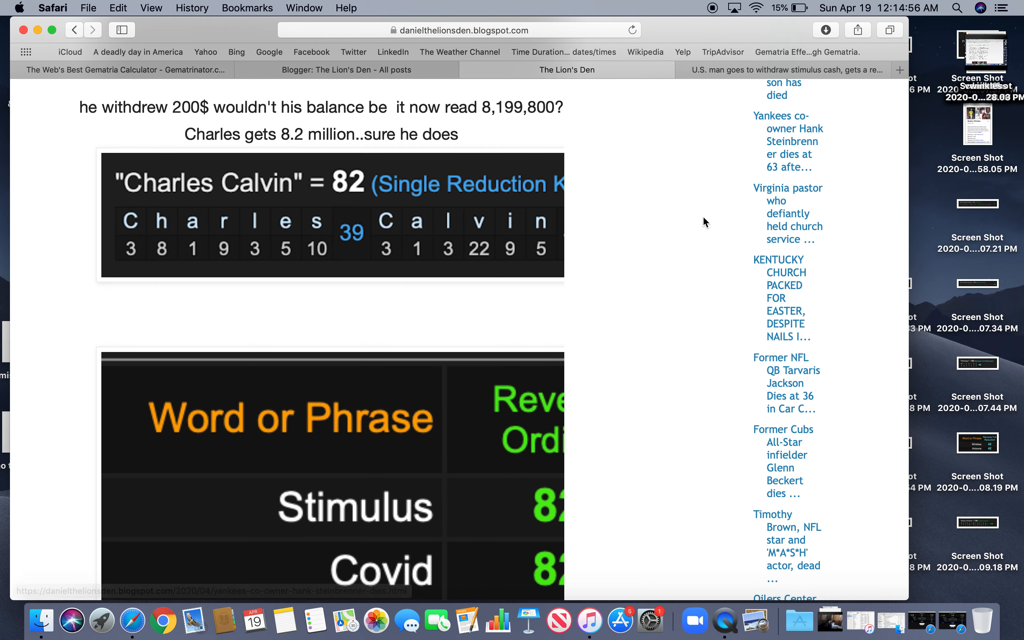
scroll("down", 3)
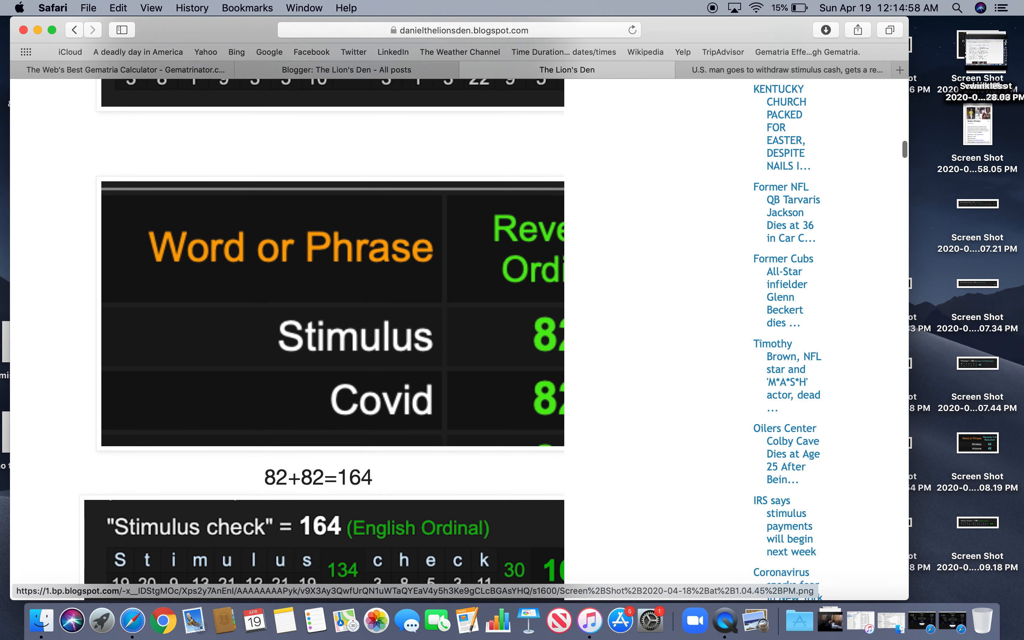
mouse_move(362, 518)
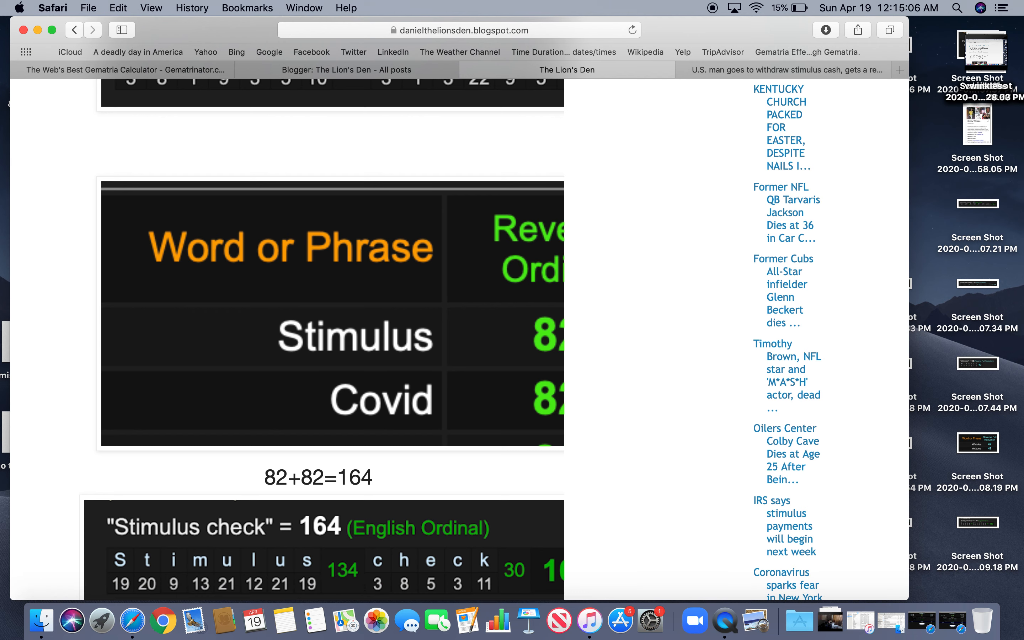
scroll("up", 3)
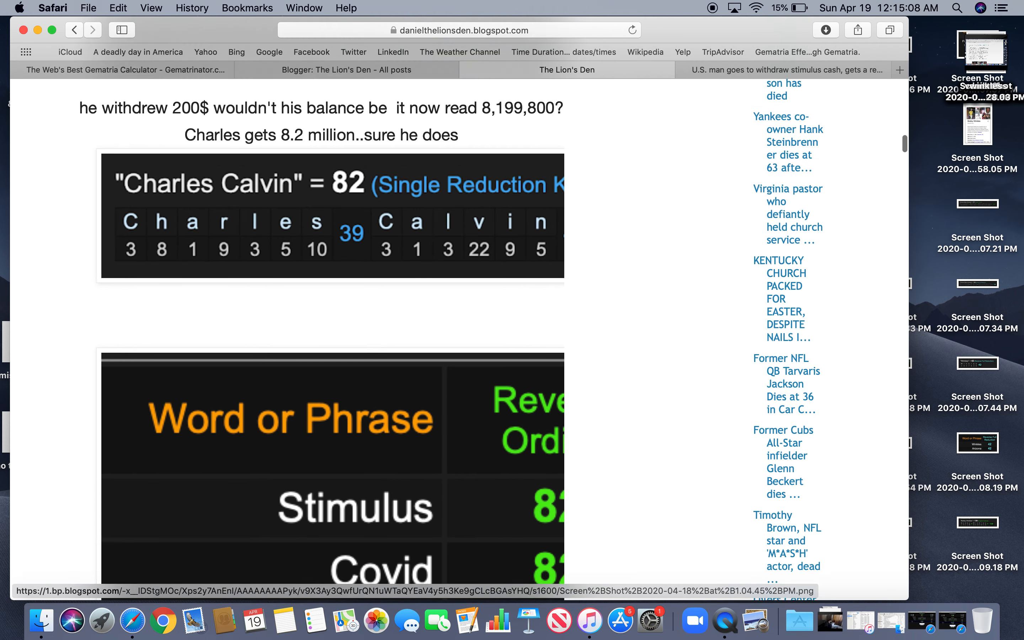
scroll("down", 3)
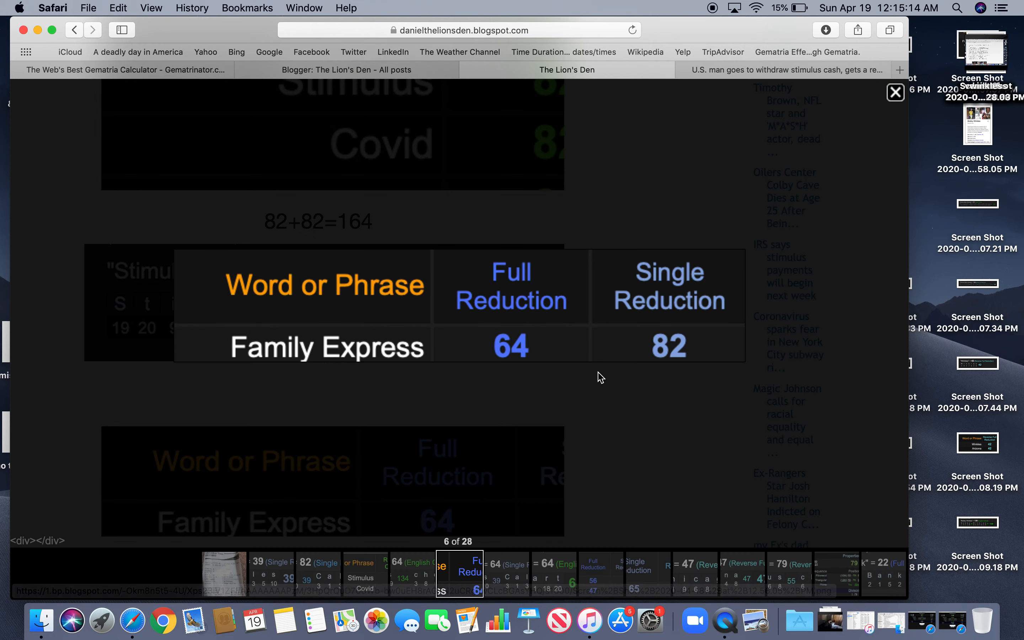
mouse_move(877, 113)
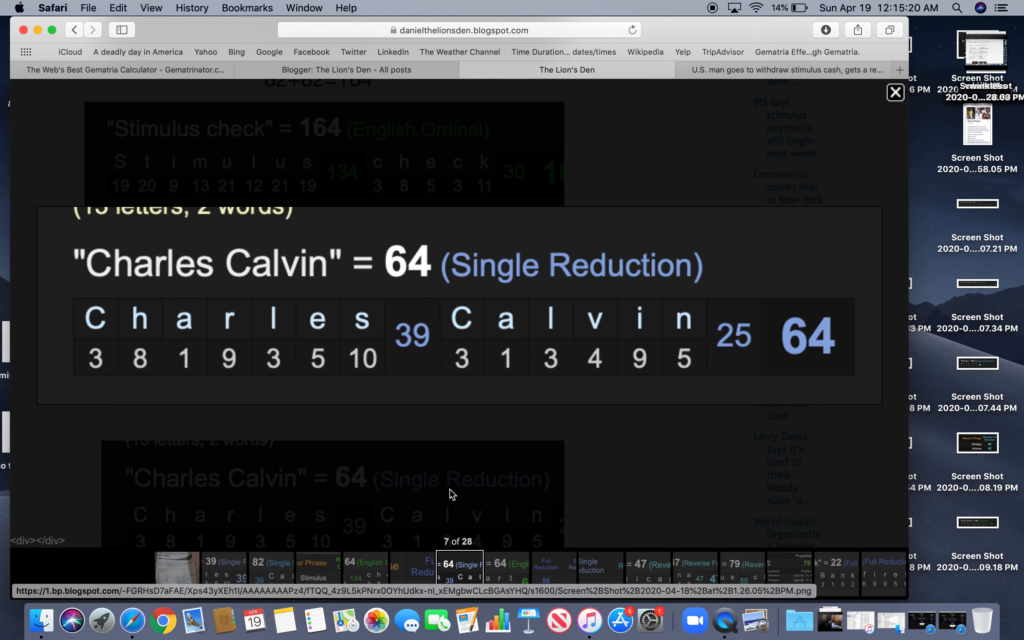
mouse_move(762, 144)
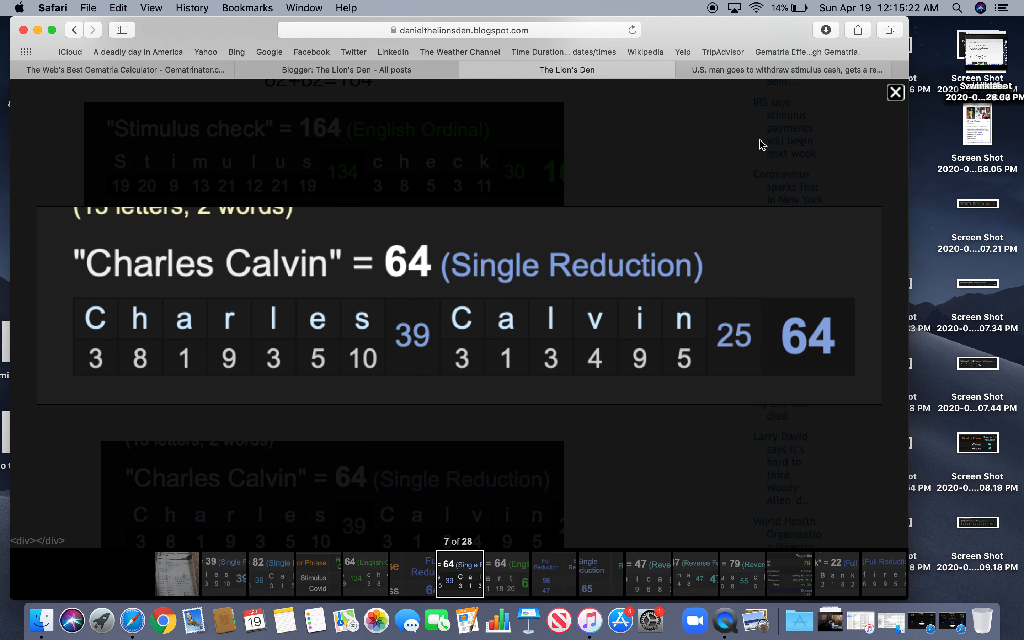
Close the Charles Calvin = 64 image, enlarge Hobart = 64, and advance to the coronavirus table
left_click(895, 92)
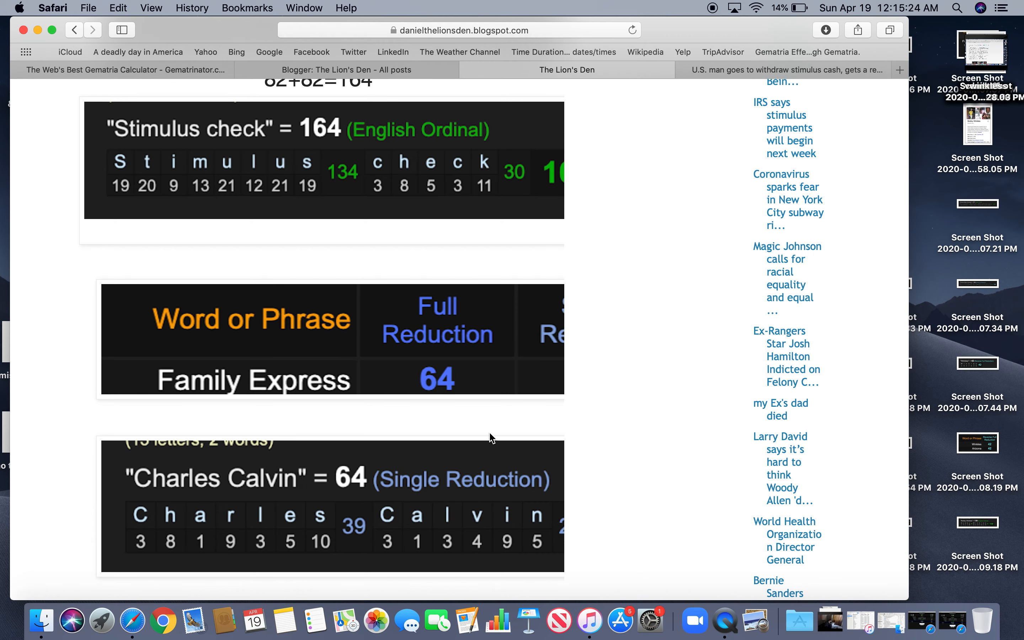
scroll("down", 3)
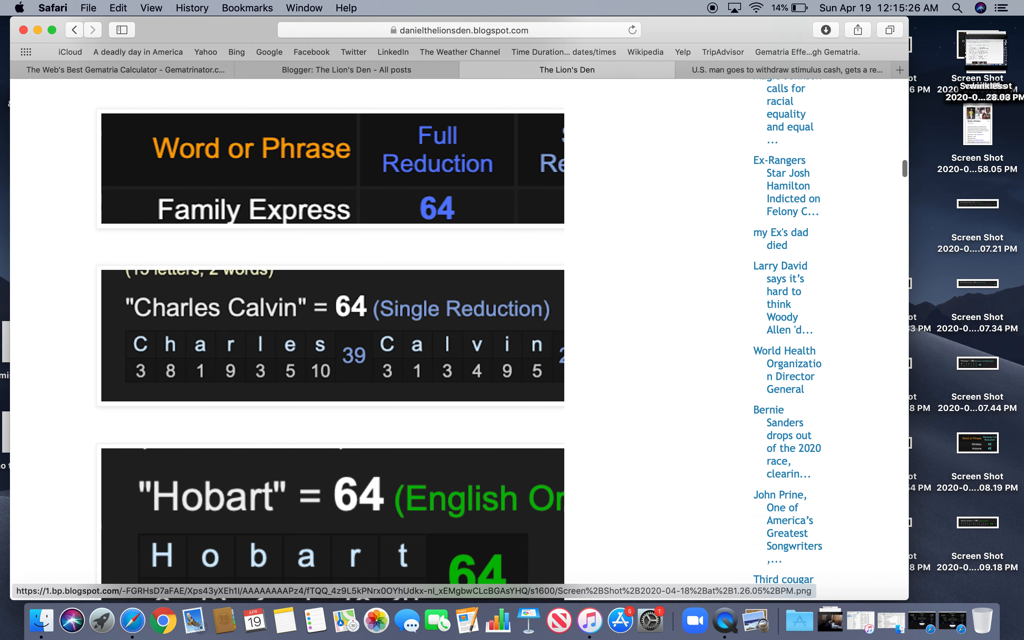
left_click(332, 497)
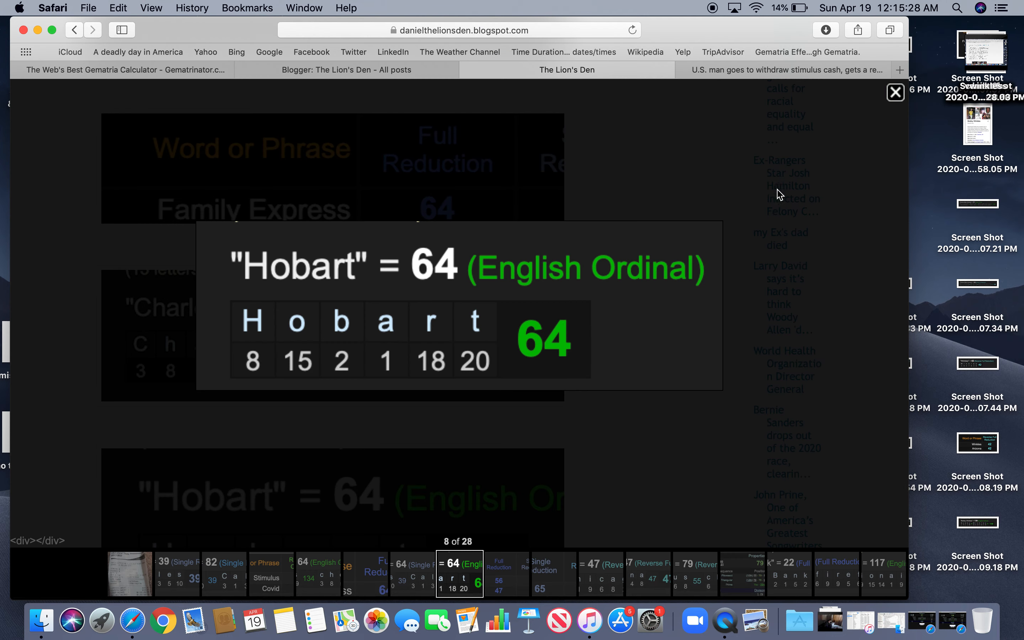
left_click(894, 92)
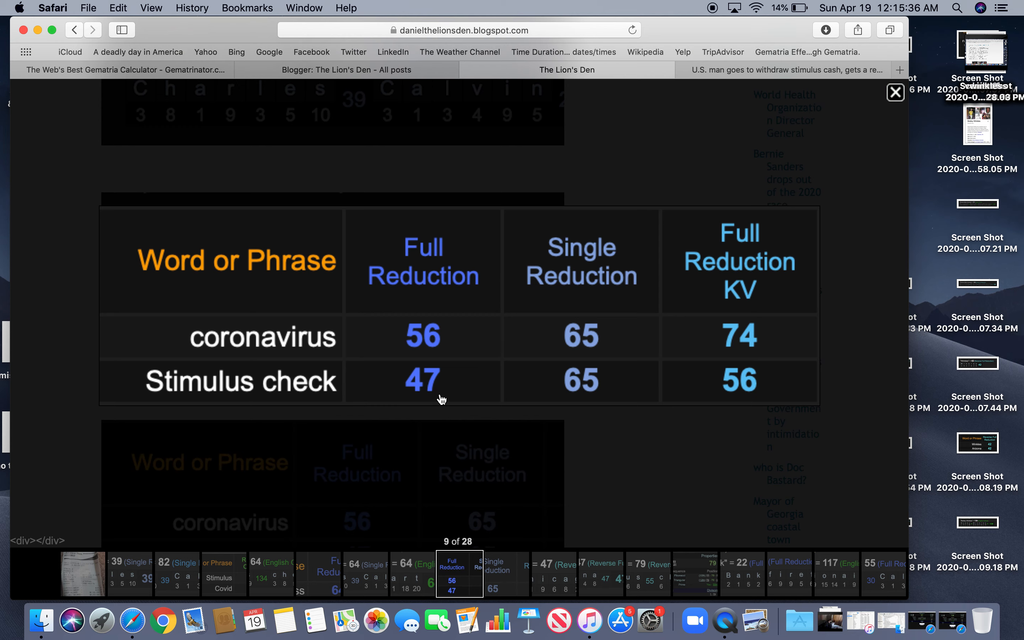
mouse_move(749, 359)
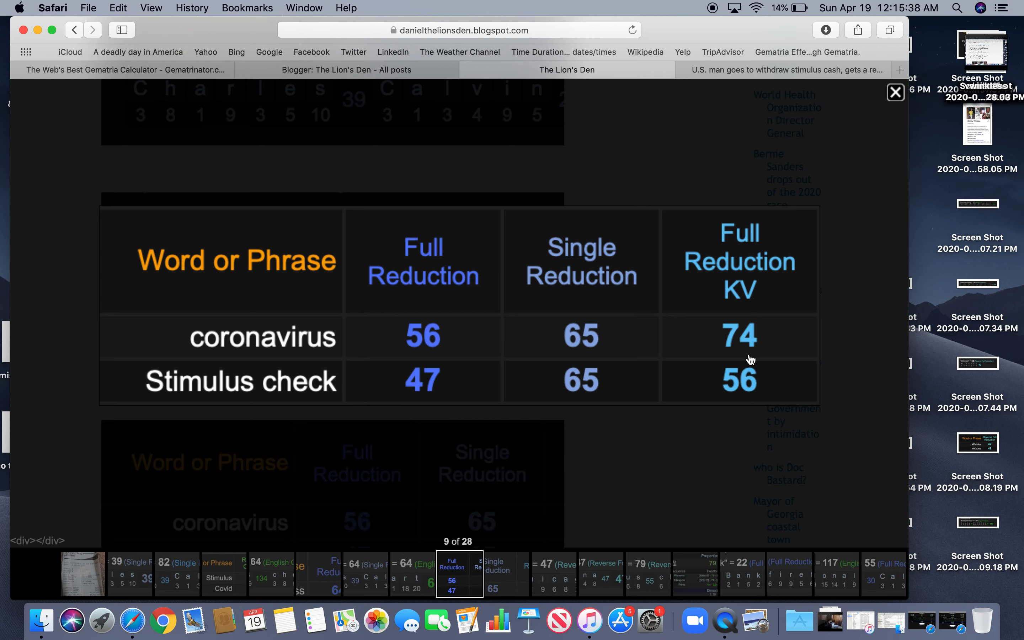
mouse_move(757, 345)
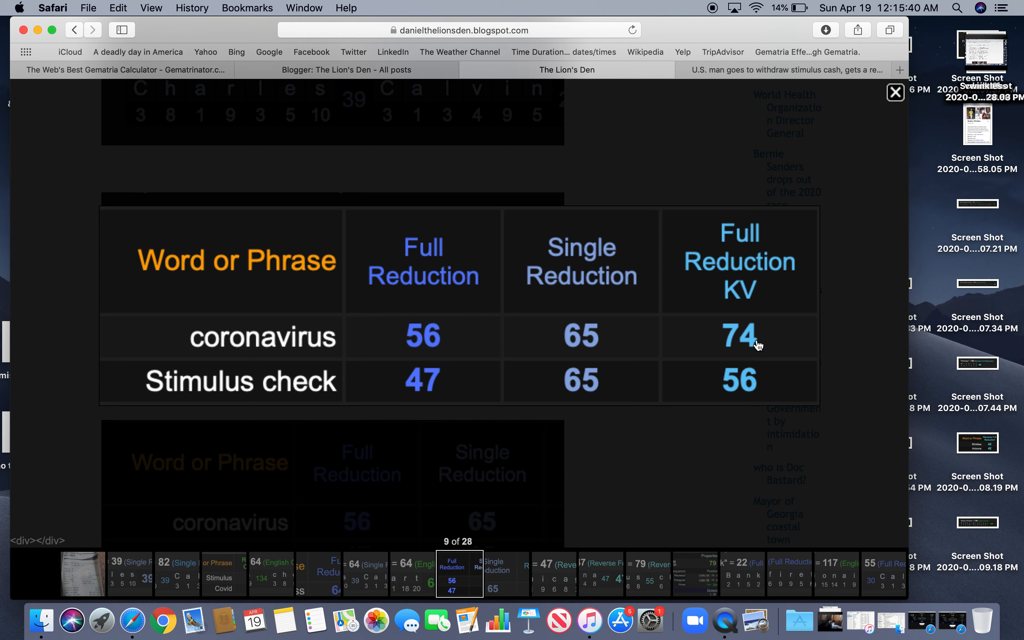
mouse_move(718, 461)
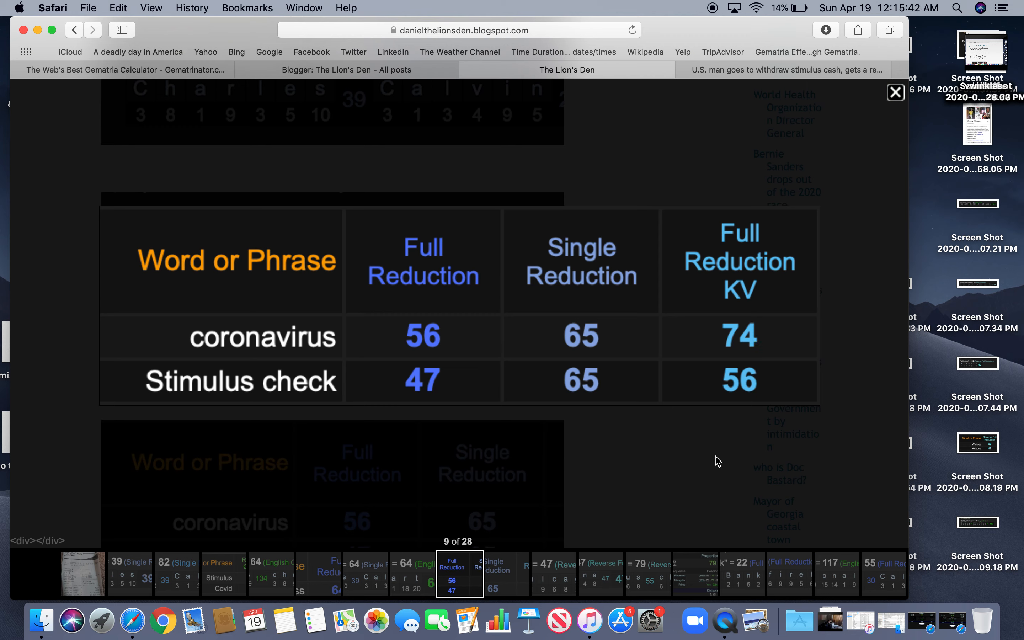
mouse_move(529, 336)
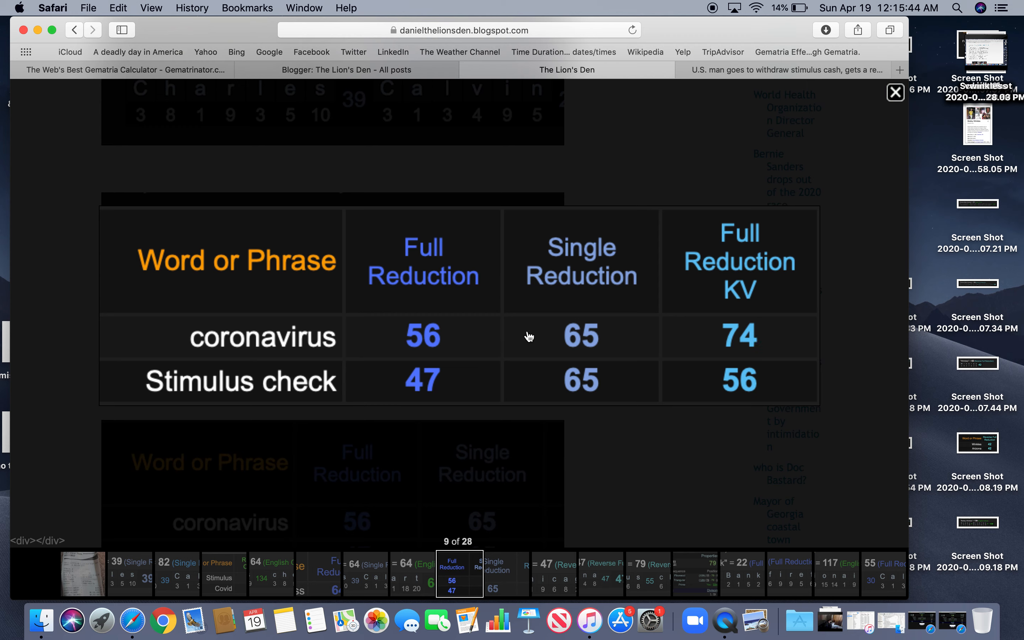
mouse_move(273, 353)
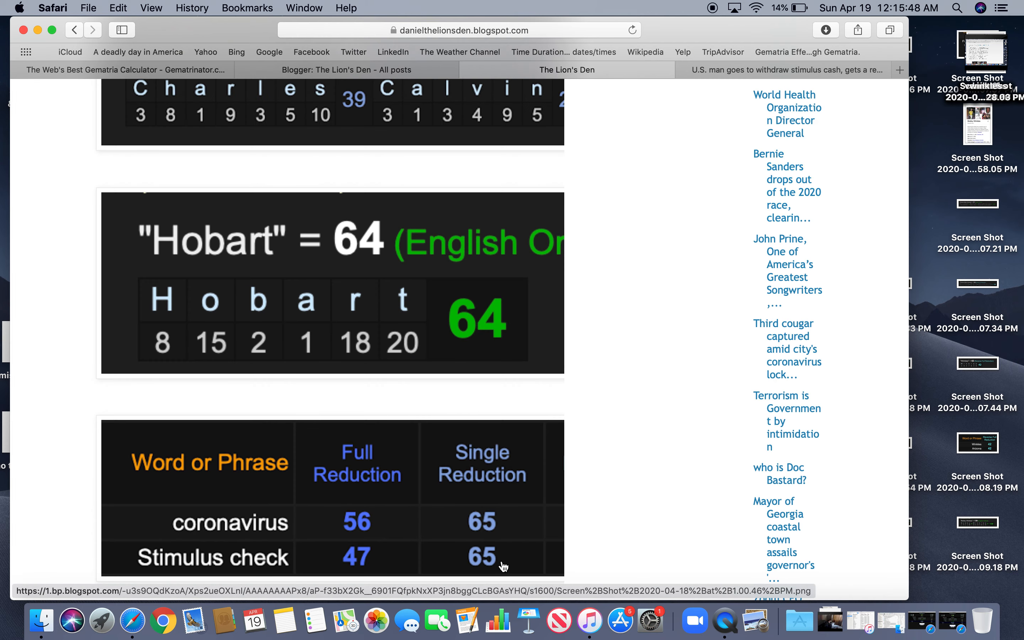
Scroll to and view the New Chicago = 47 image enlarged, then close it
scroll("down", 3)
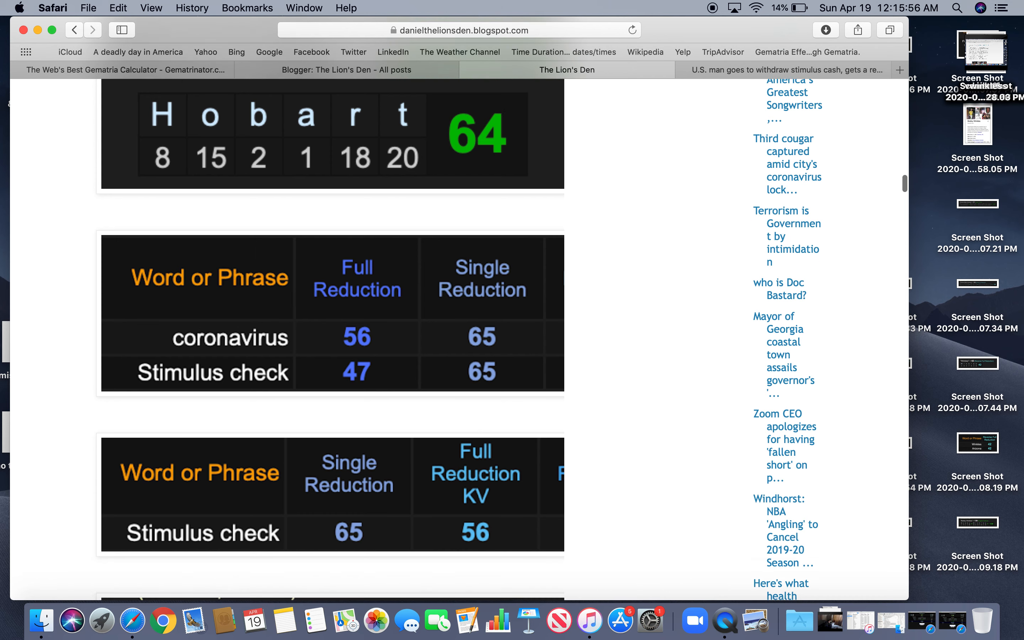
scroll("down", 3)
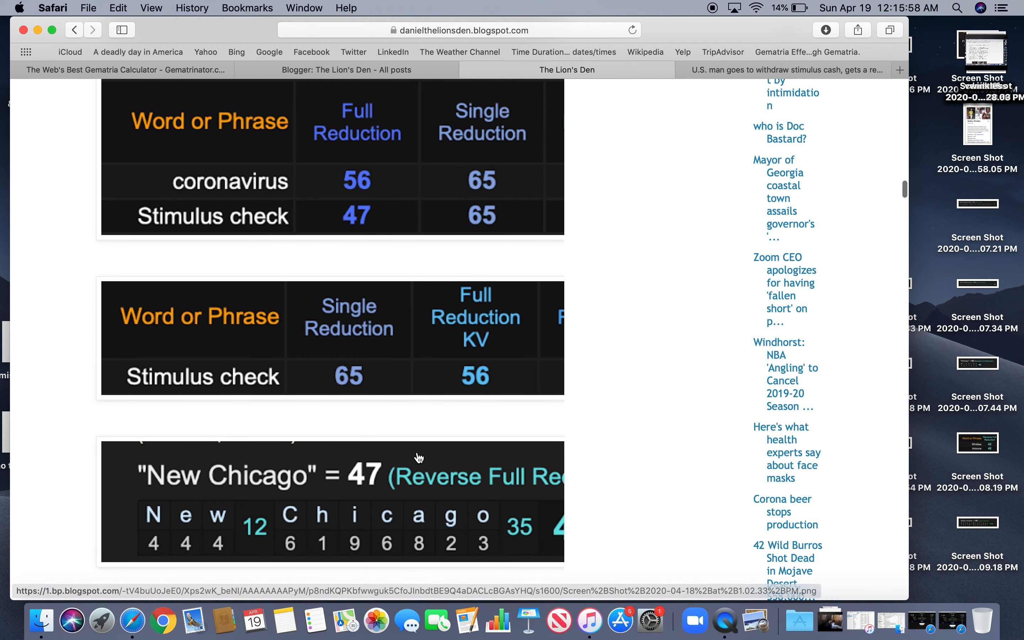
left_click(418, 475)
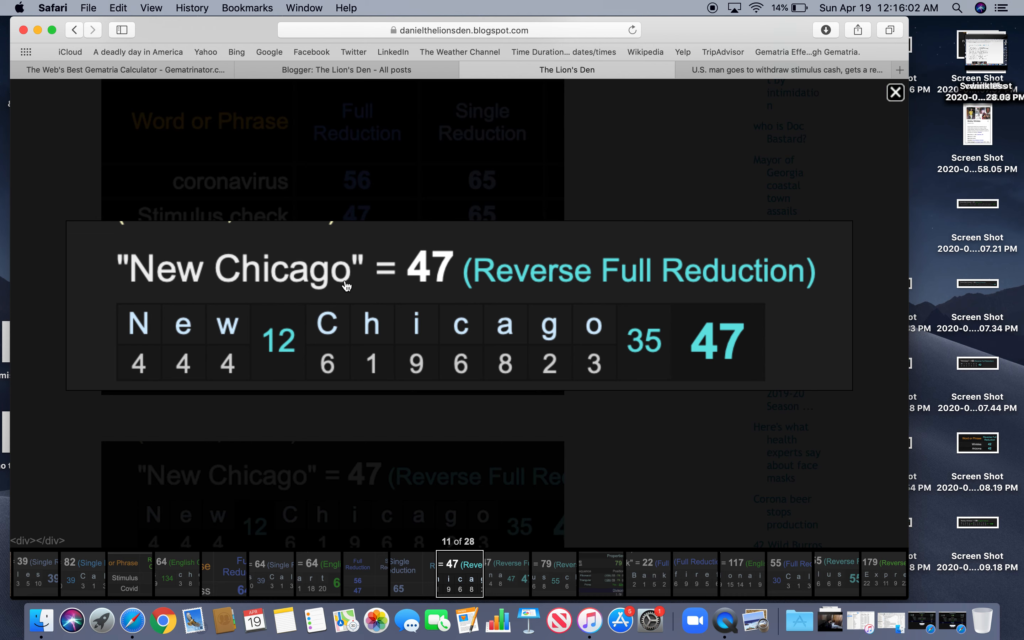
mouse_move(850, 101)
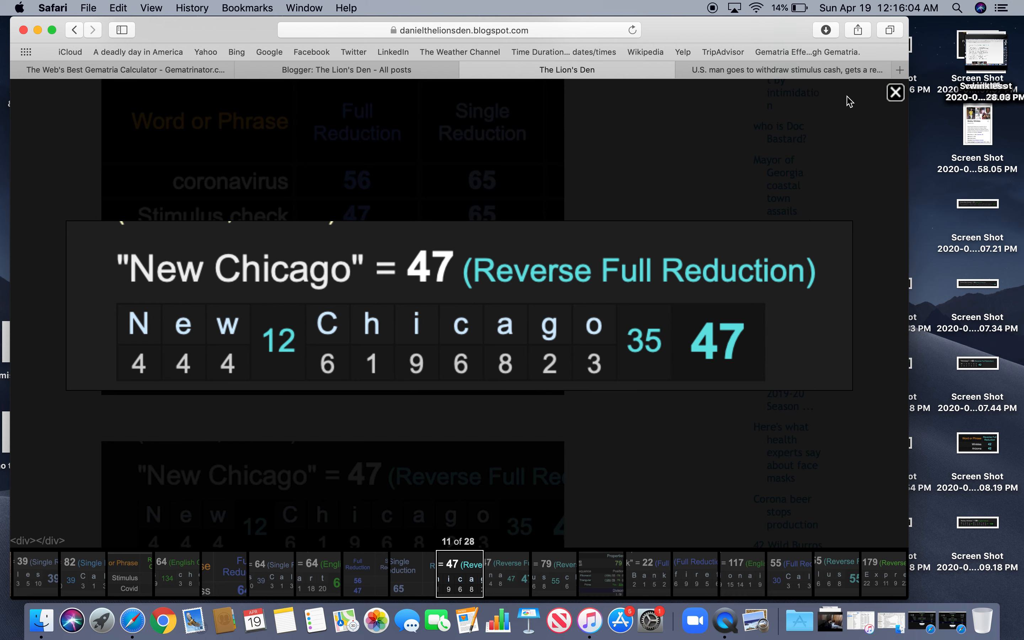
left_click(894, 92)
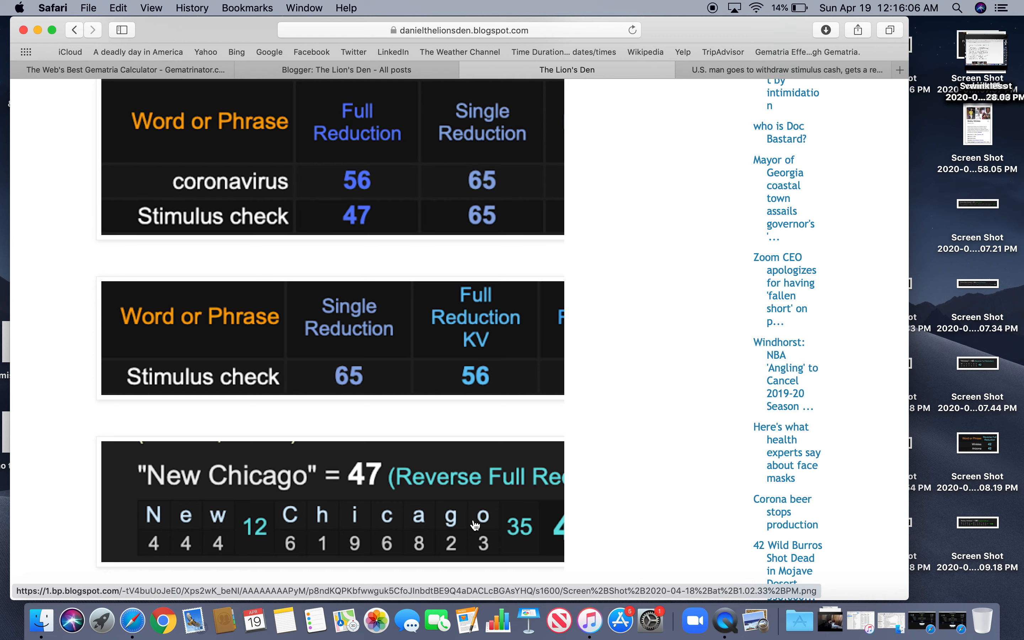
View the Indiana = 47 image, close it, and move on to the Stimulus check = 79 graphic
scroll("down", 3)
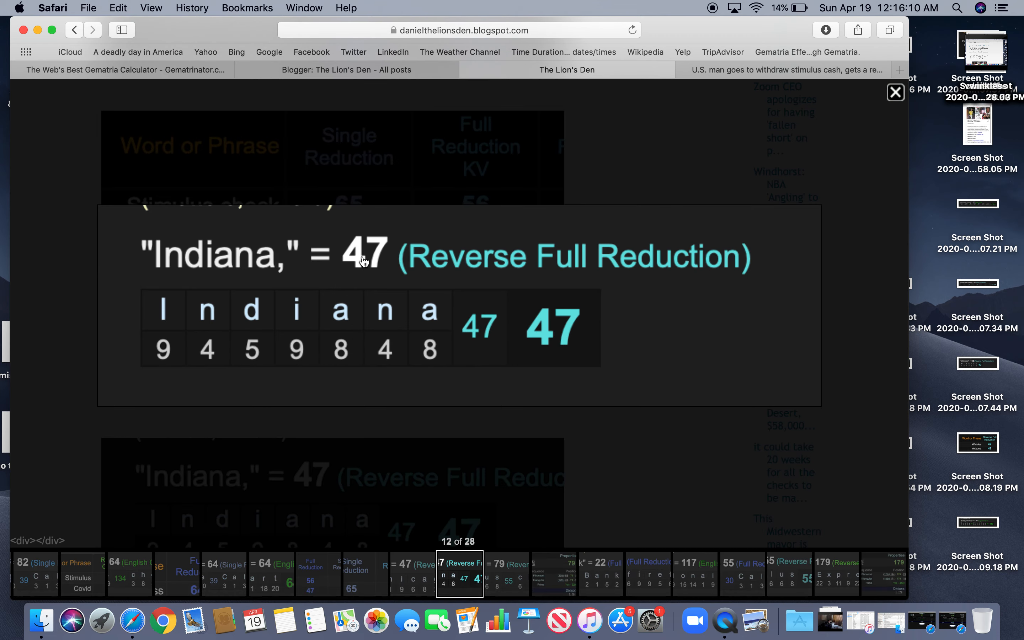
left_click(896, 92)
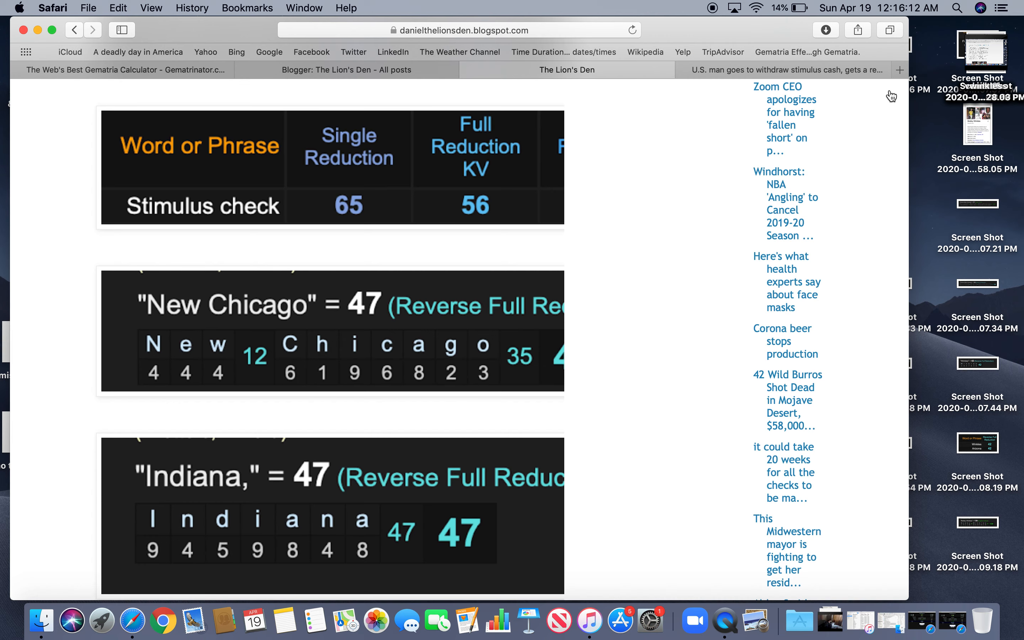
scroll("down", 3)
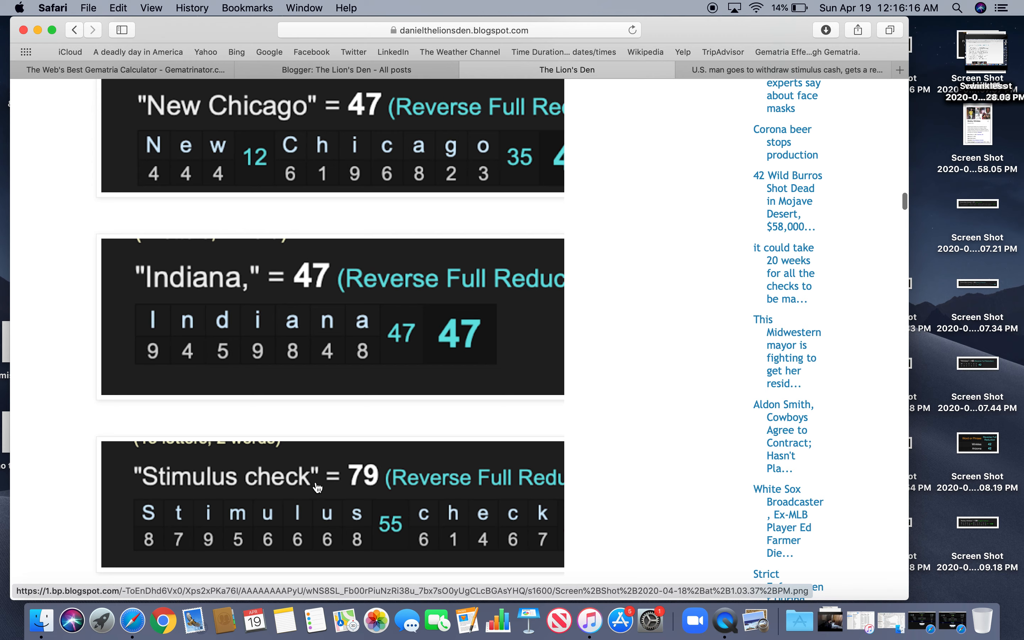
left_click(316, 486)
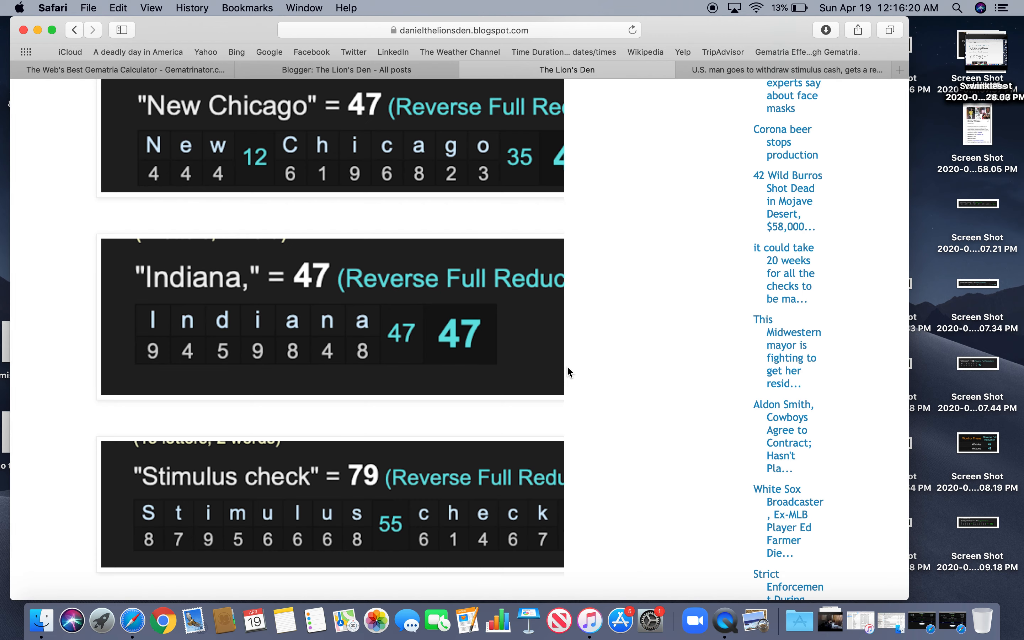
scroll("down", 3)
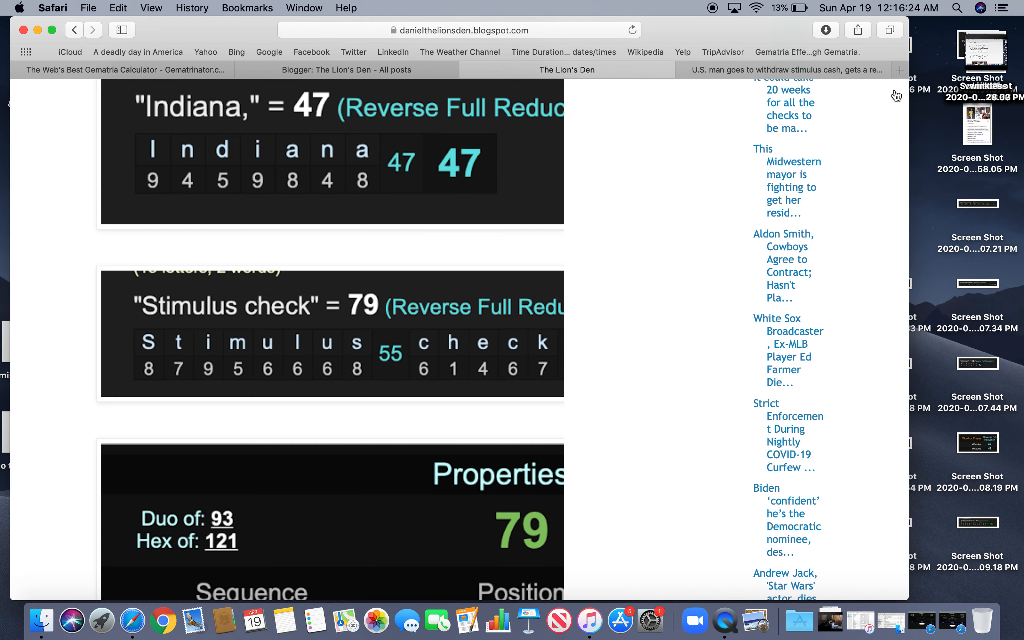
View the MetaBank = 22 and millionaire = 117 images enlarged, closing each
scroll("down", 3)
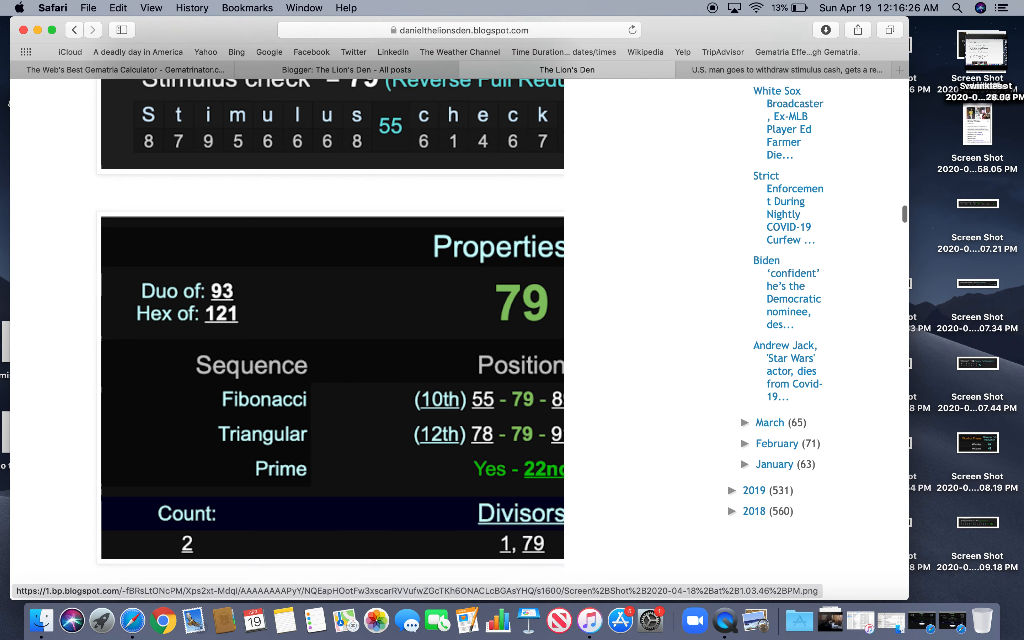
left_click(332, 386)
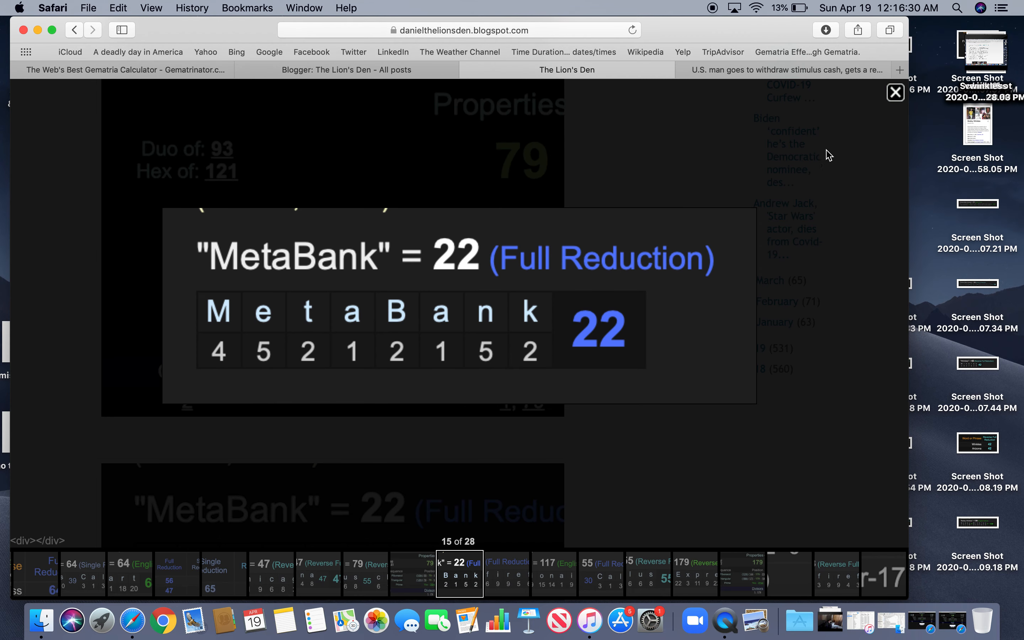
left_click(894, 91)
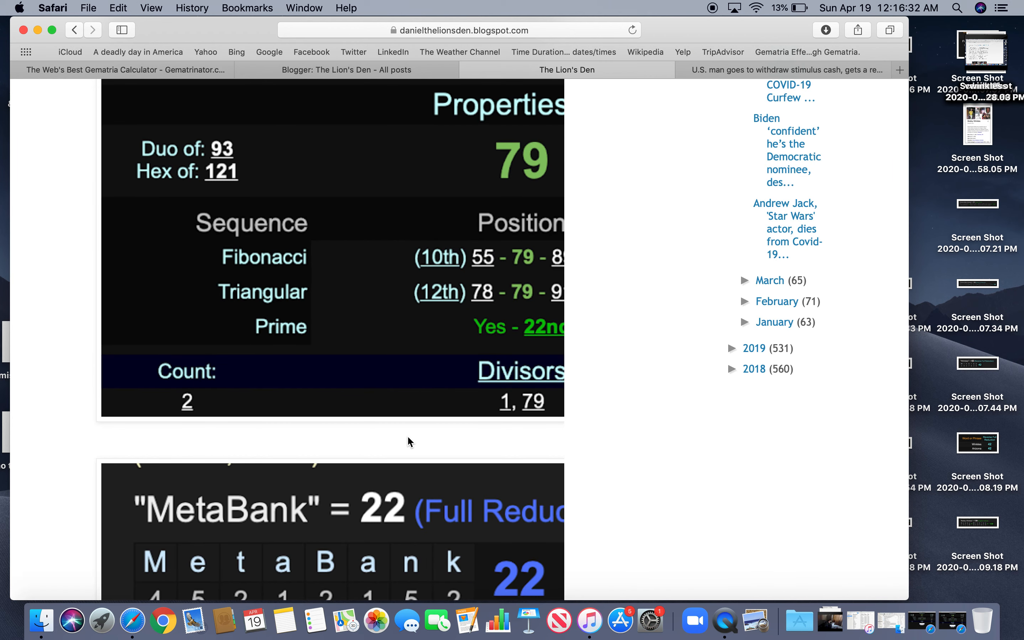
scroll("down", 3)
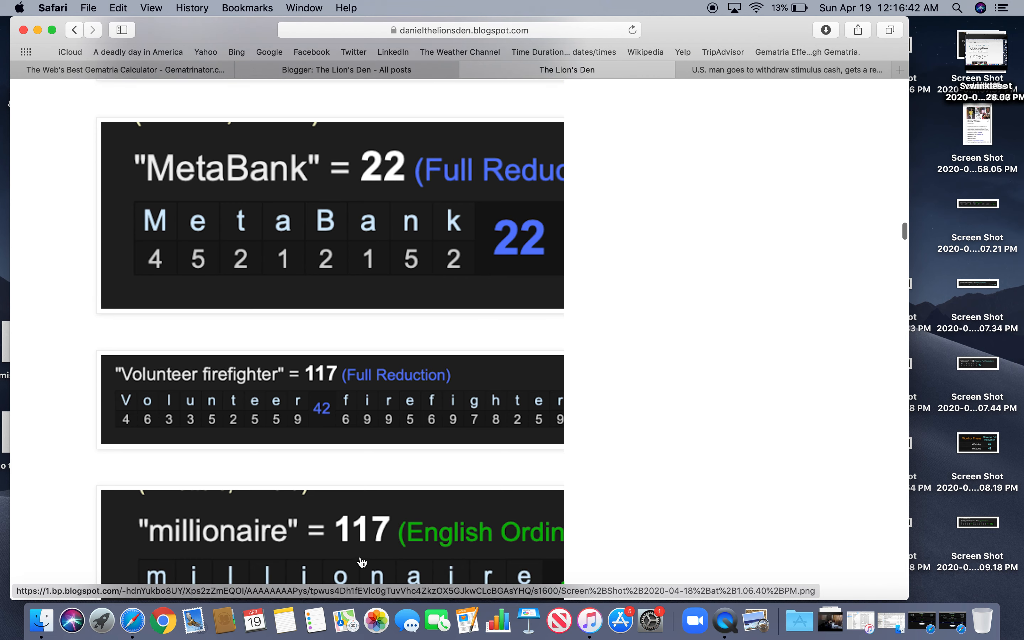
left_click(363, 561)
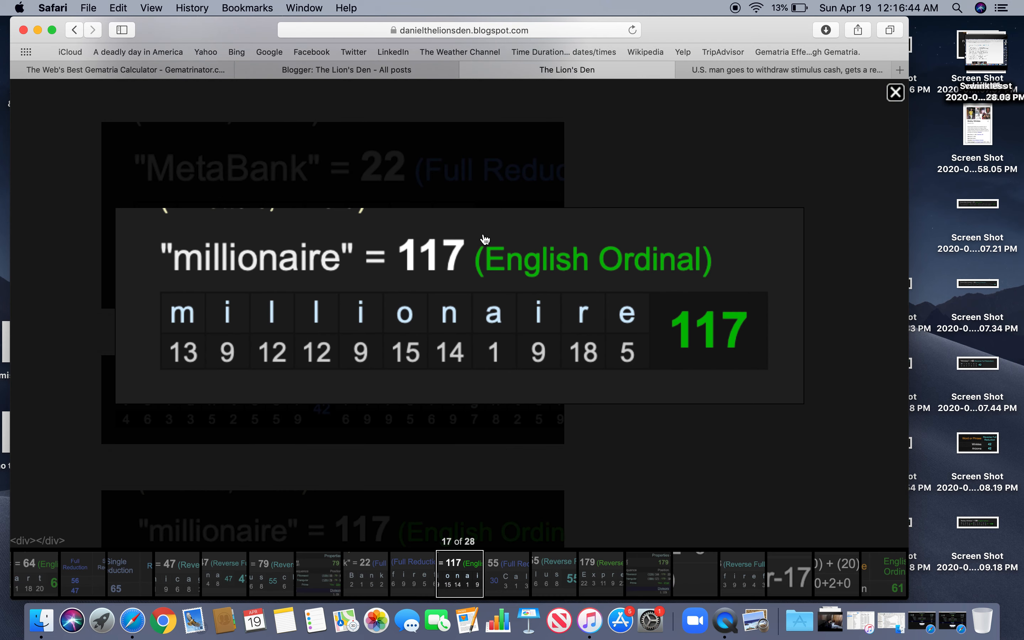
left_click(895, 92)
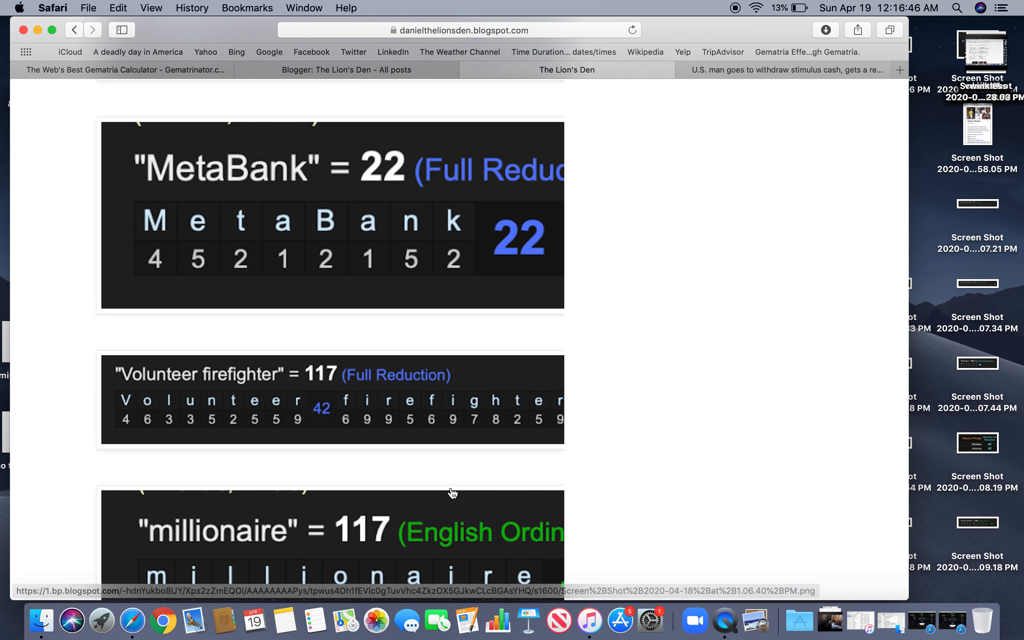
Scroll past the Charles Calvin, Stimulus and Family Express graphics to the date-sum image
scroll("down", 3)
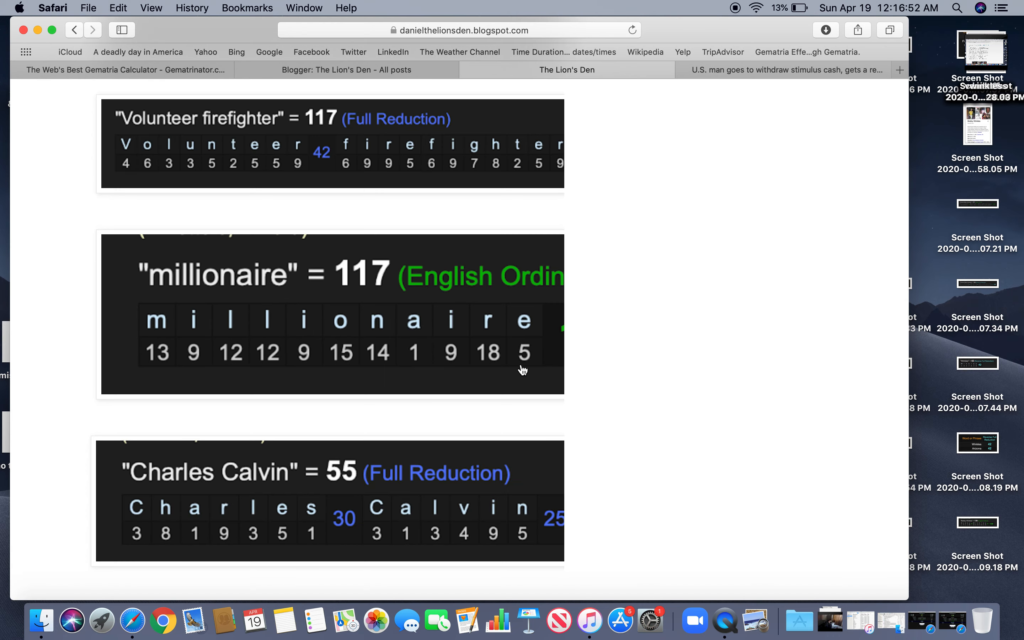
scroll("down", 3)
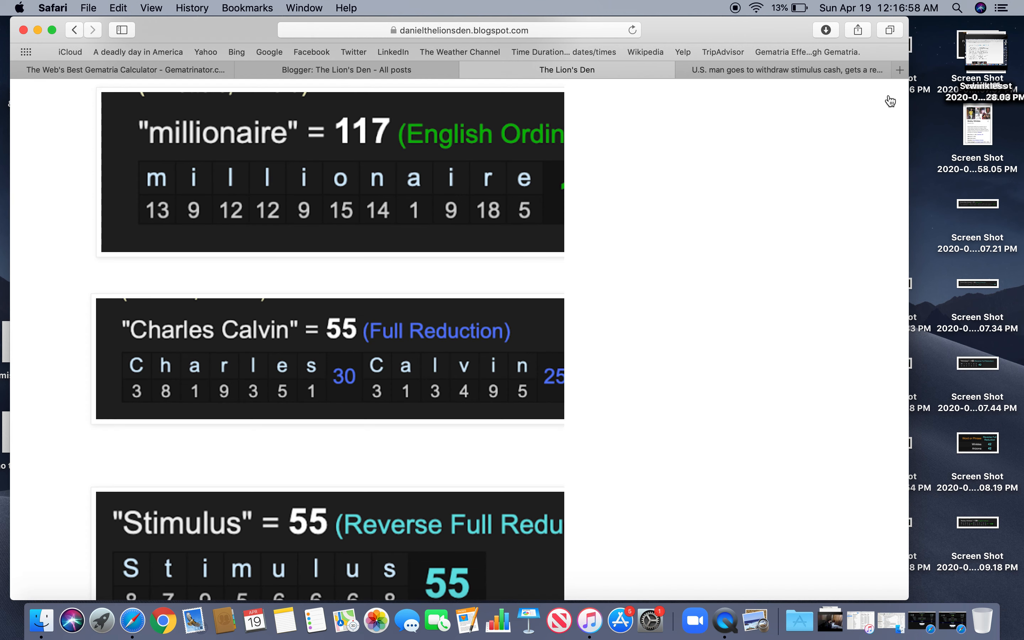
scroll("down", 3)
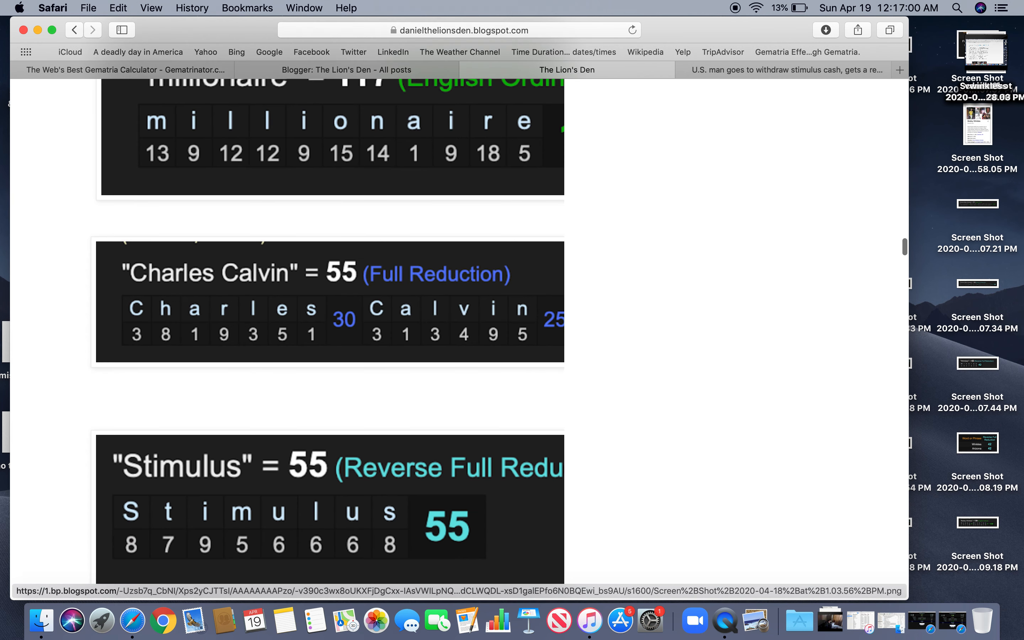
scroll("down", 3)
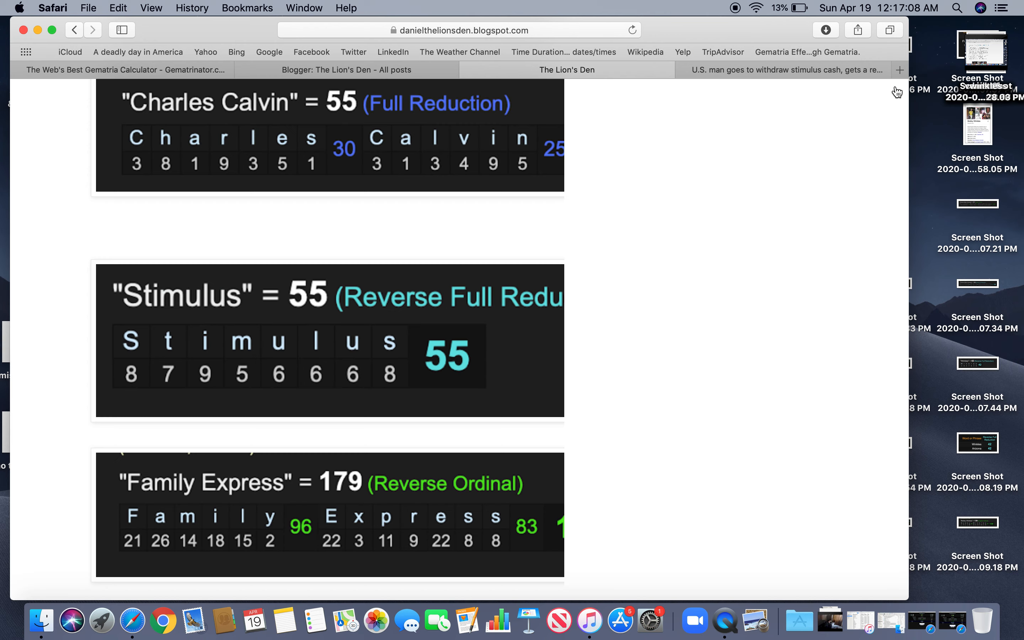
scroll("down", 3)
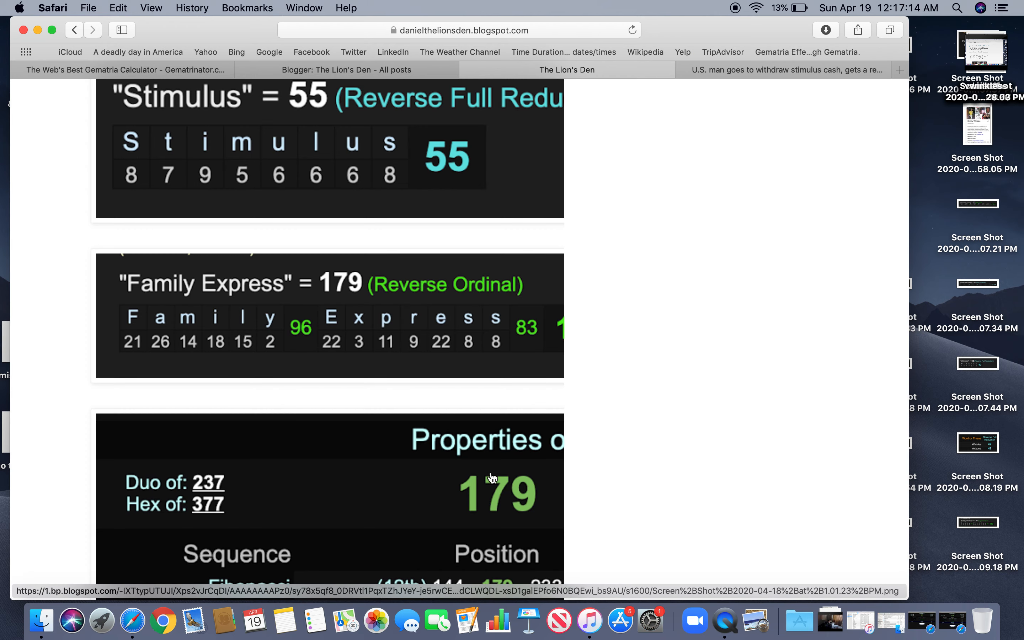
scroll("down", 3)
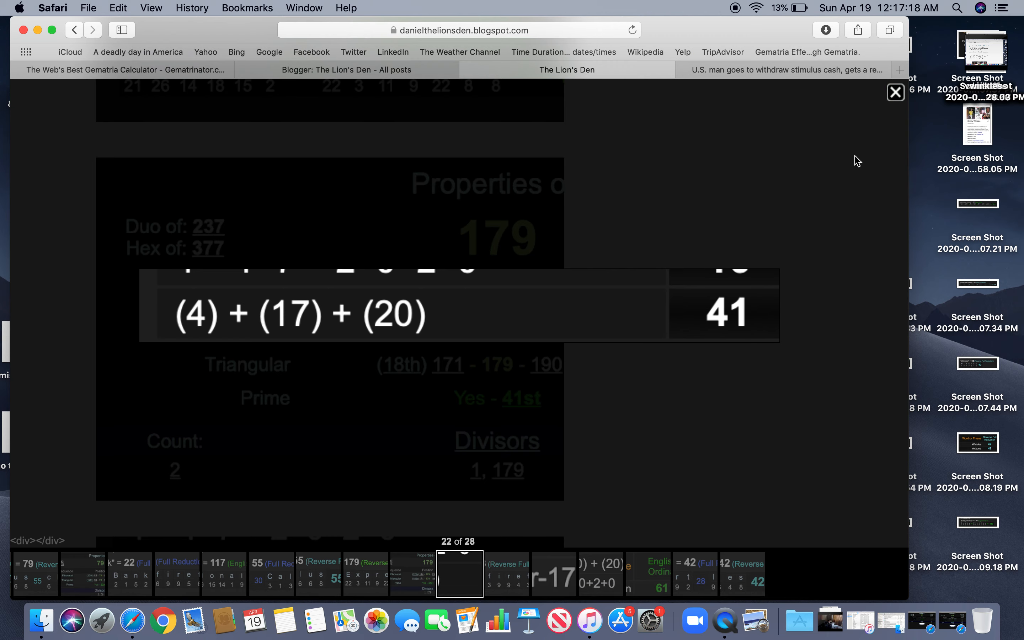
Close the date-sum image and view the Volunteer firefighter = 108 and Day of Year images enlarged
left_click(895, 92)
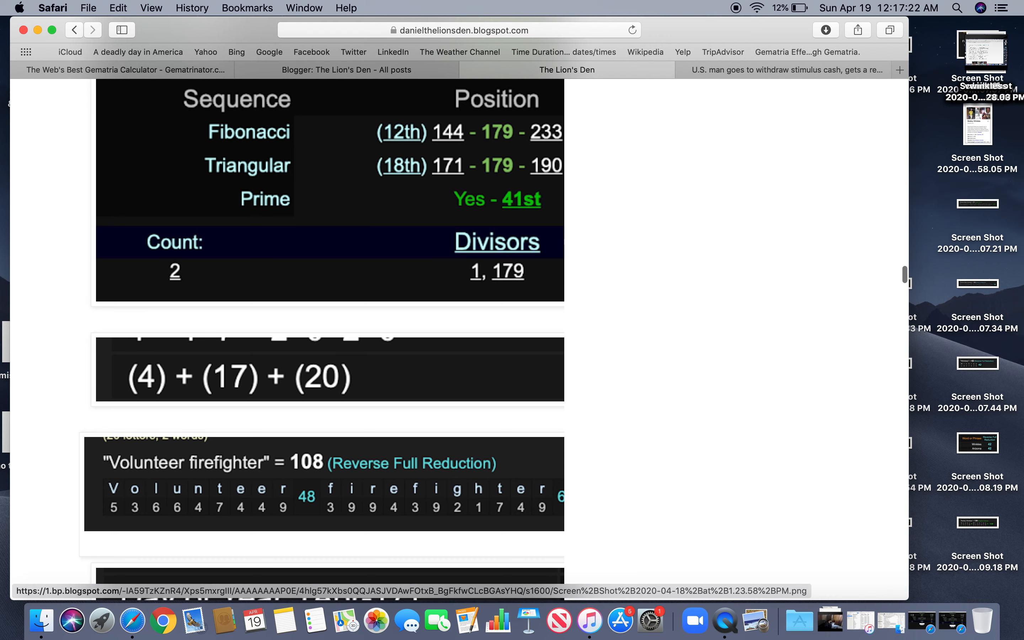
left_click(324, 462)
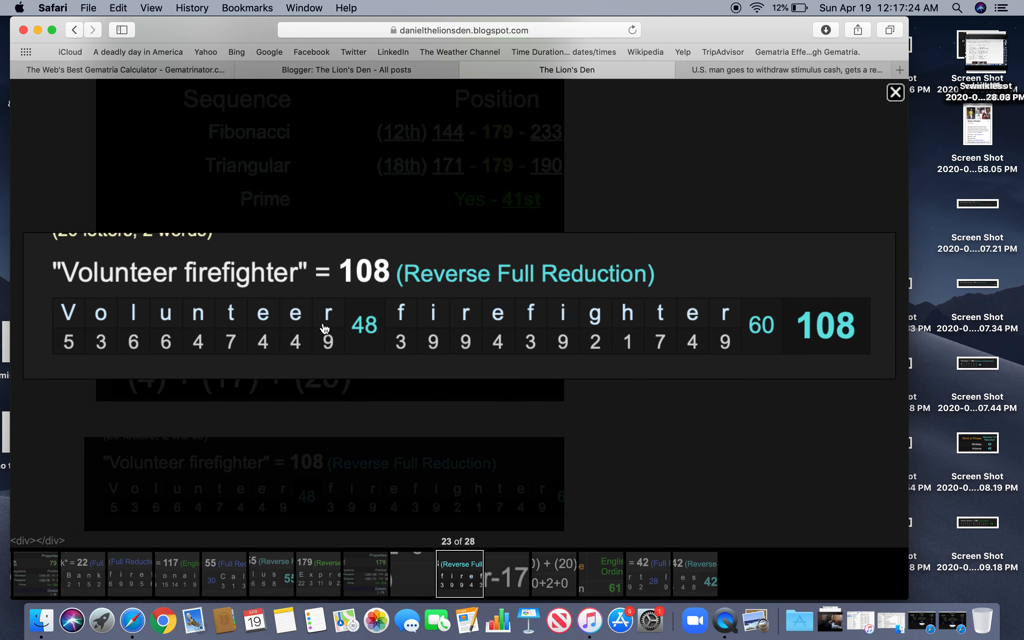
mouse_move(898, 104)
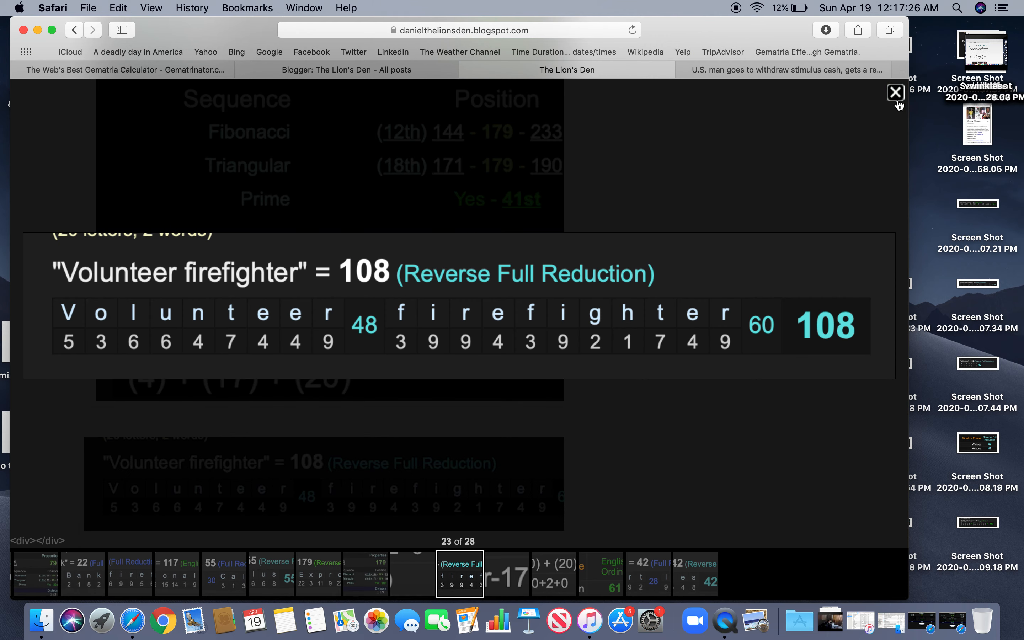
left_click(896, 92)
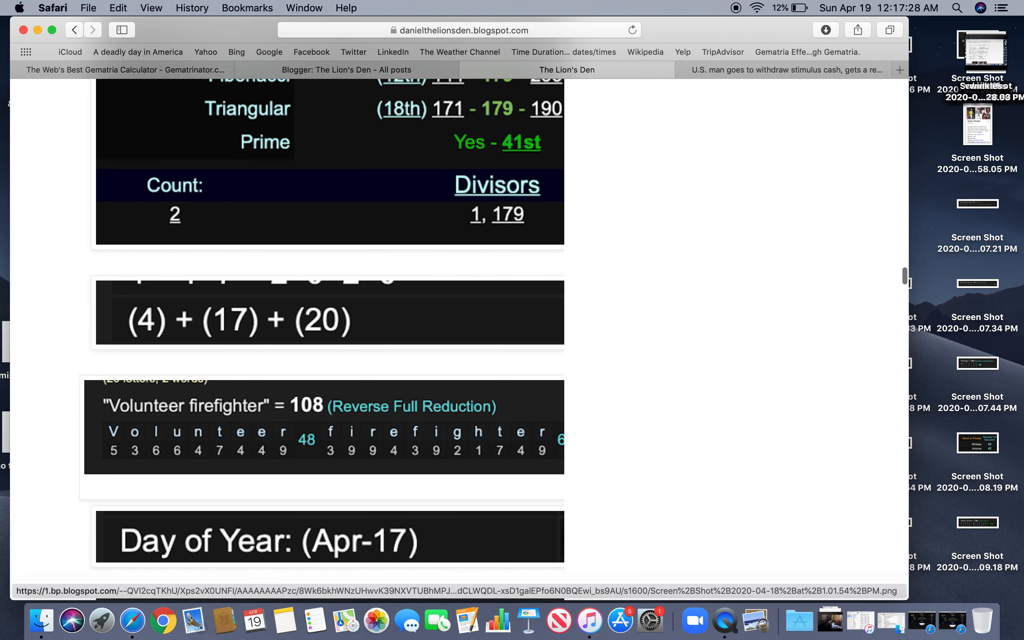
left_click(329, 538)
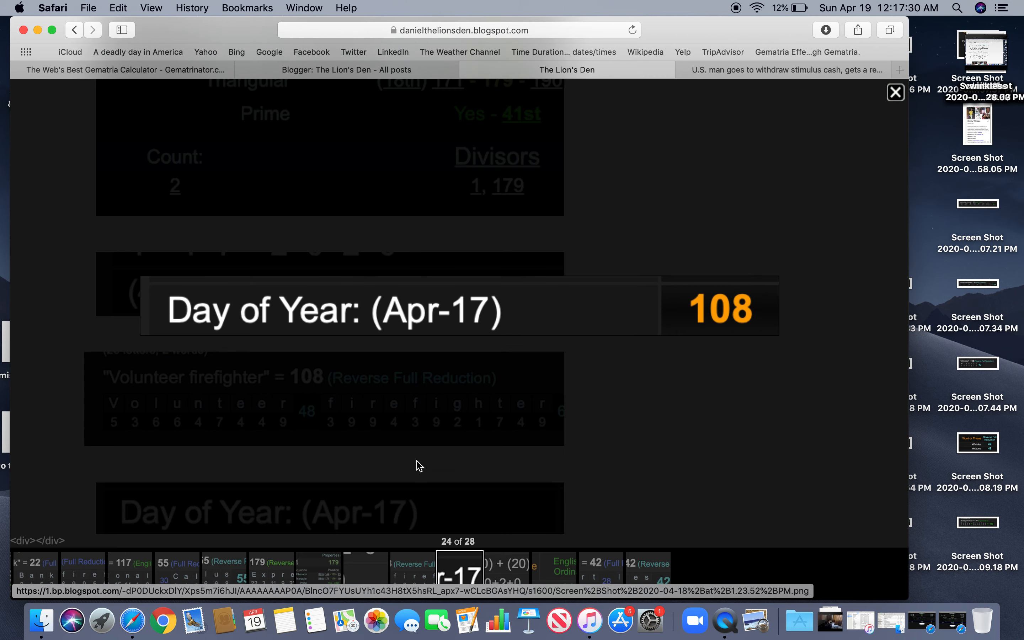
left_click(895, 92)
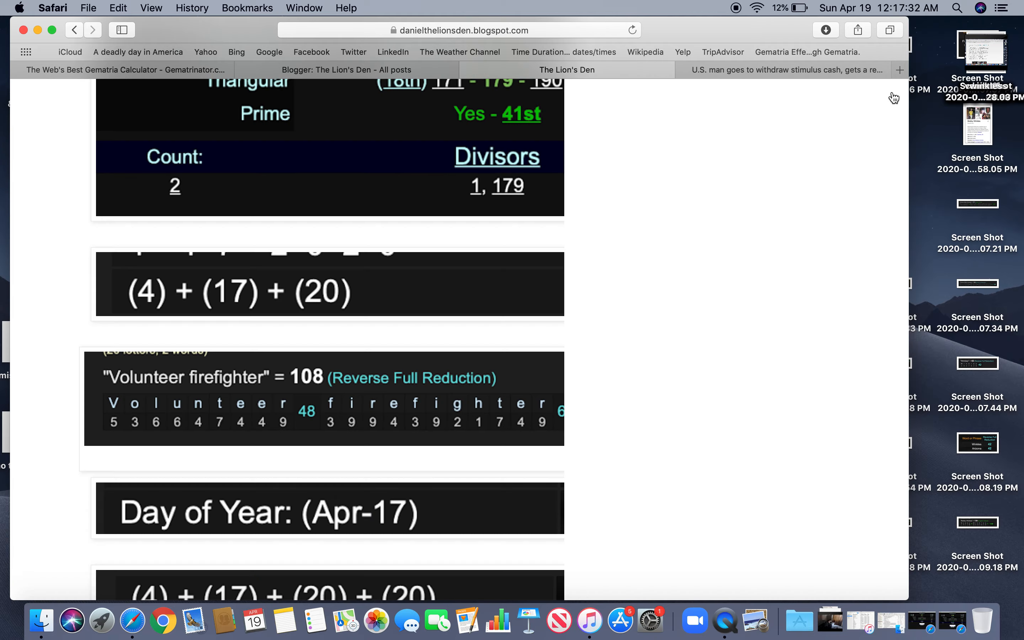
View the 61 and 25 date image and the Calvin table enlarged, then continue down the post
scroll("down", 3)
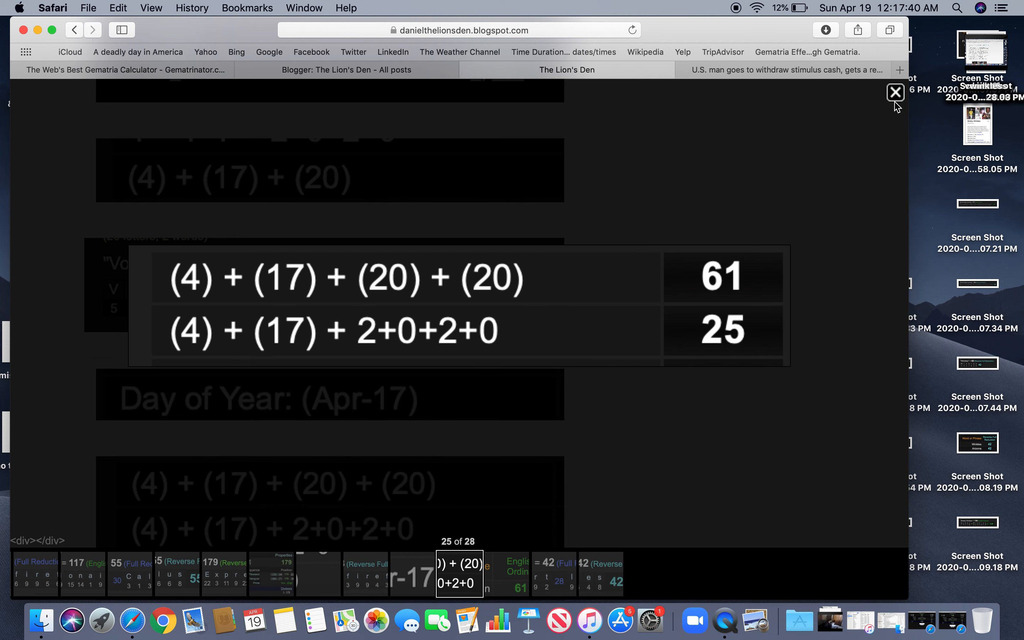
left_click(896, 91)
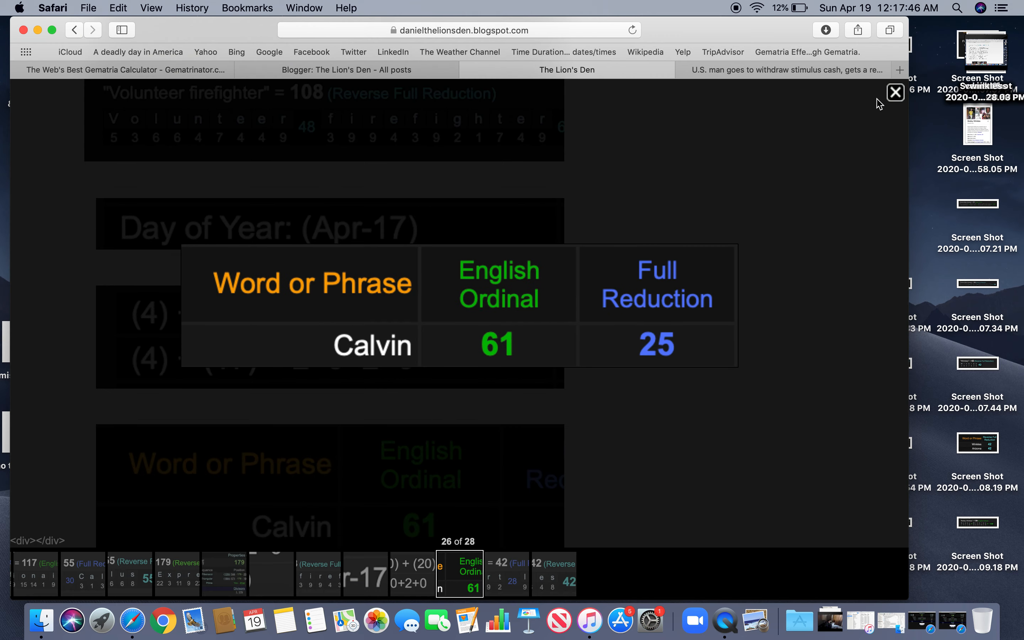
left_click(895, 92)
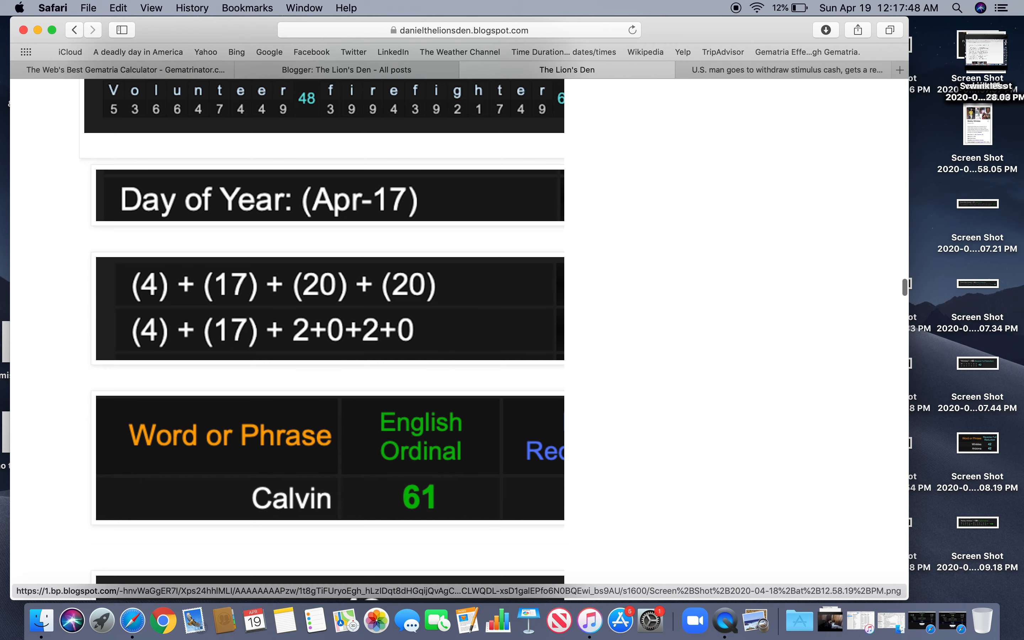
scroll("down", 3)
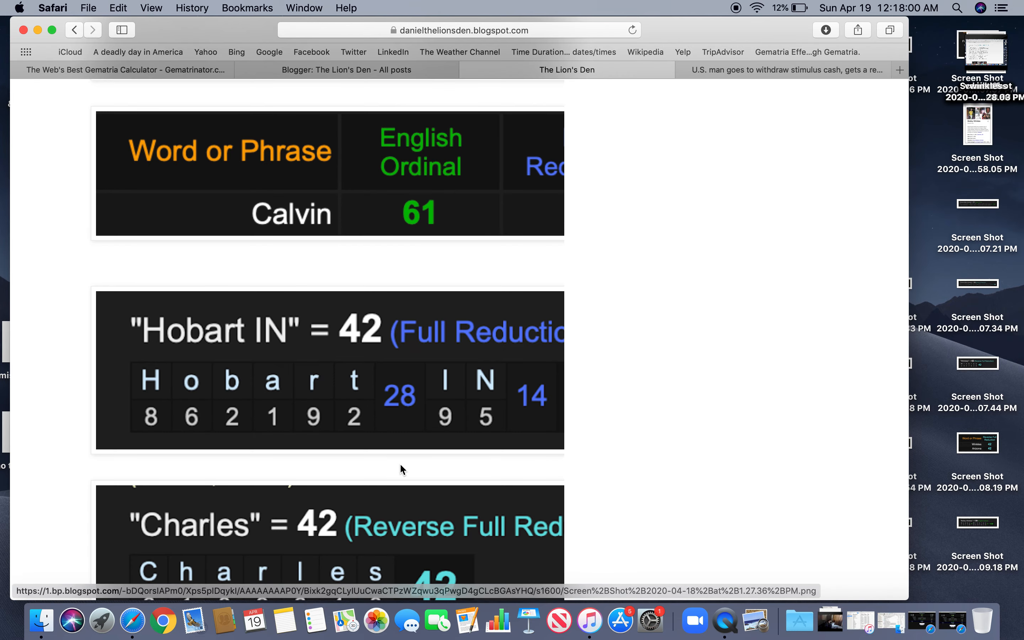
scroll("down", 3)
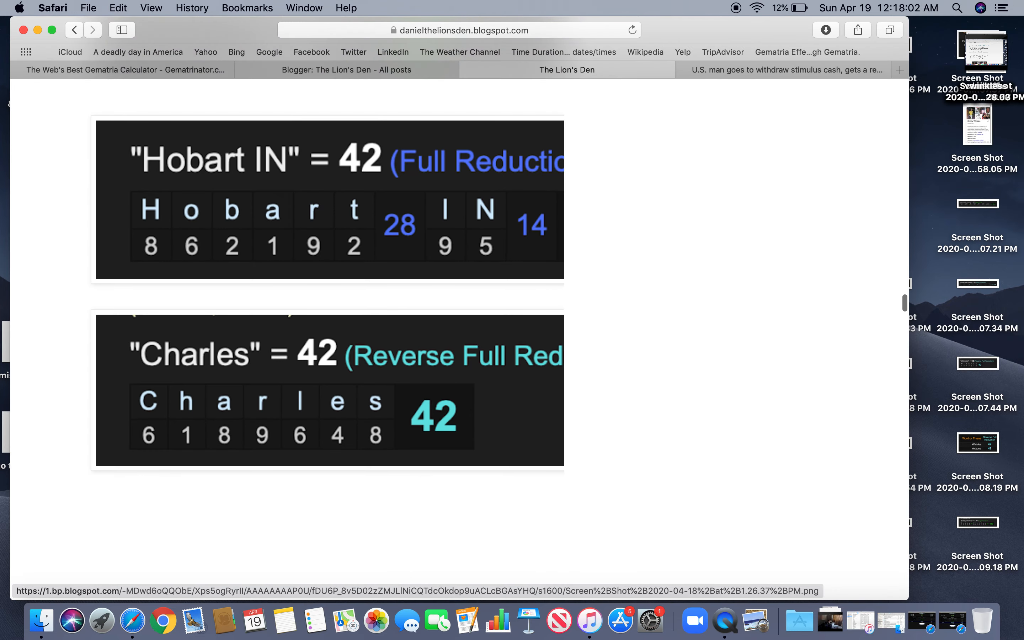
scroll("down", 3)
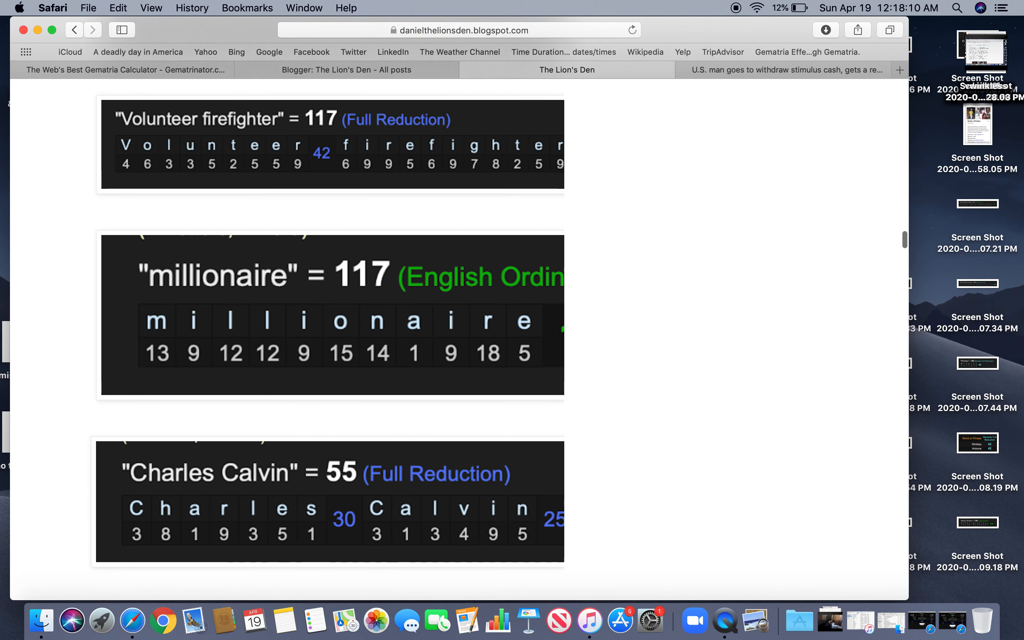
Scroll through the remainder of the post back toward the headline
scroll("down", 3)
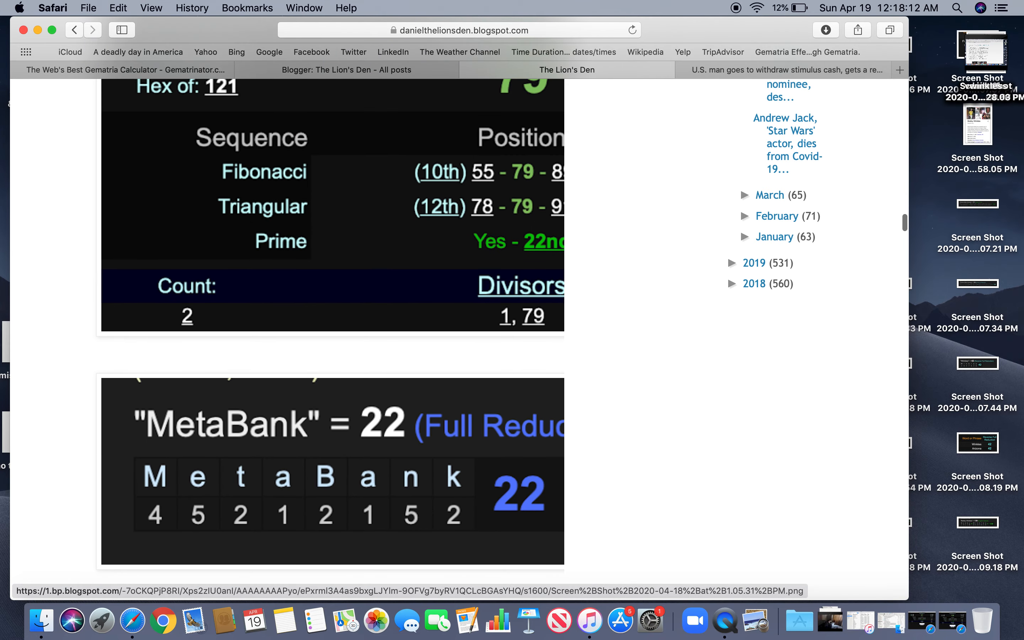
scroll("down", 3)
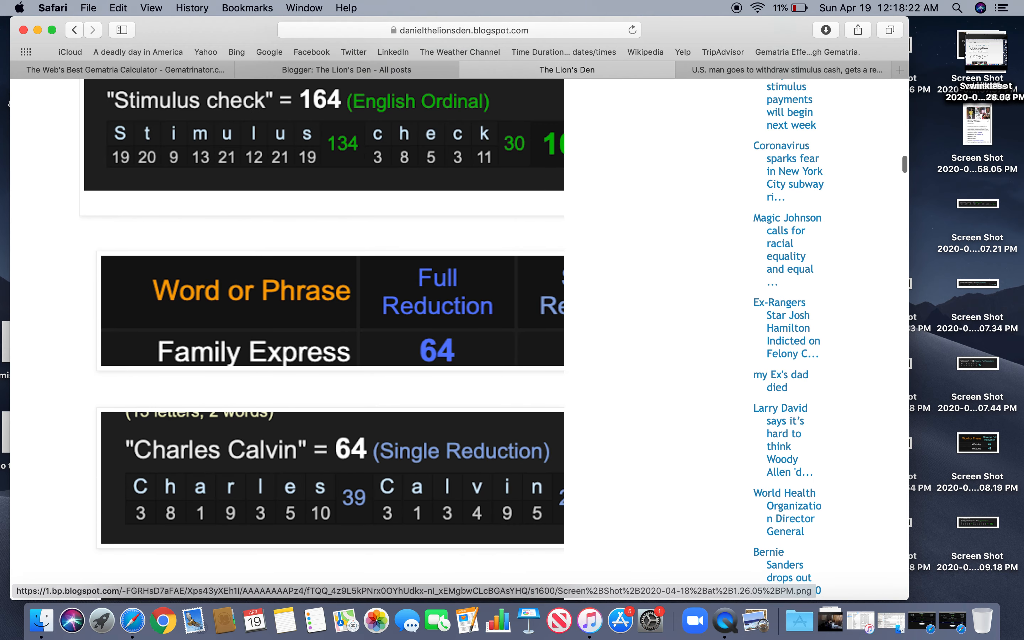
scroll("up", 3)
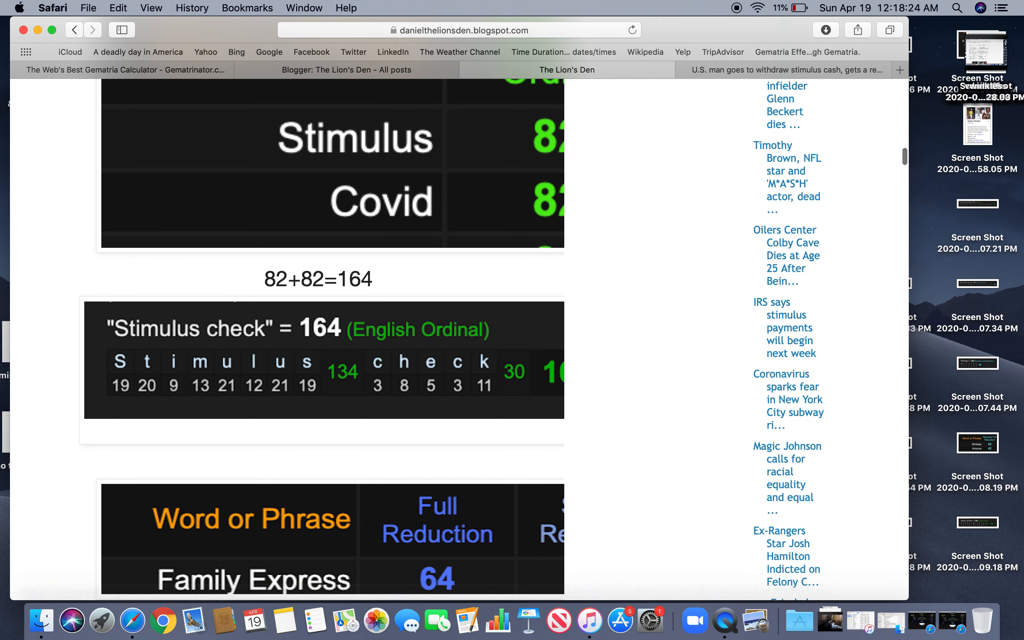
scroll("down", 3)
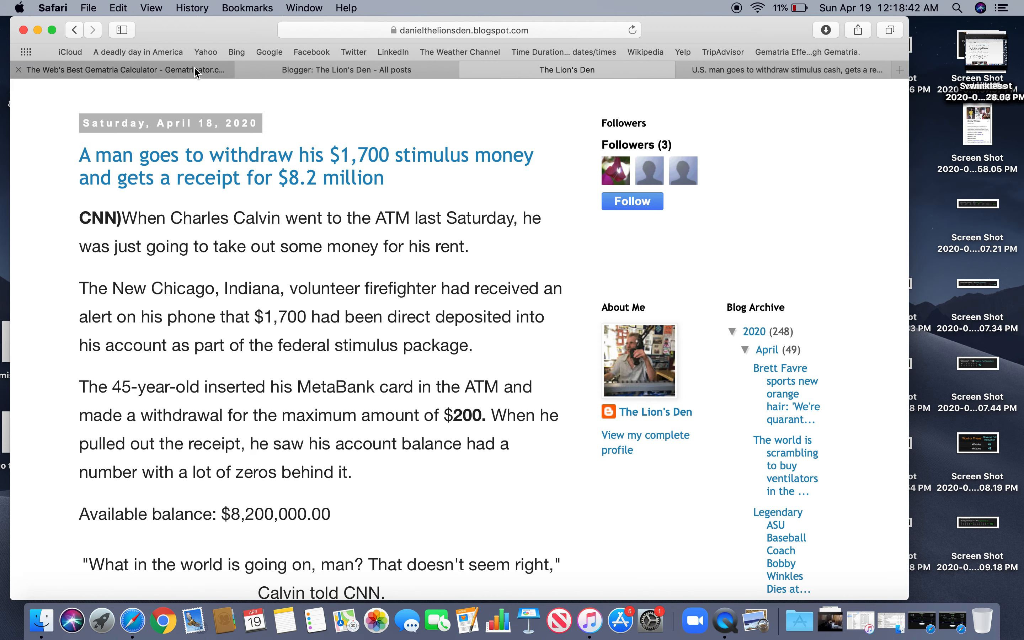
Calculate "ATM" in Gematrinator, then return to the Lion's Den post
left_click(121, 69)
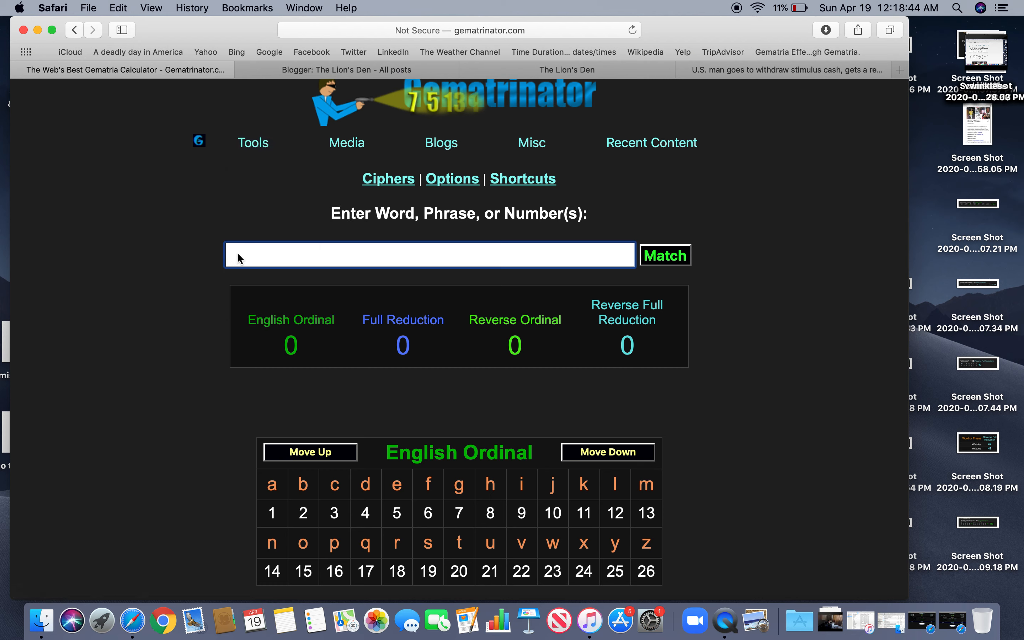
type("ATM")
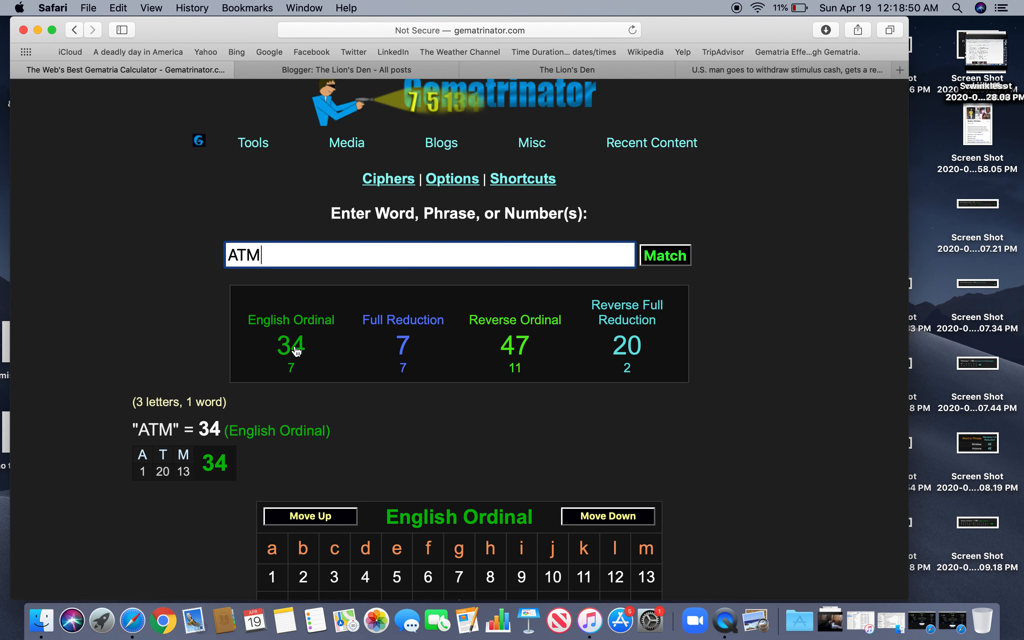
mouse_move(81, 163)
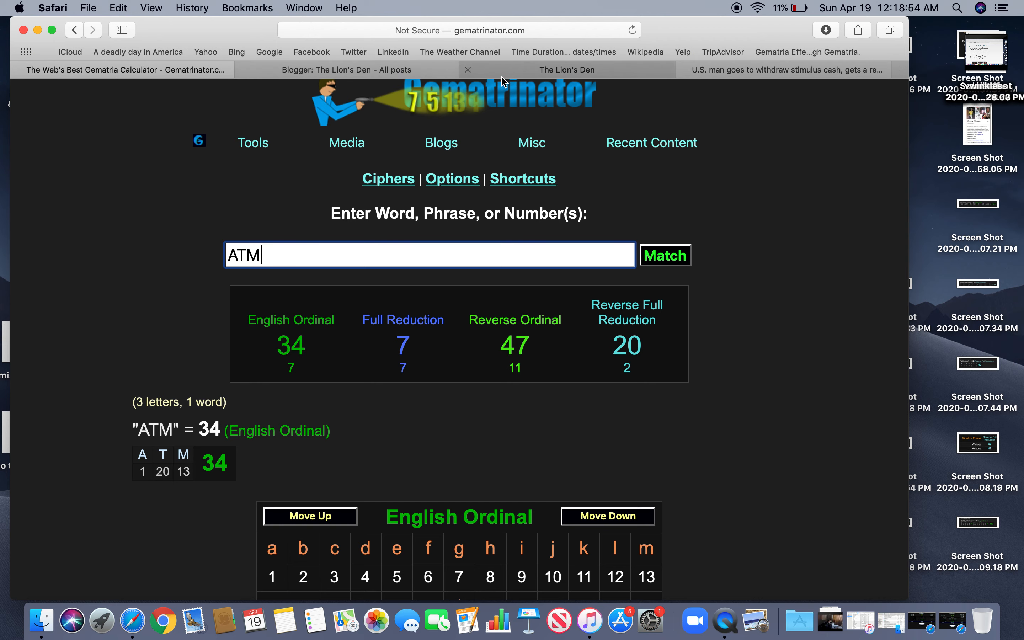
left_click(566, 70)
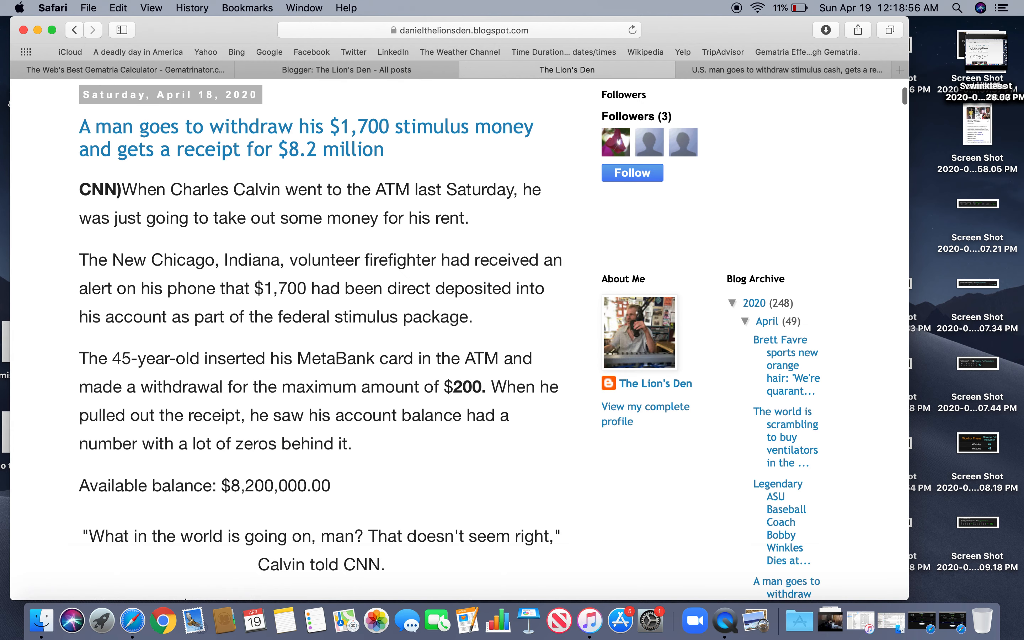
Scroll down past the Stimulus check, coronavirus and New Chicago = 47 charts in the post
scroll("down", 3)
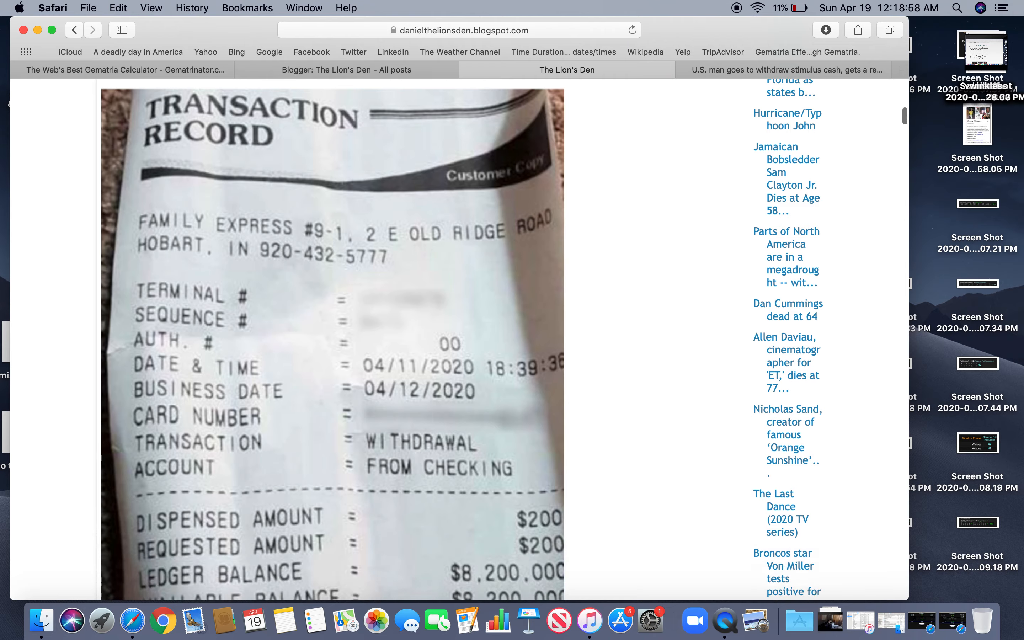
scroll("down", 3)
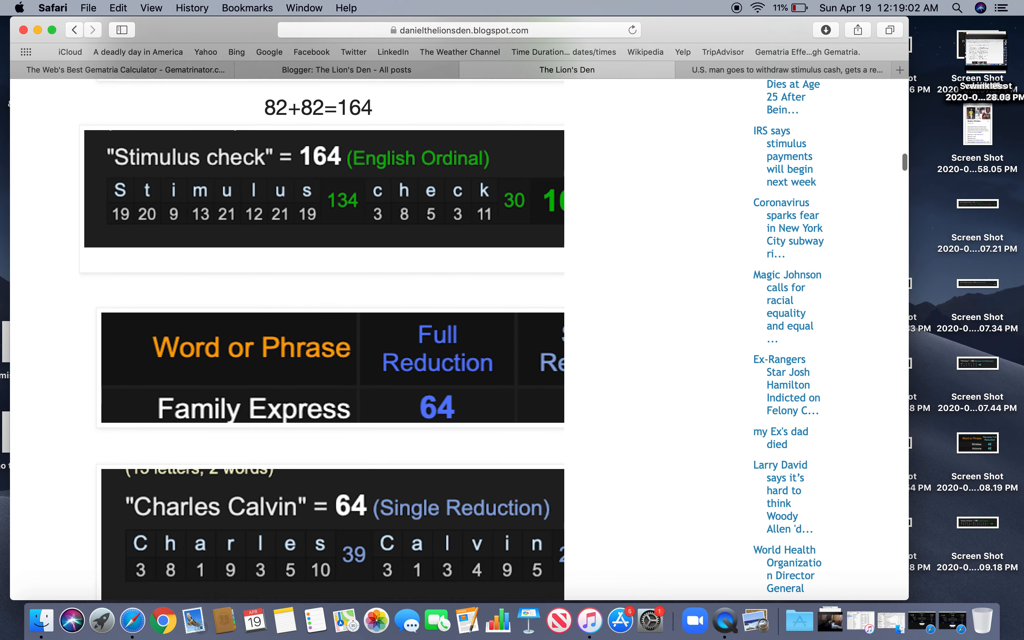
scroll("down", 3)
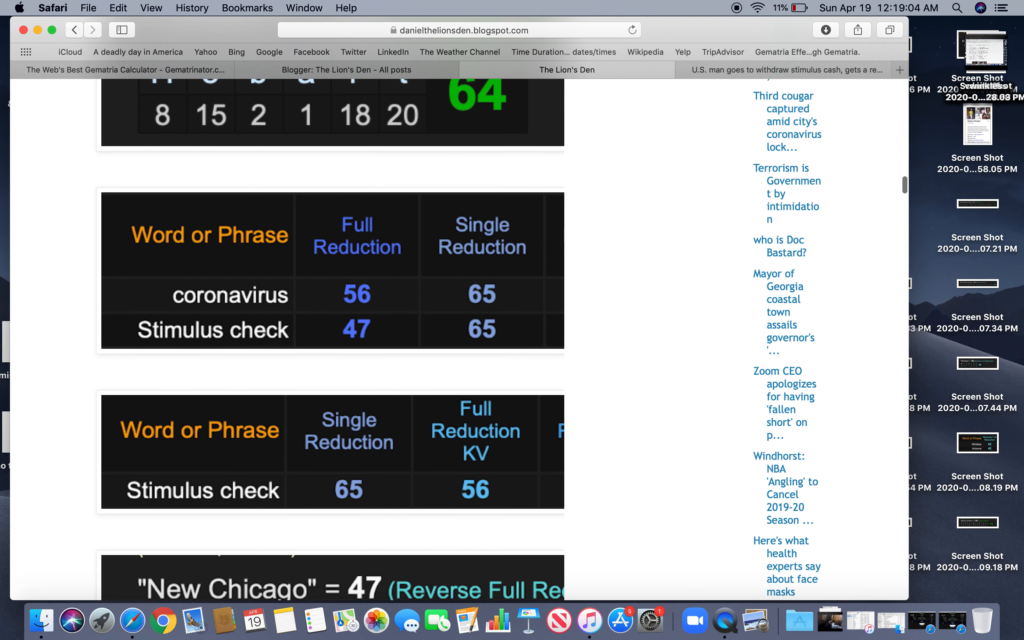
scroll("down", 3)
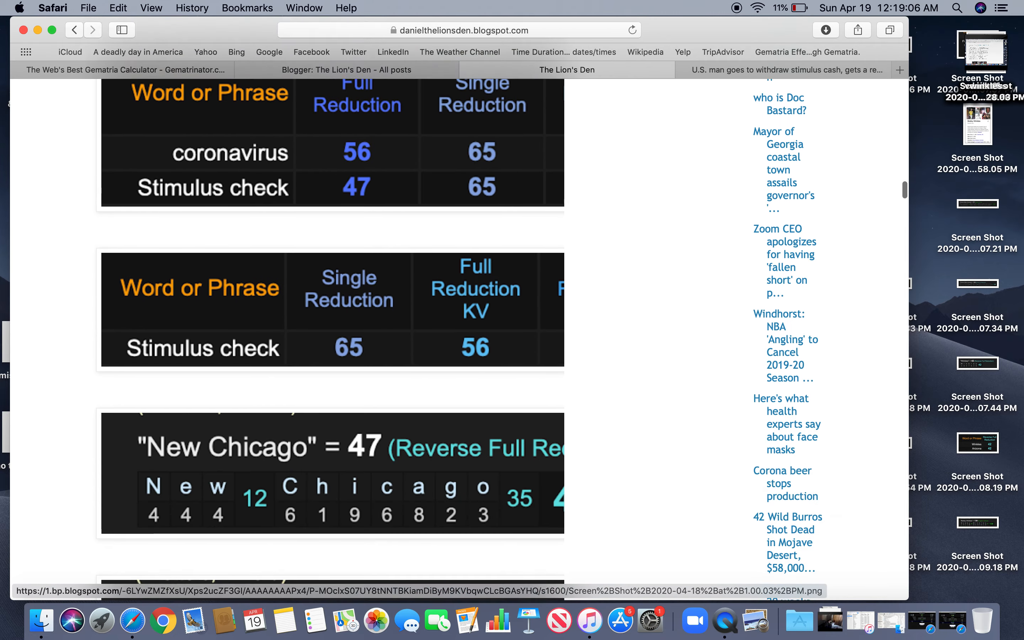
scroll("down", 3)
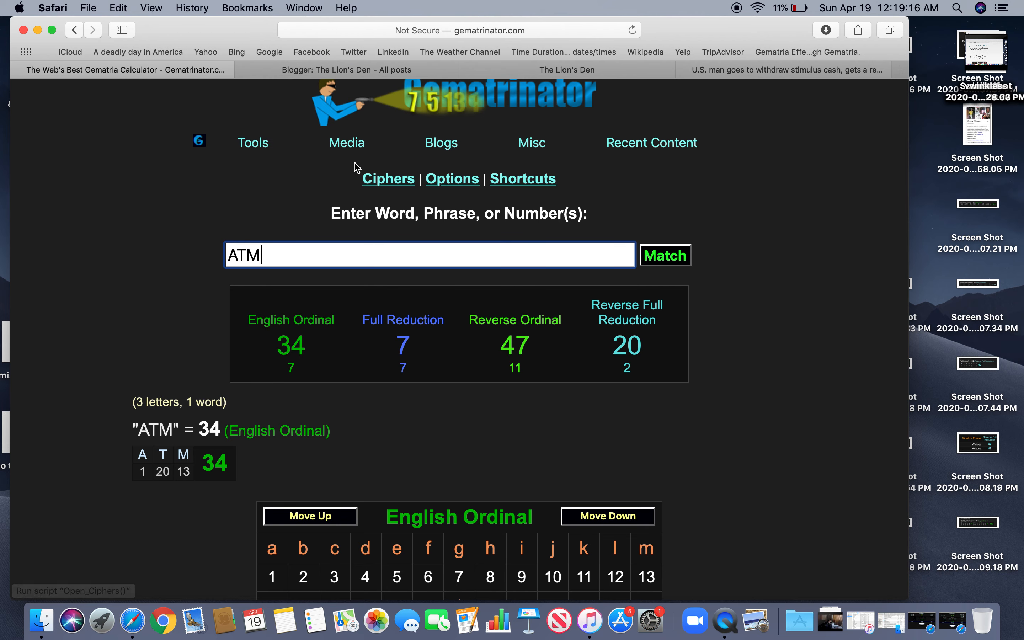
Enable the Francis Bacon cipher giving ATM 112, then return to the Lion's Den post
left_click(388, 179)
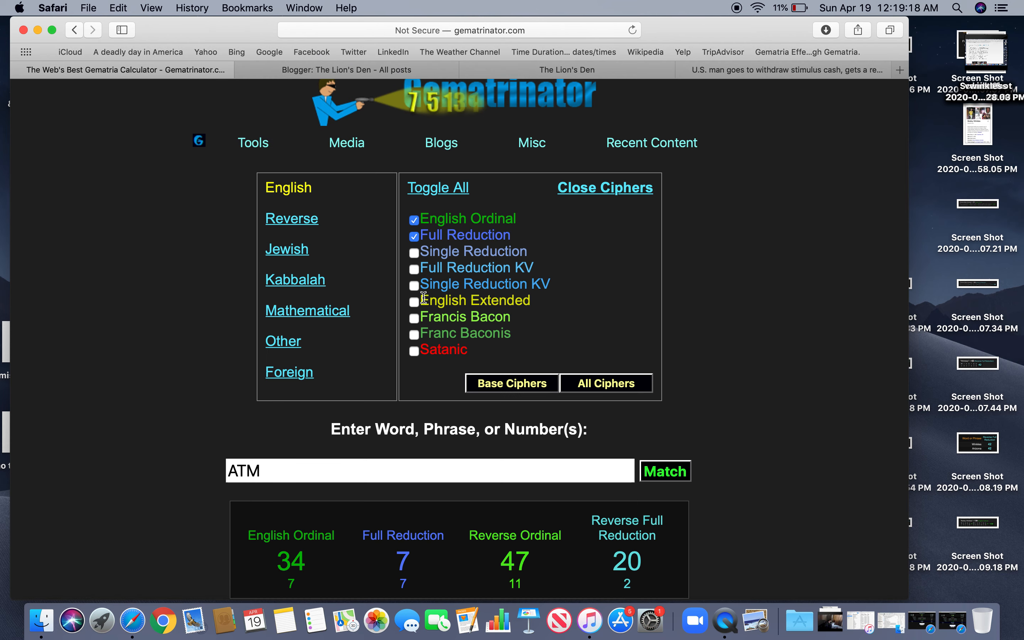
left_click(414, 316)
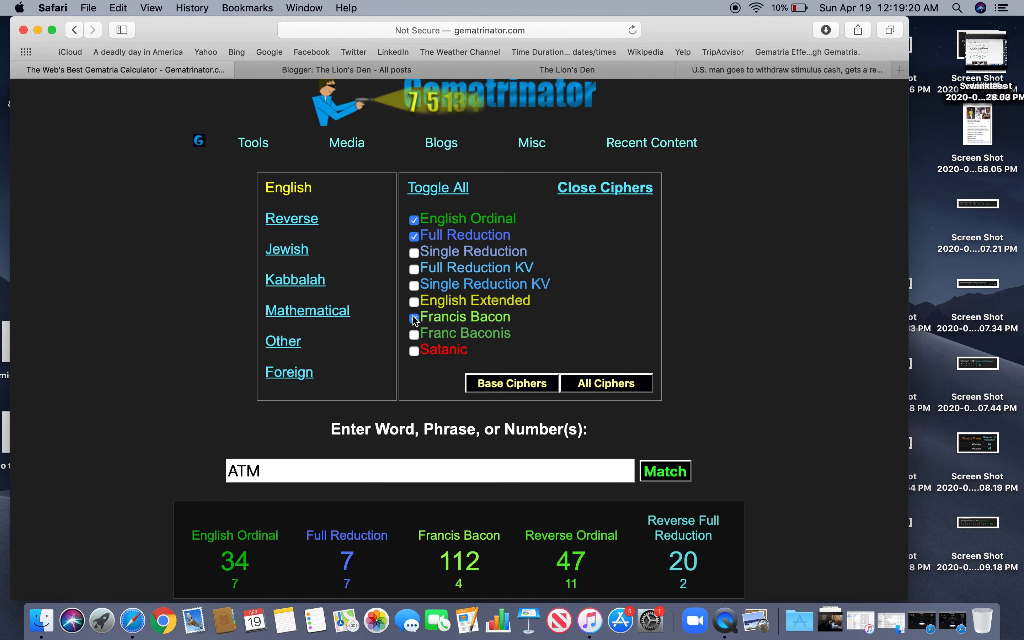
left_click(414, 317)
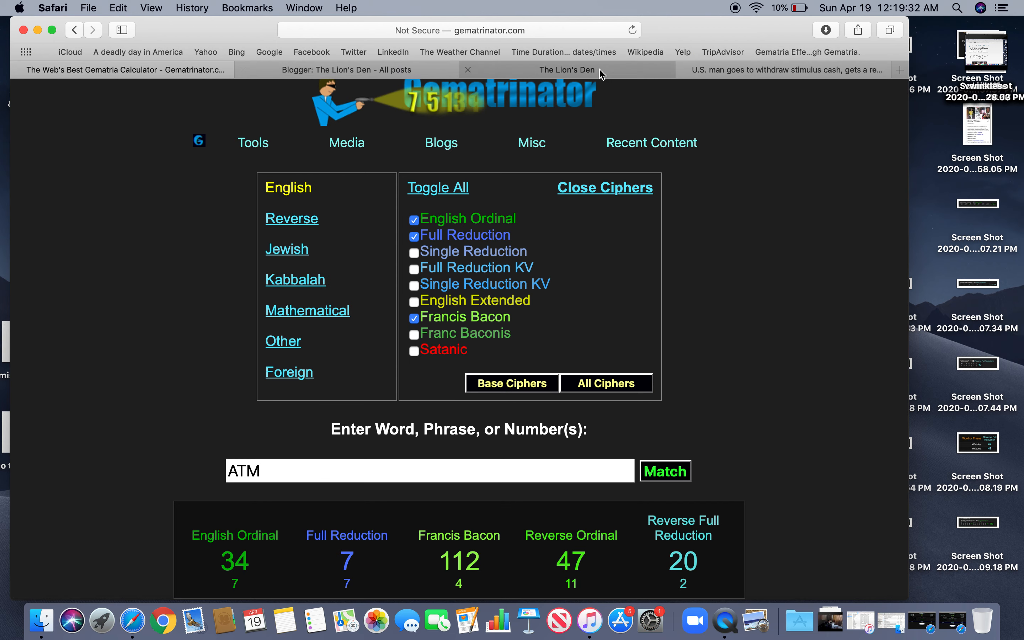
left_click(567, 70)
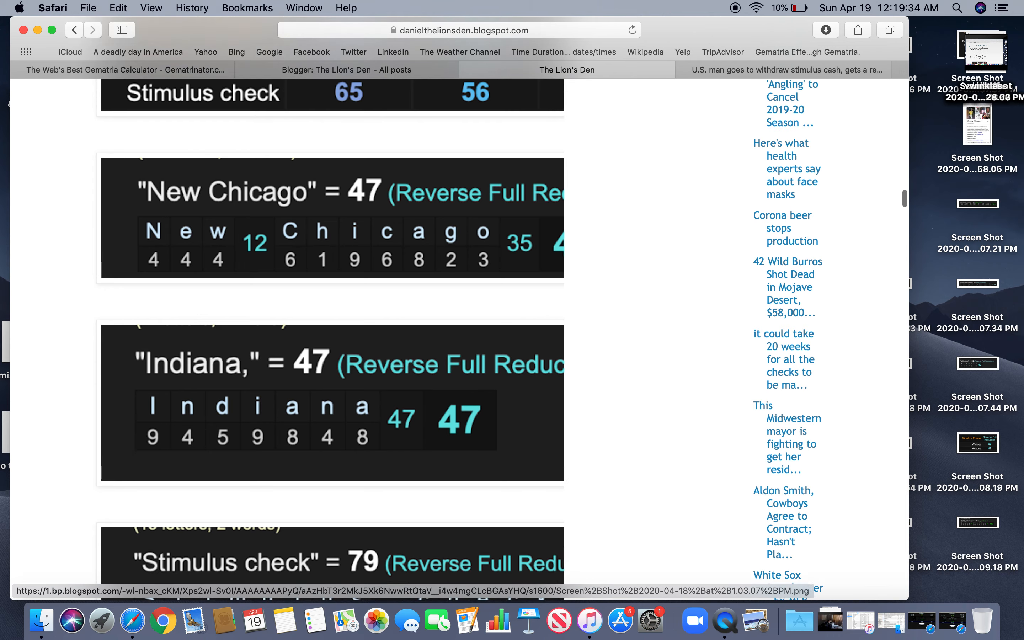
Scroll through the Charles graphics and receipt photo, ending back at the post's headline
scroll("down", 3)
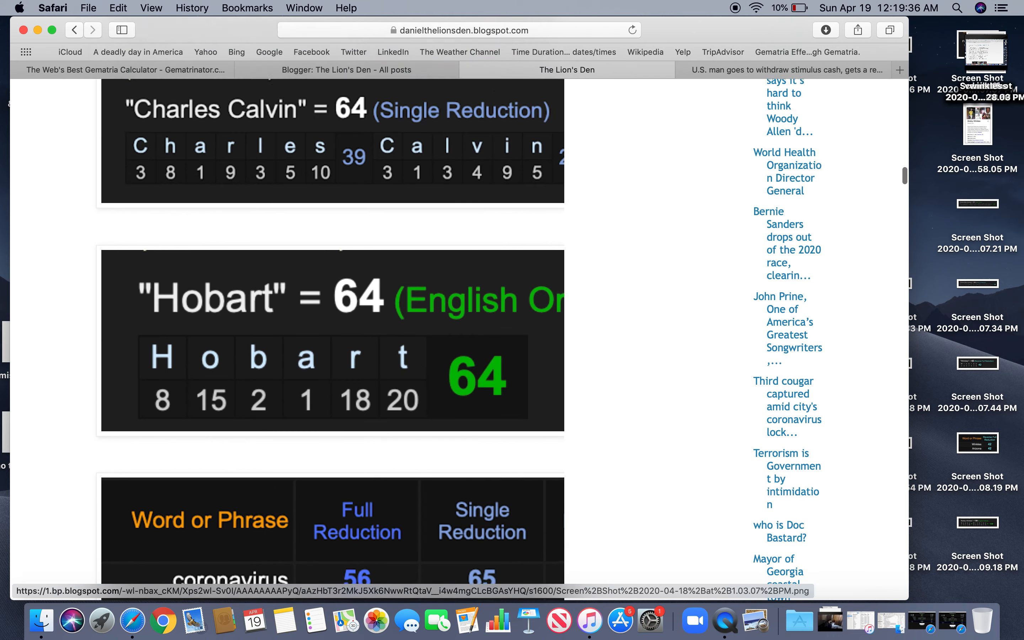
scroll("down", 3)
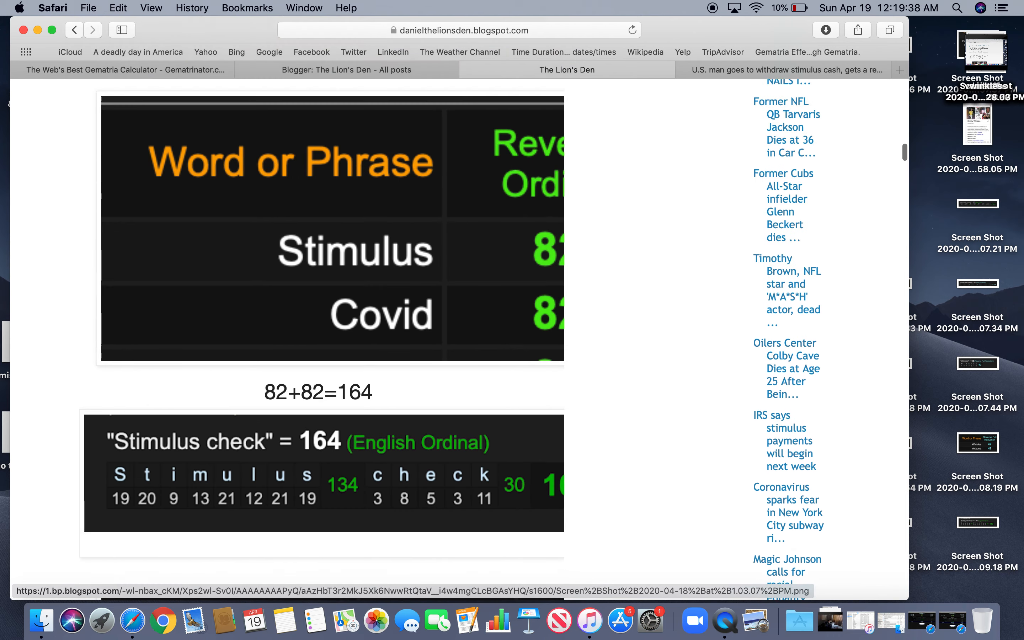
scroll("down", 3)
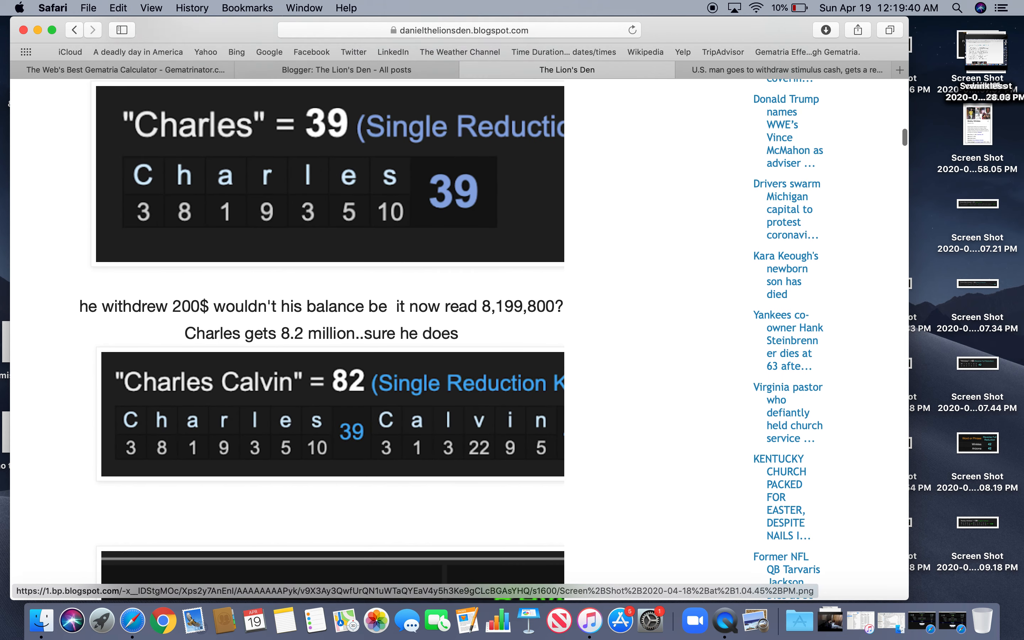
scroll("down", 3)
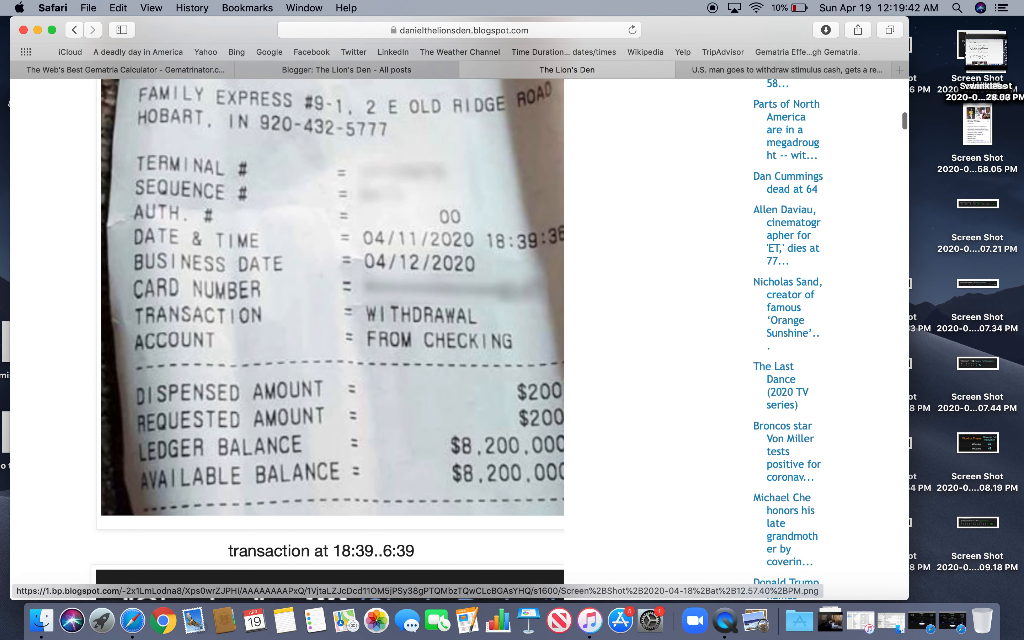
scroll("down", 3)
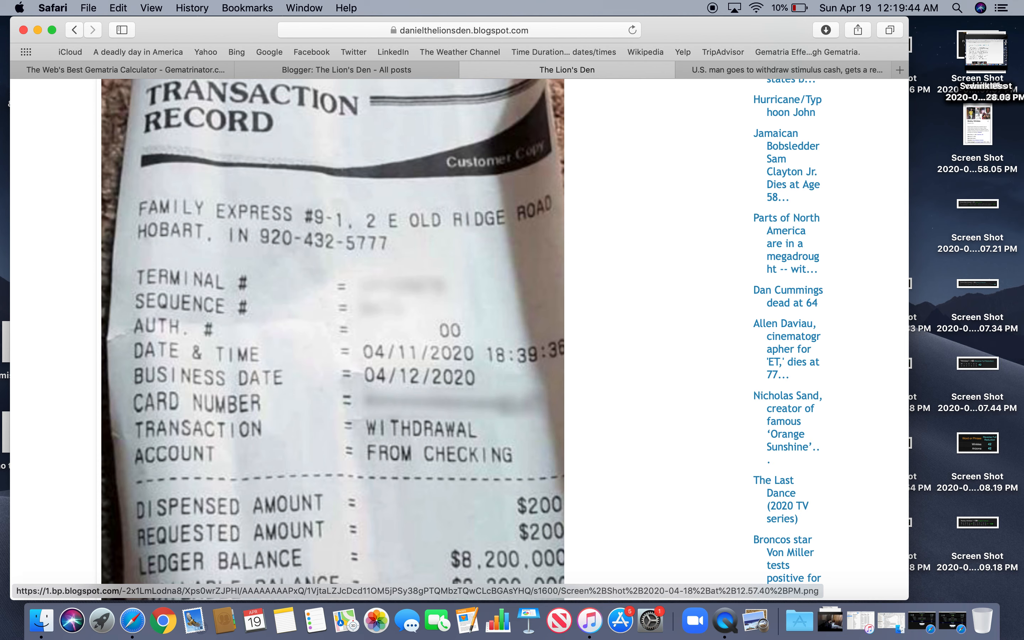
scroll("down", 3)
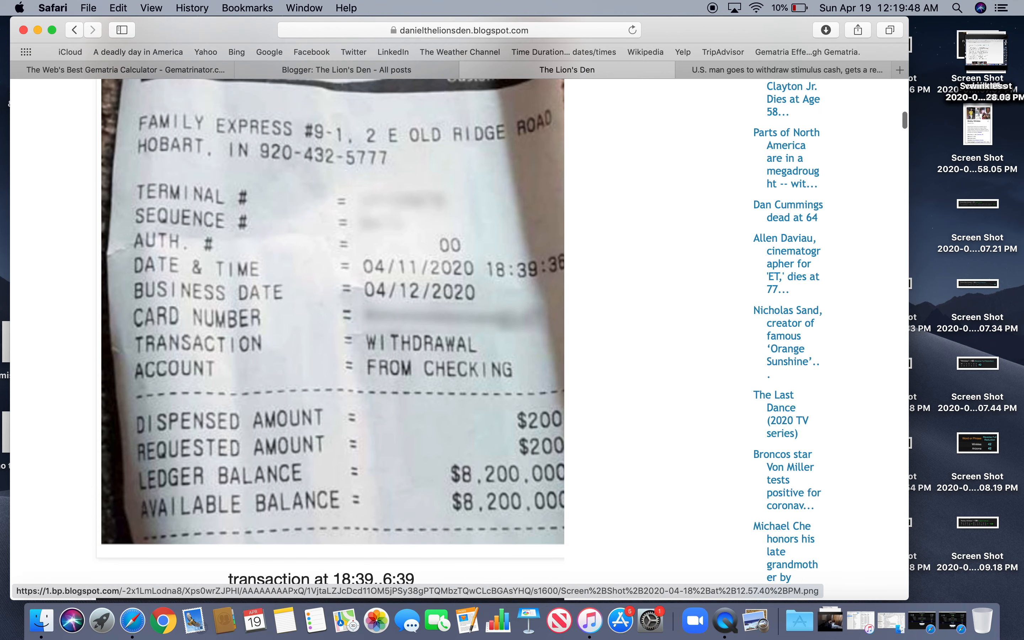
scroll("down", 3)
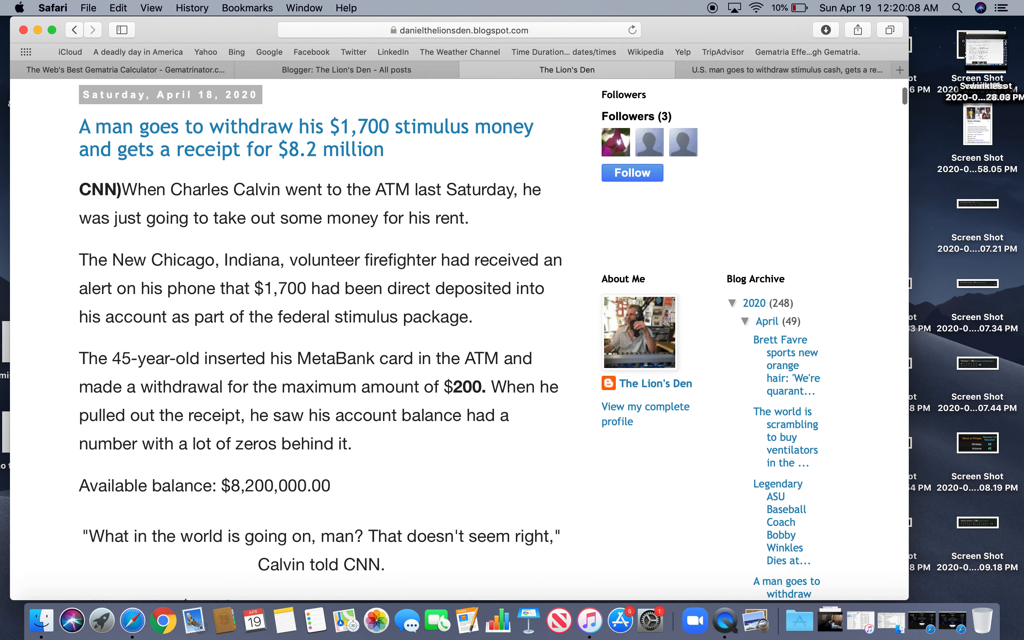
scroll("down", 3)
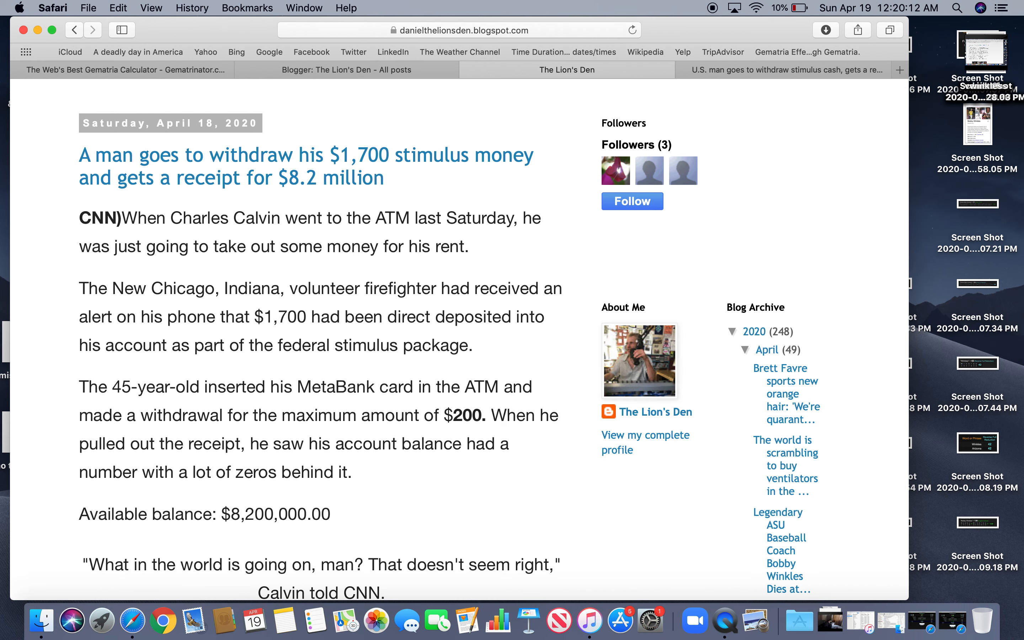
mouse_move(279, 374)
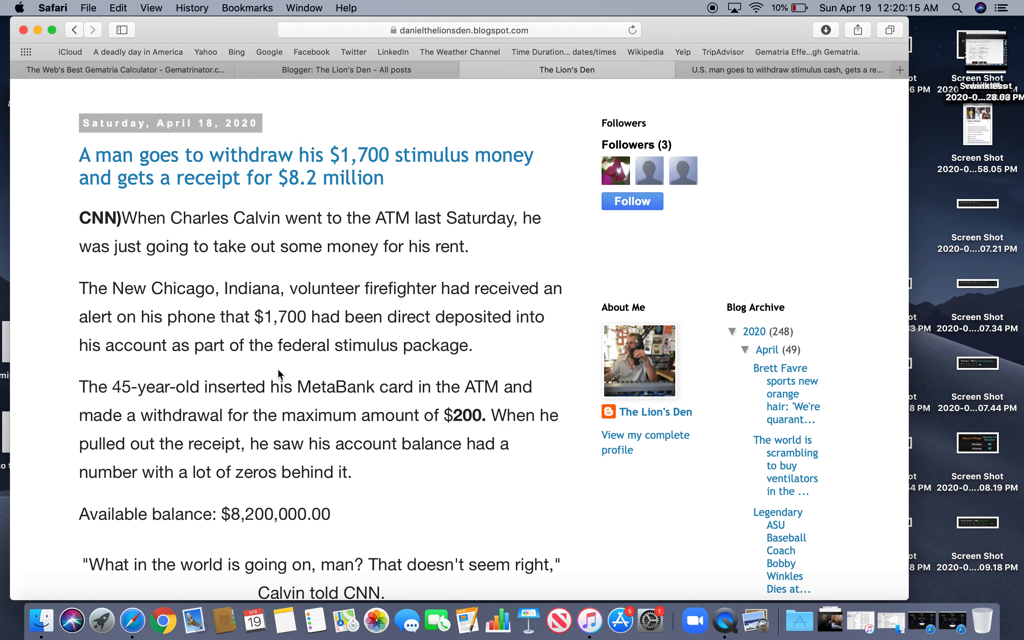
Select the phrase 'federal stimulus package.' in the Calvin story
left_click_drag(274, 345, 428, 345)
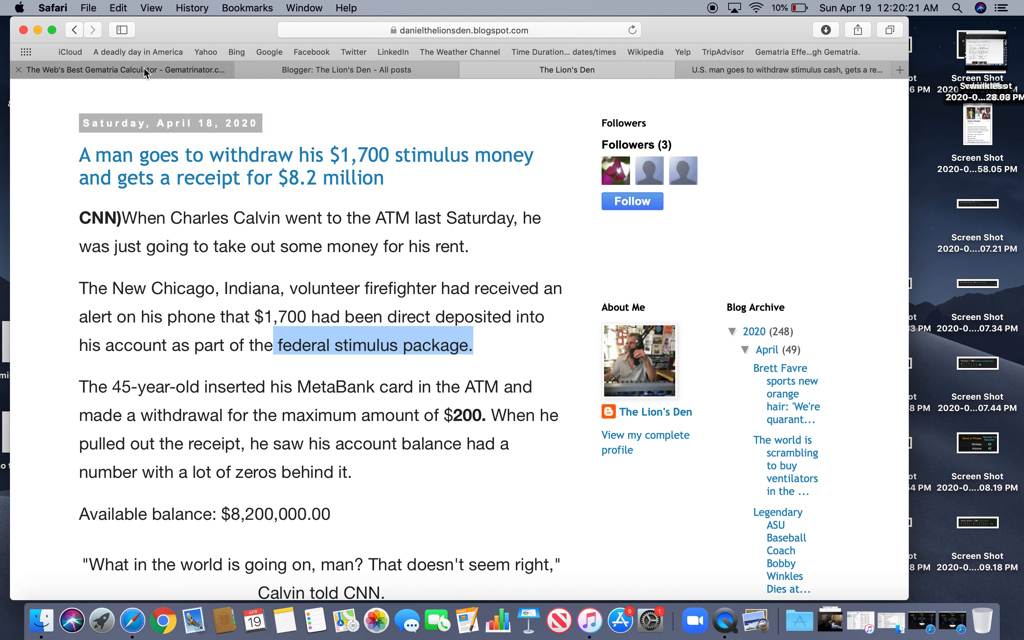
Enter 'federal stimulus package.' into the Gematrinator calculator
left_click(98, 69)
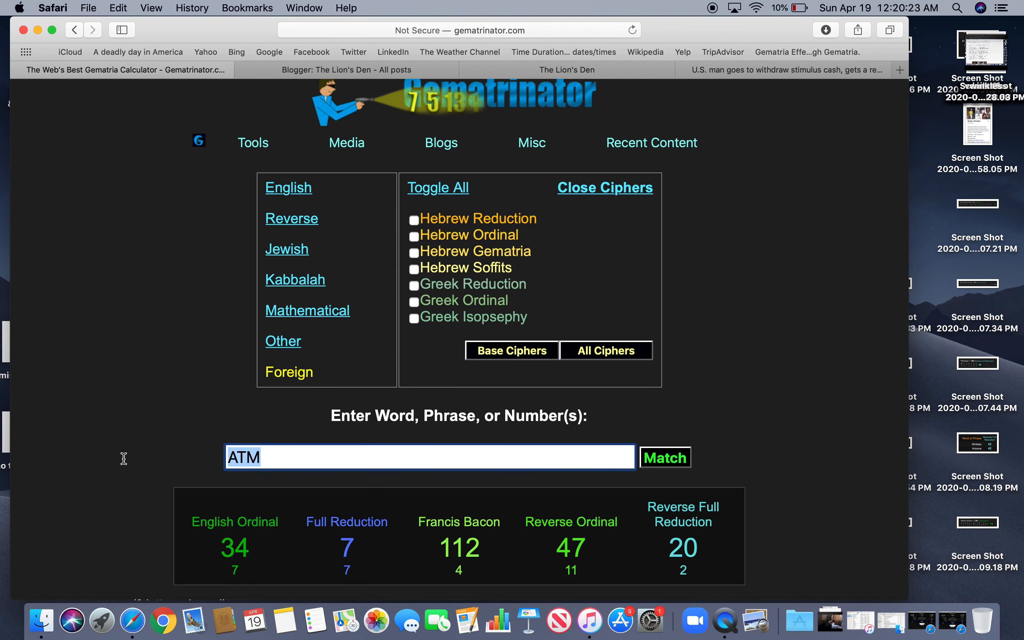
type("federal stimulus package.")
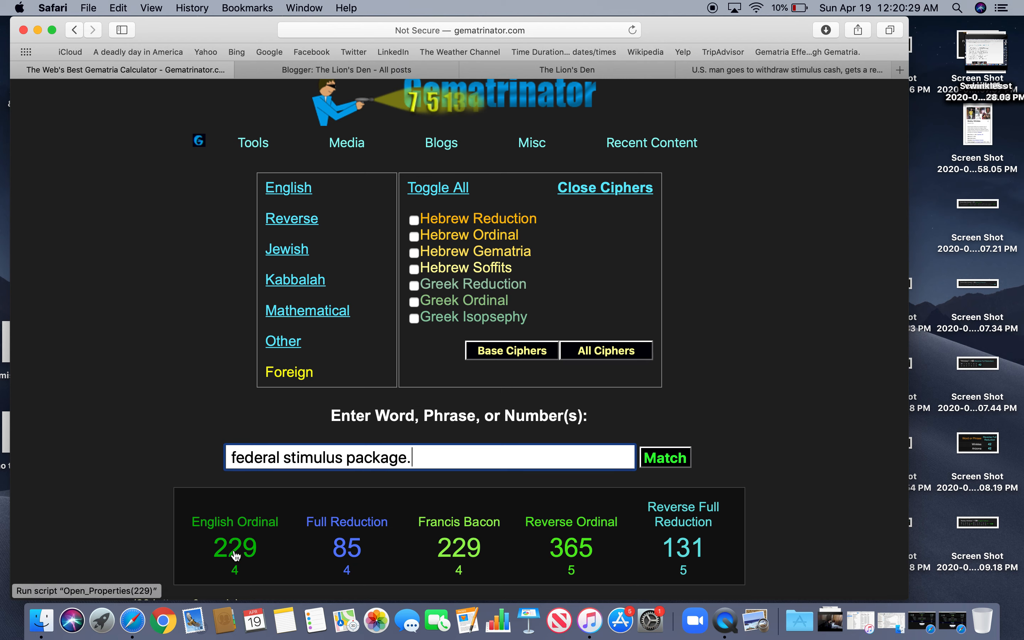
left_click(234, 548)
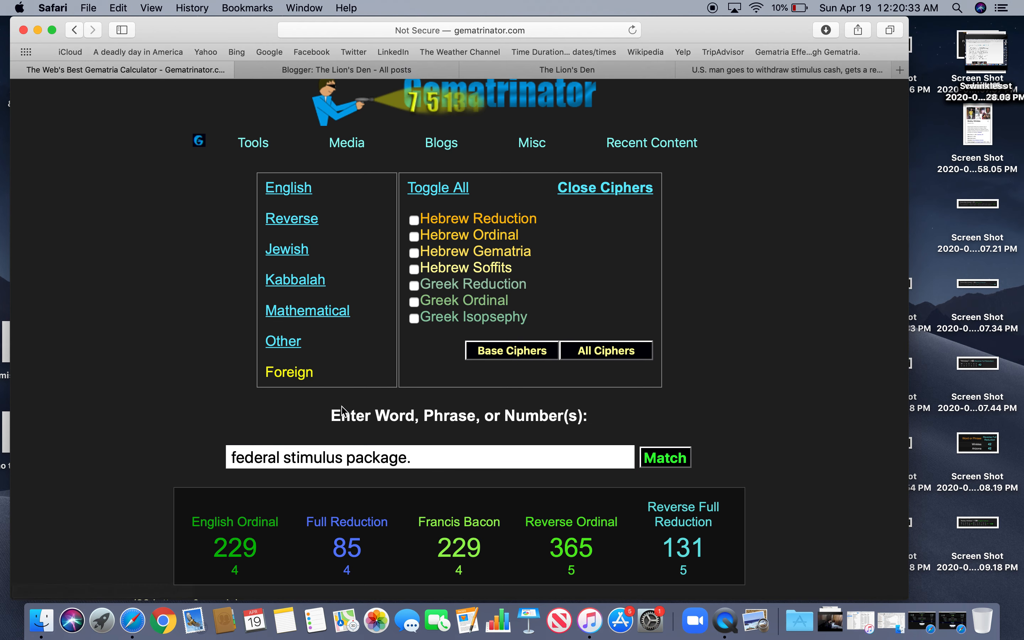
Add the Single Reduction cipher giving 103, then return to the Lion's Den post
left_click(308, 310)
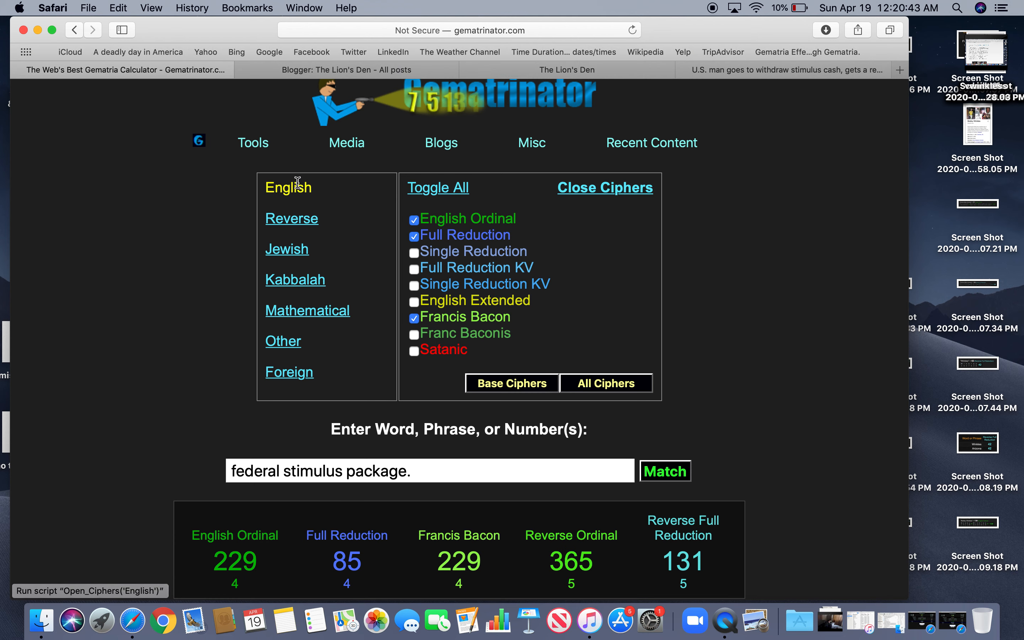
left_click(414, 251)
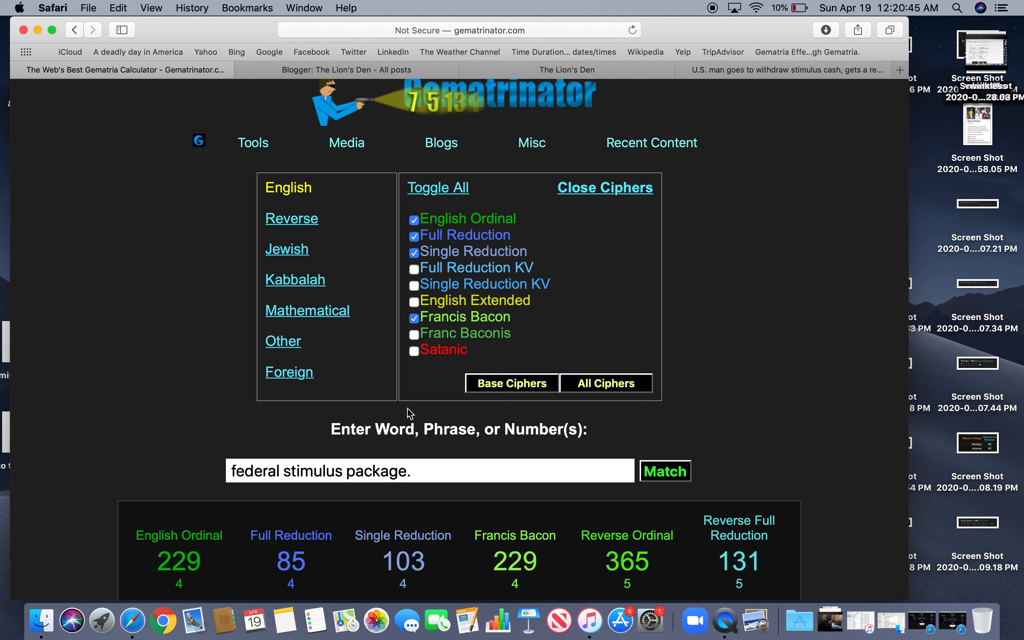
mouse_move(444, 554)
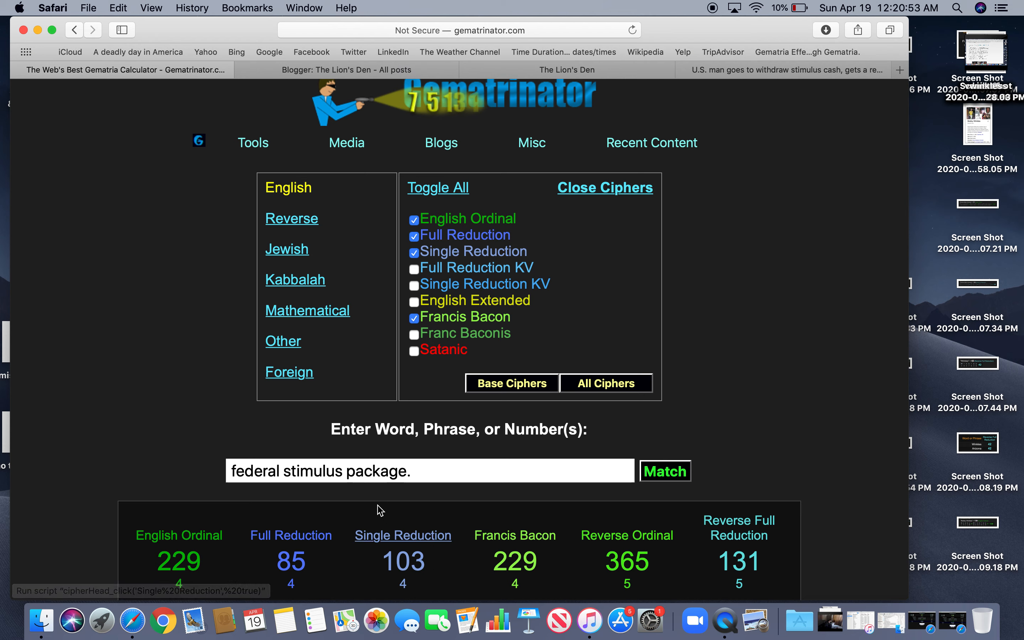
mouse_move(675, 100)
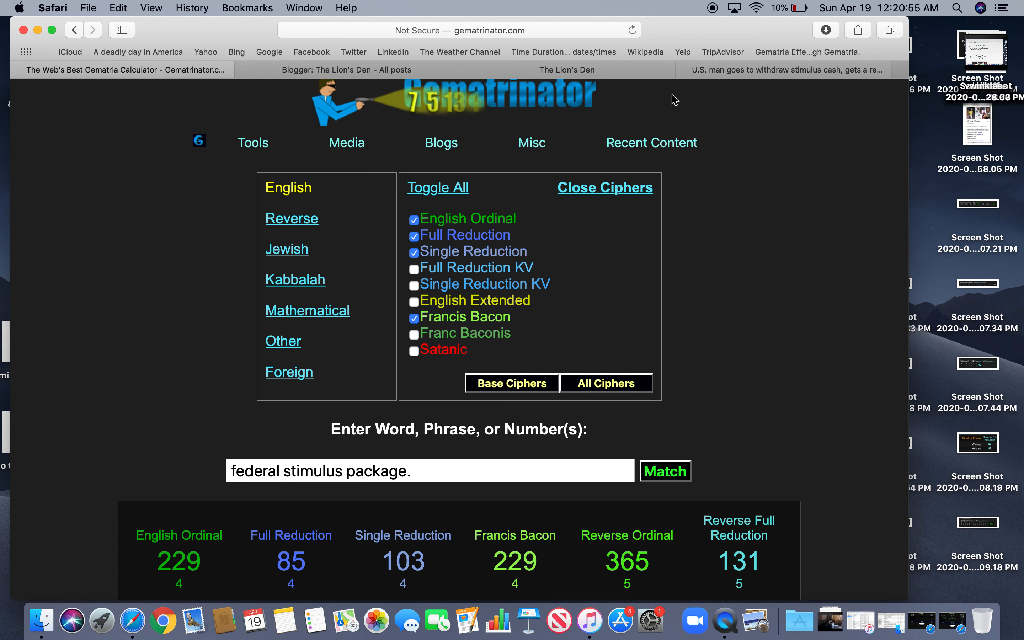
left_click(566, 70)
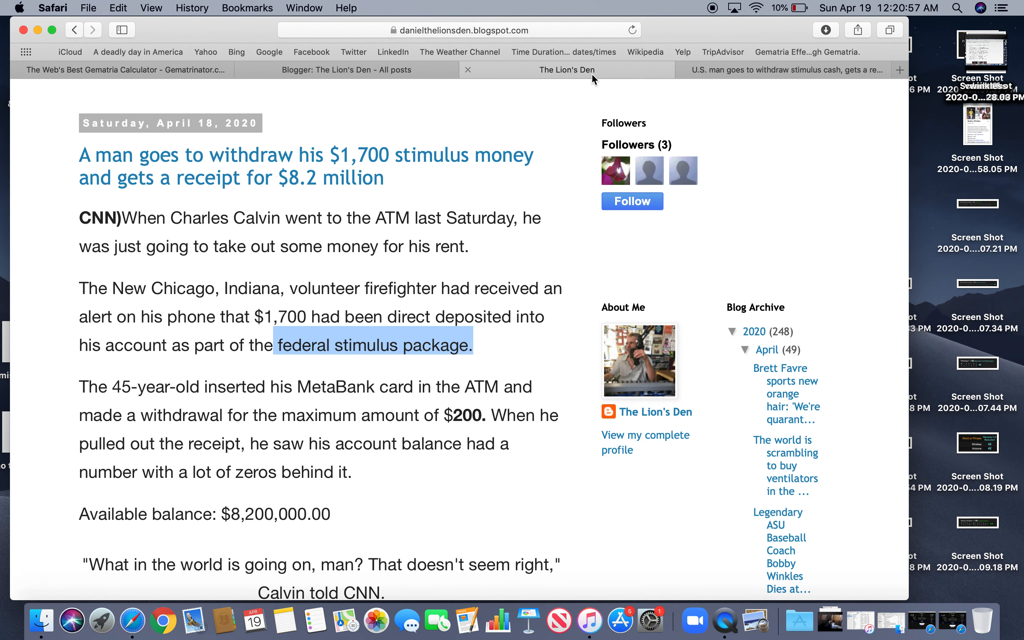